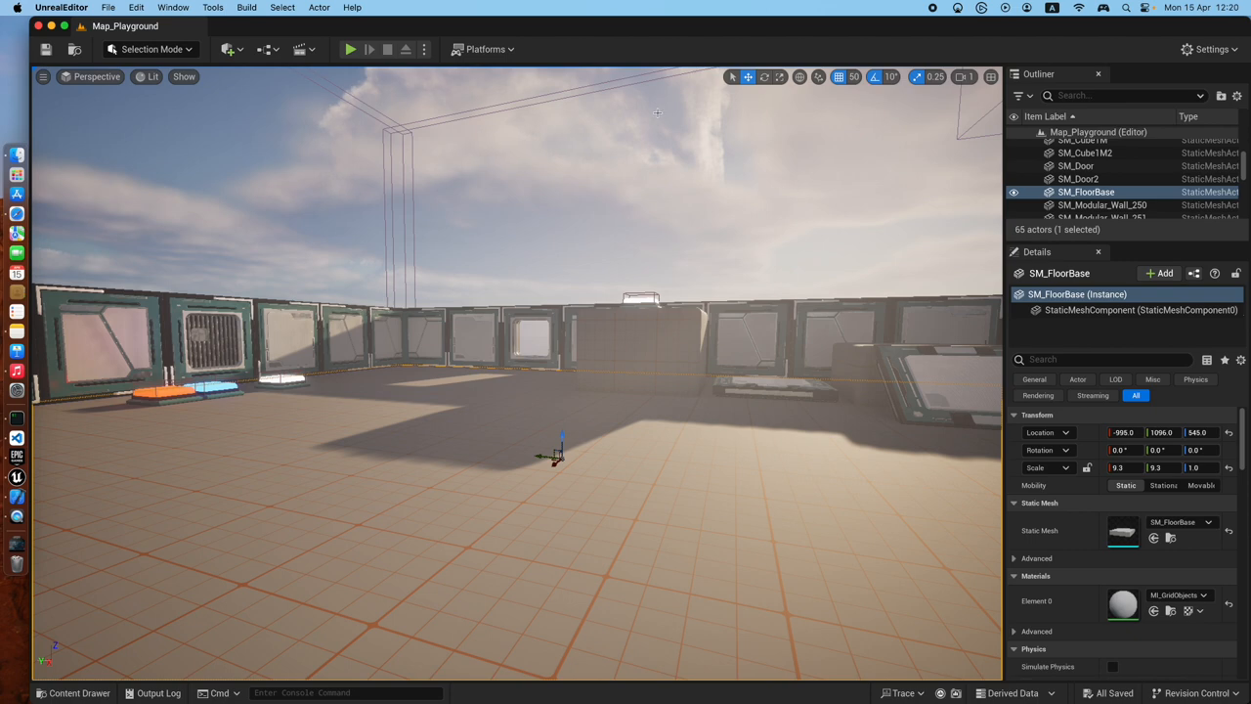
Check the available target platforms for the Tuto1Game project
left_click(486, 48)
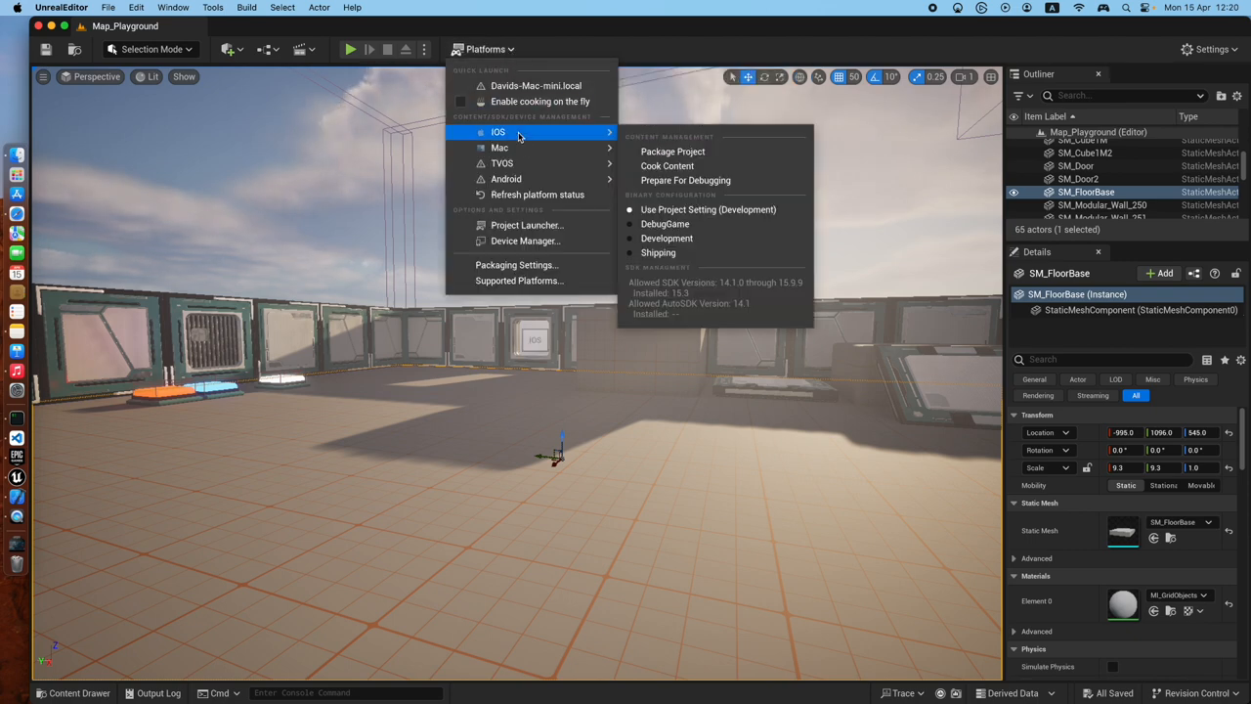
mouse_move(500, 148)
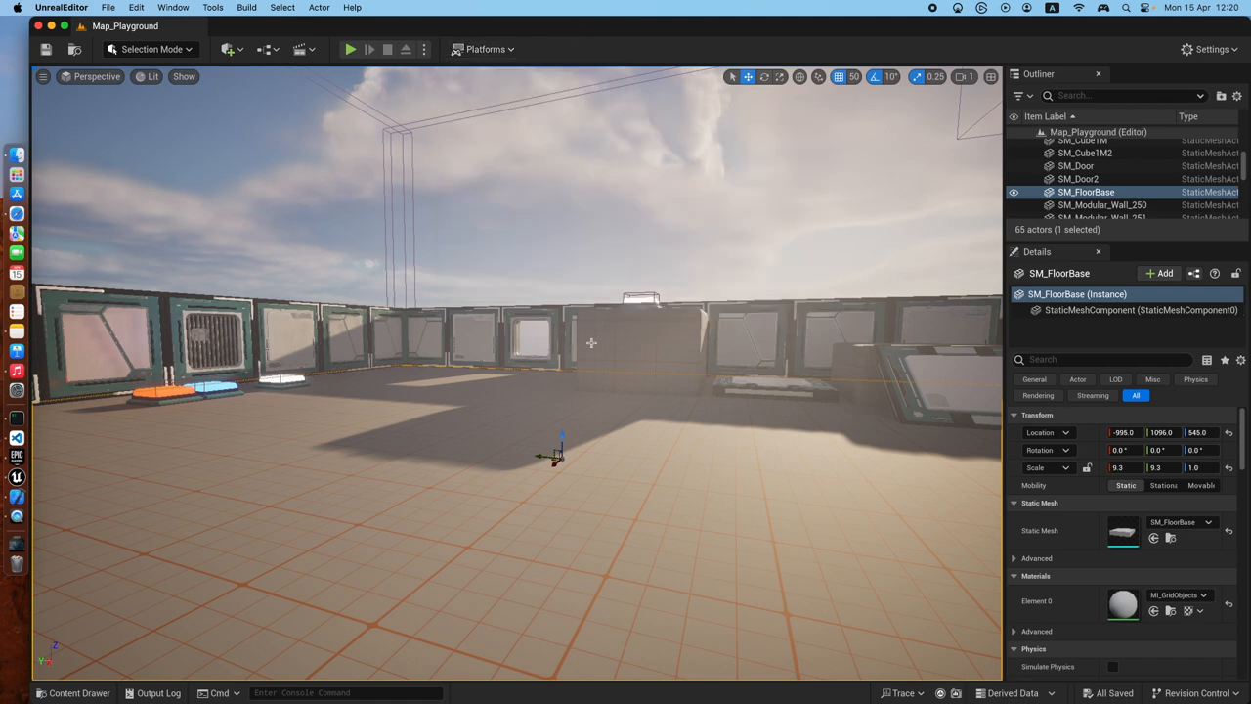
mouse_move(512, 460)
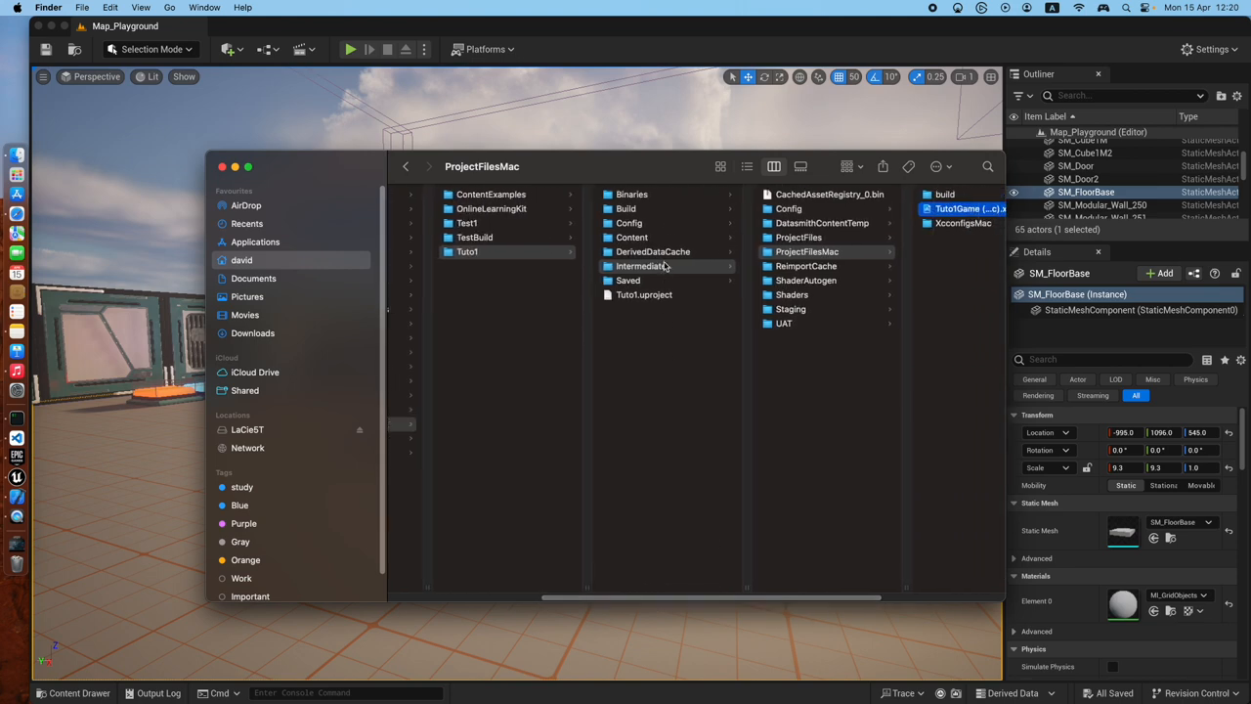
mouse_move(813, 590)
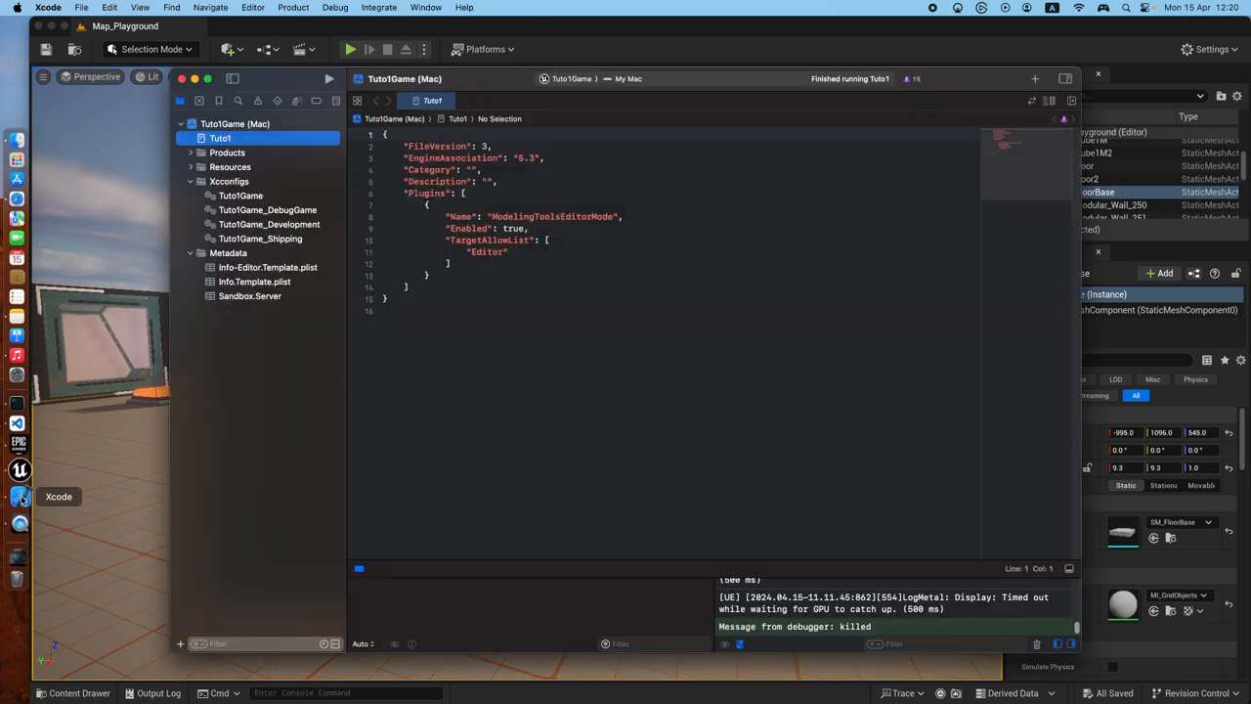
mouse_move(582, 98)
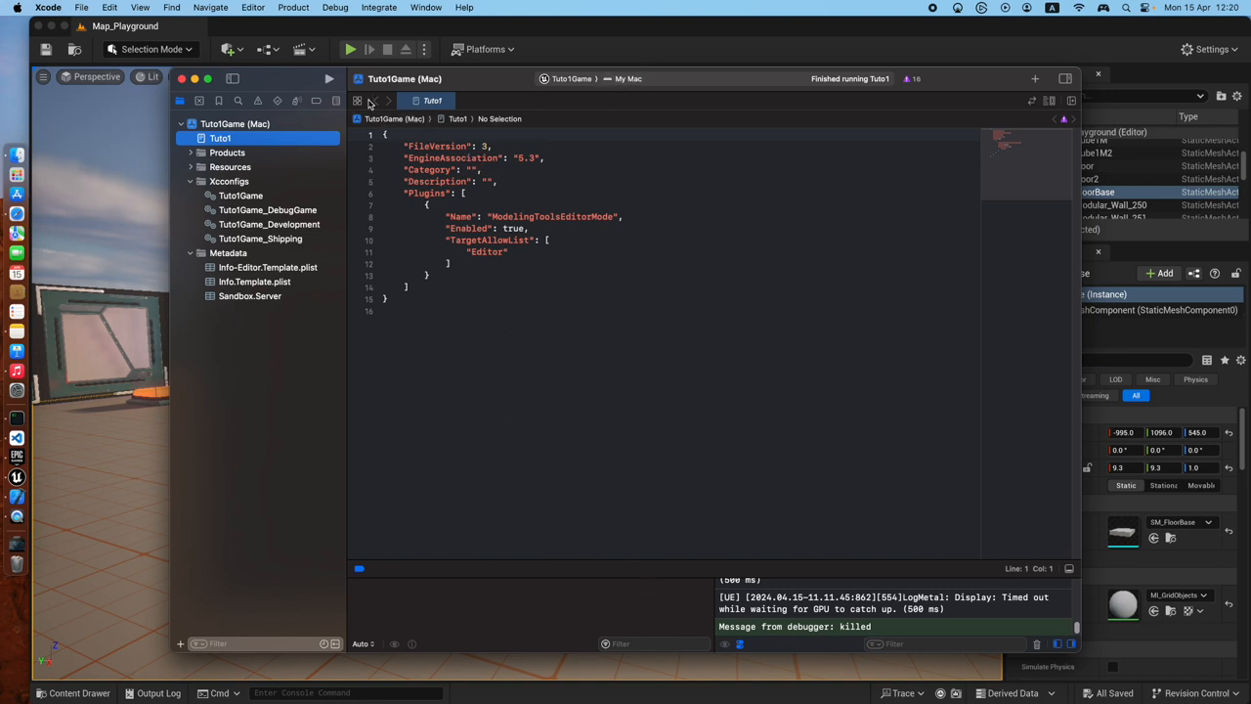
Build and launch Tuto1 on the Mac target with the debugger attached
left_click(349, 49)
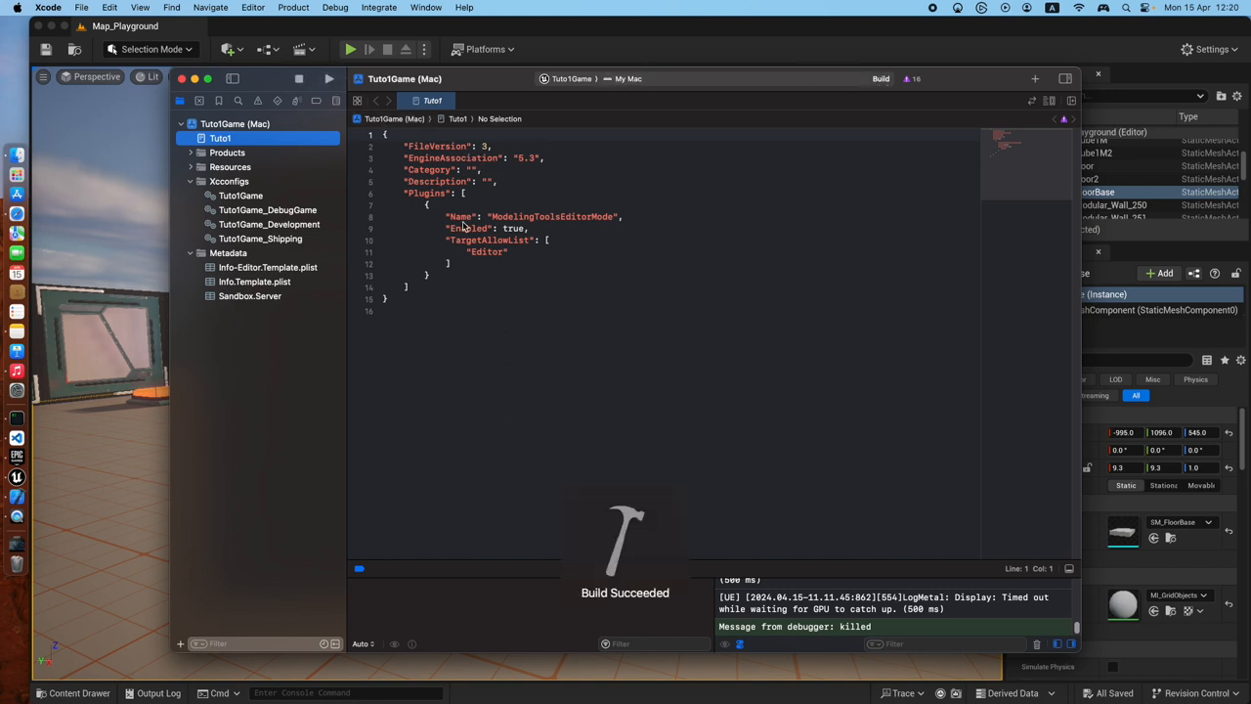
left_click(350, 49)
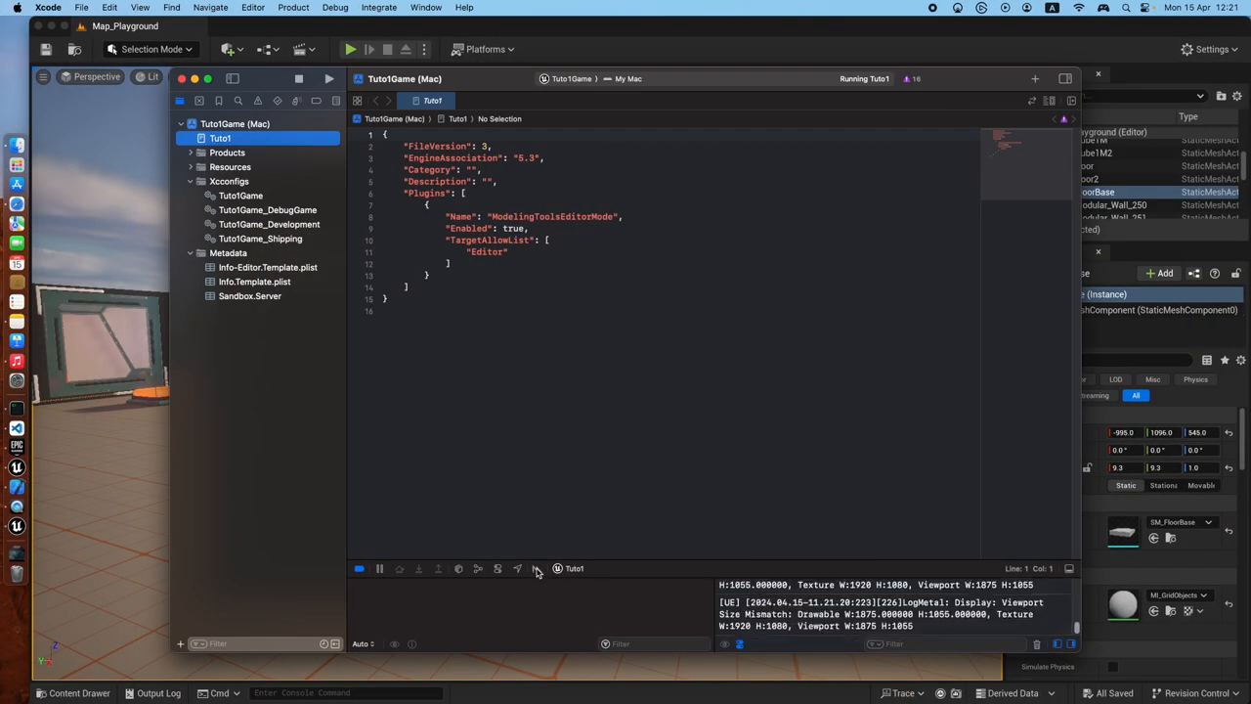
Take a single-frame Metal GPU capture (Scope: Frame, Count 1) of the running game
left_click(535, 567)
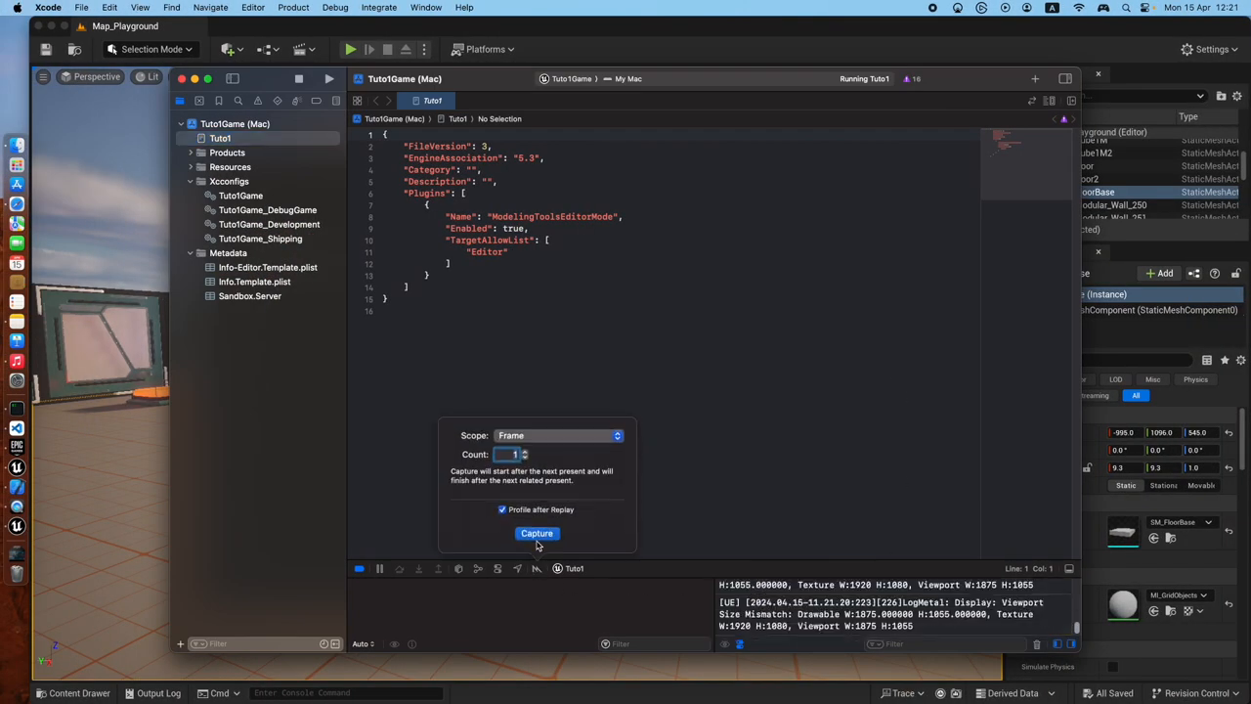
left_click(536, 531)
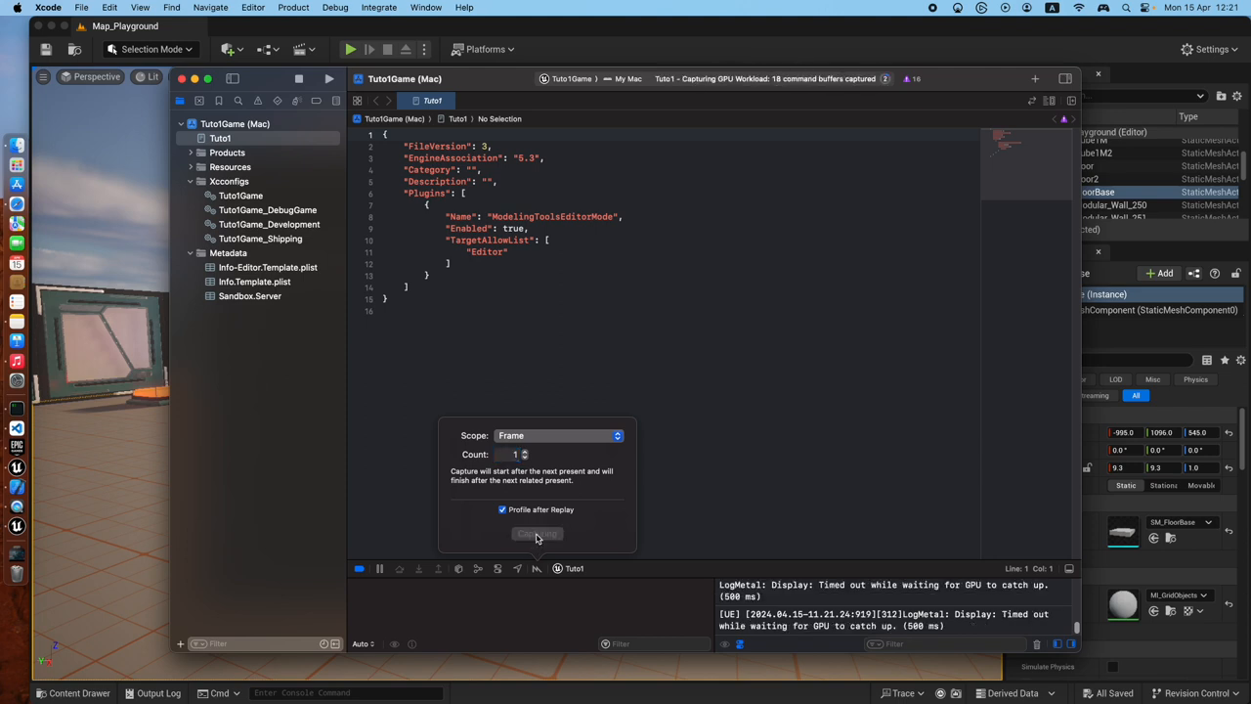
left_click(535, 532)
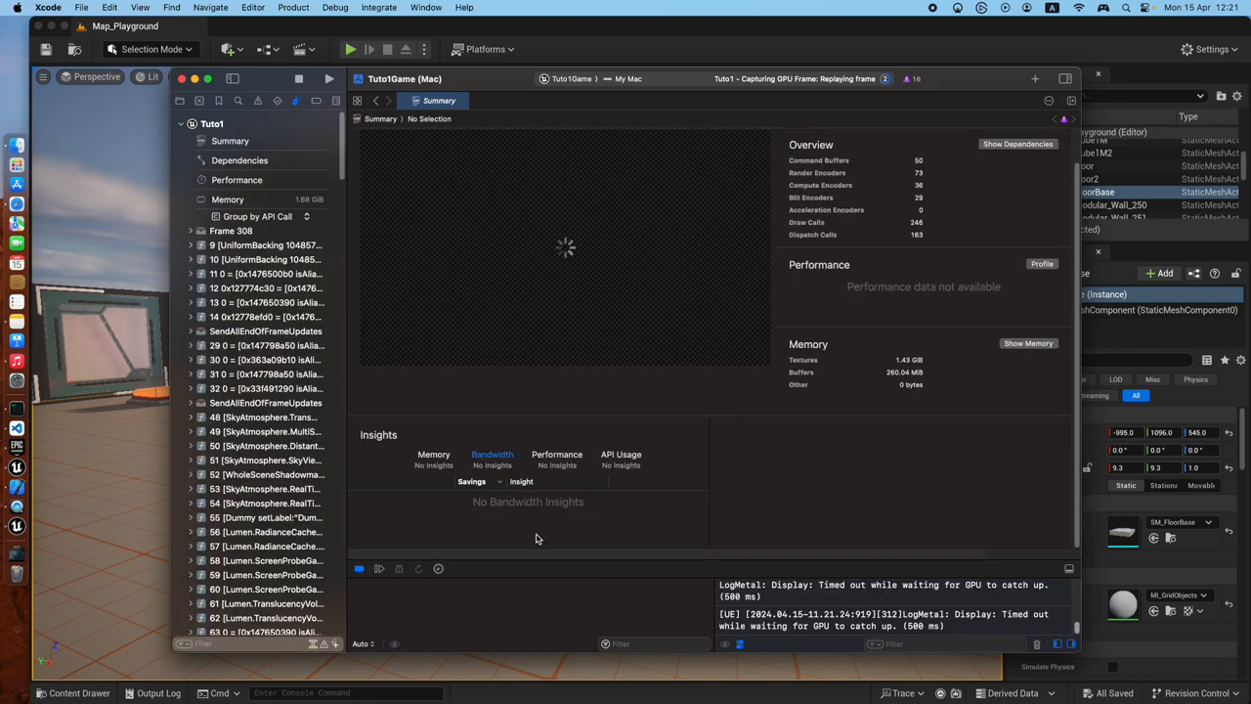
Maximise the frame capture Summary and review GPU time, memory and insights
left_click(434, 453)
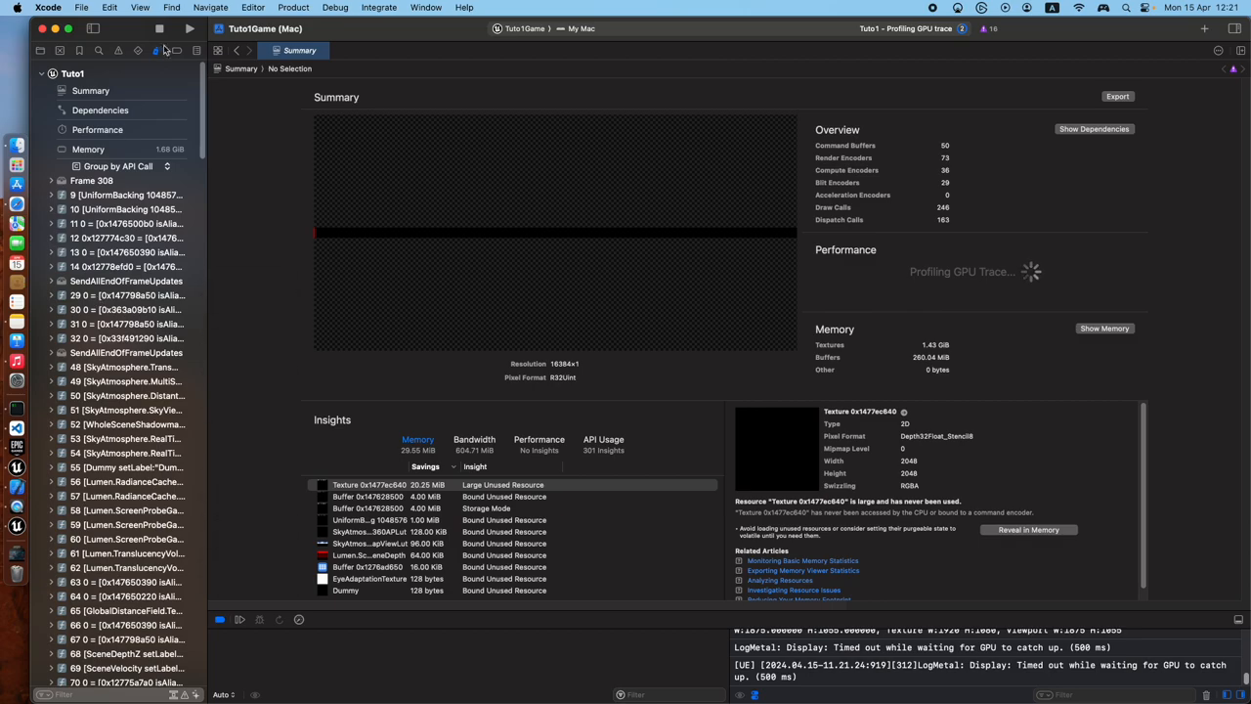
scroll("down", 3)
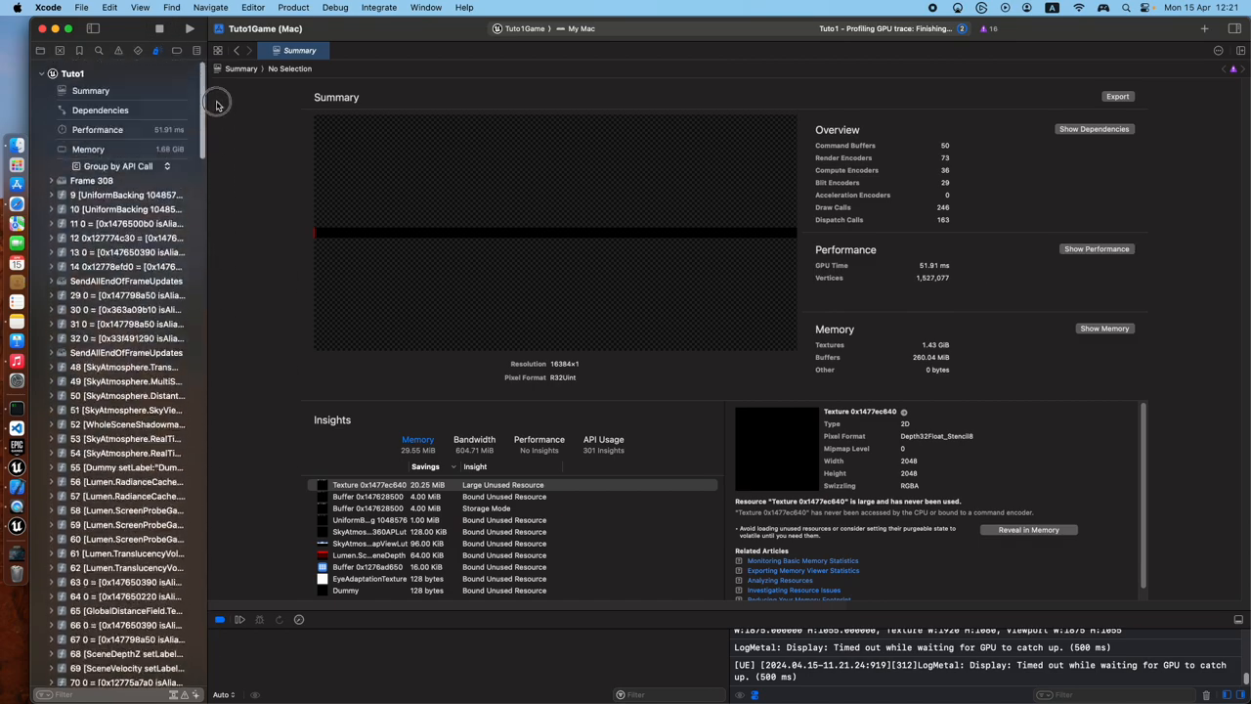
Show the dependency graph, inspect a compute encoder and view the ScreenProbeGather pass's bound textures
left_click(100, 109)
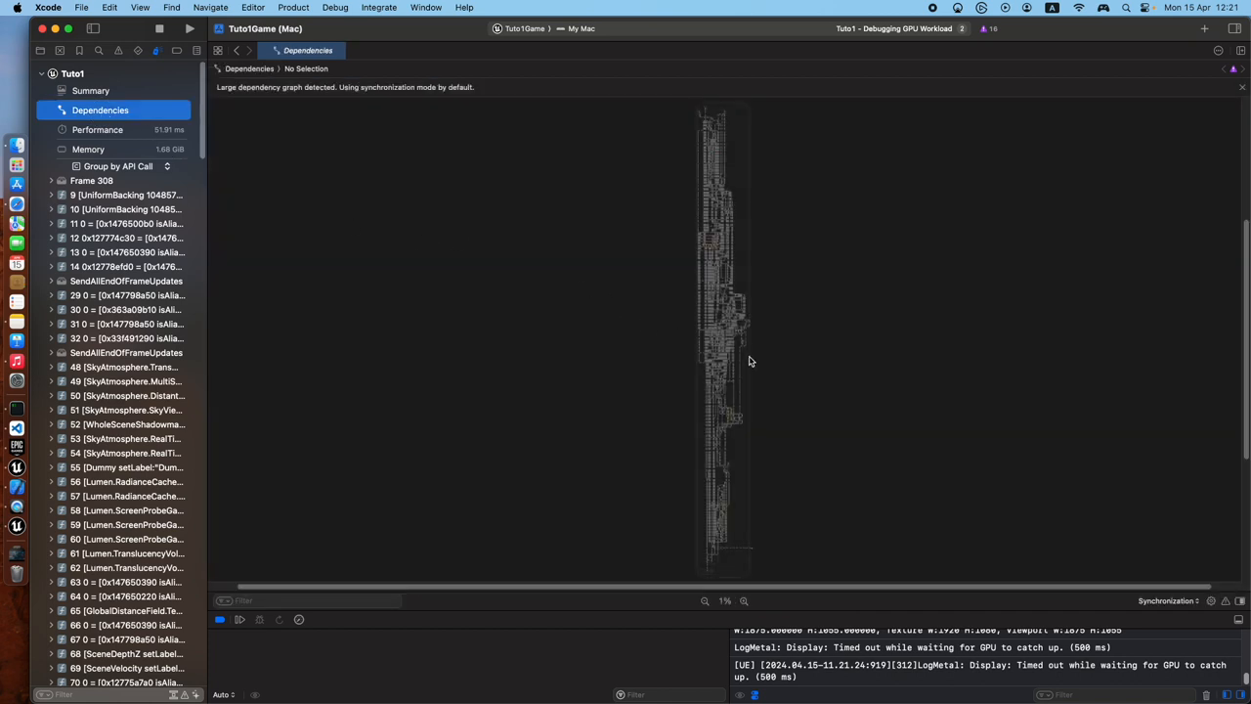
mouse_move(732, 353)
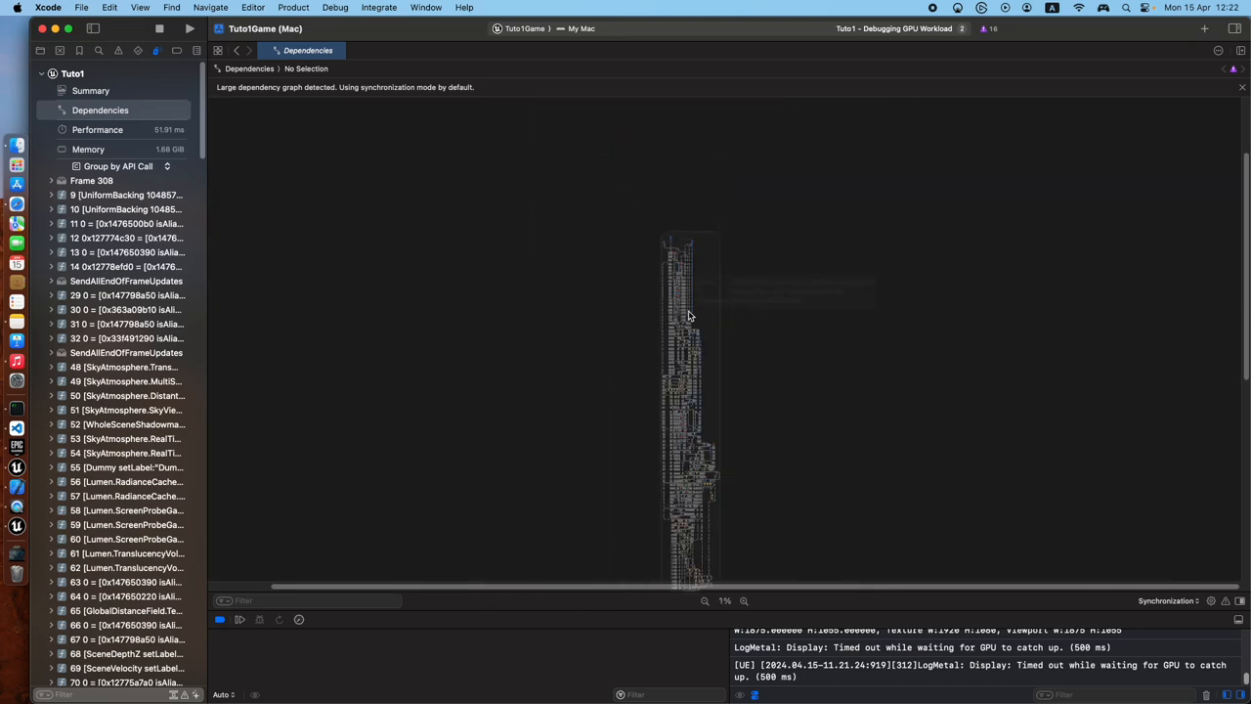
left_click(684, 391)
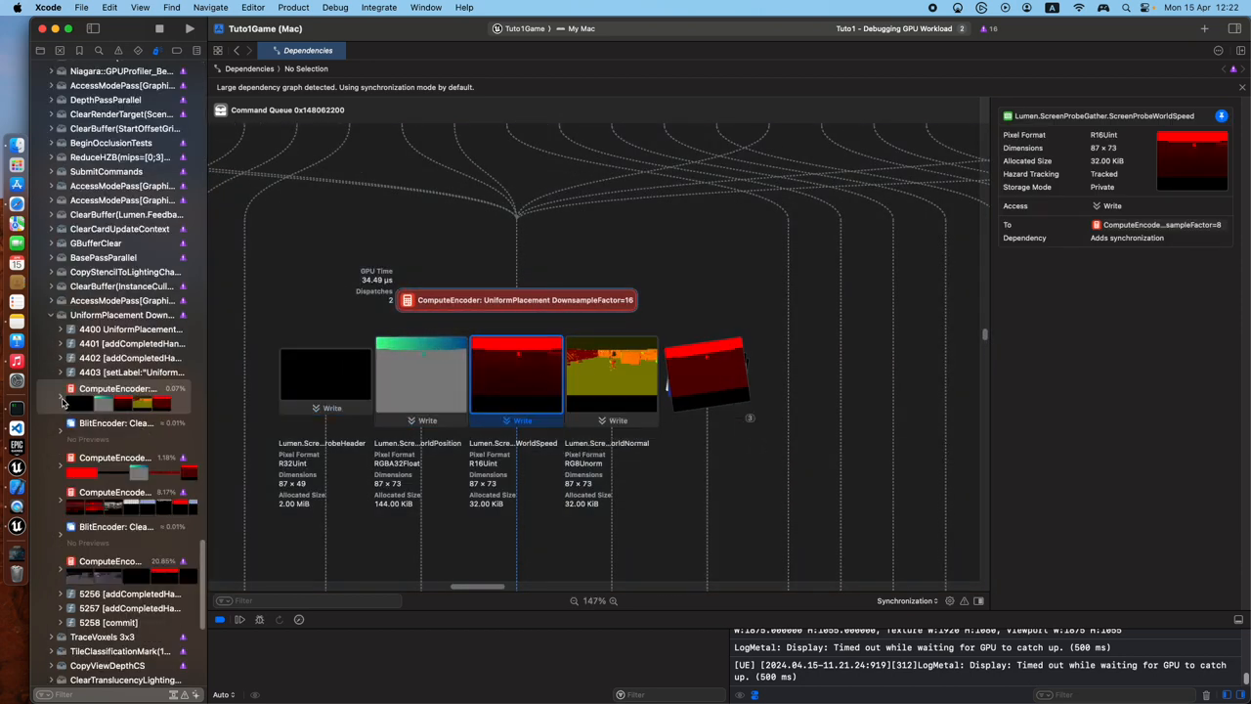
left_click(58, 387)
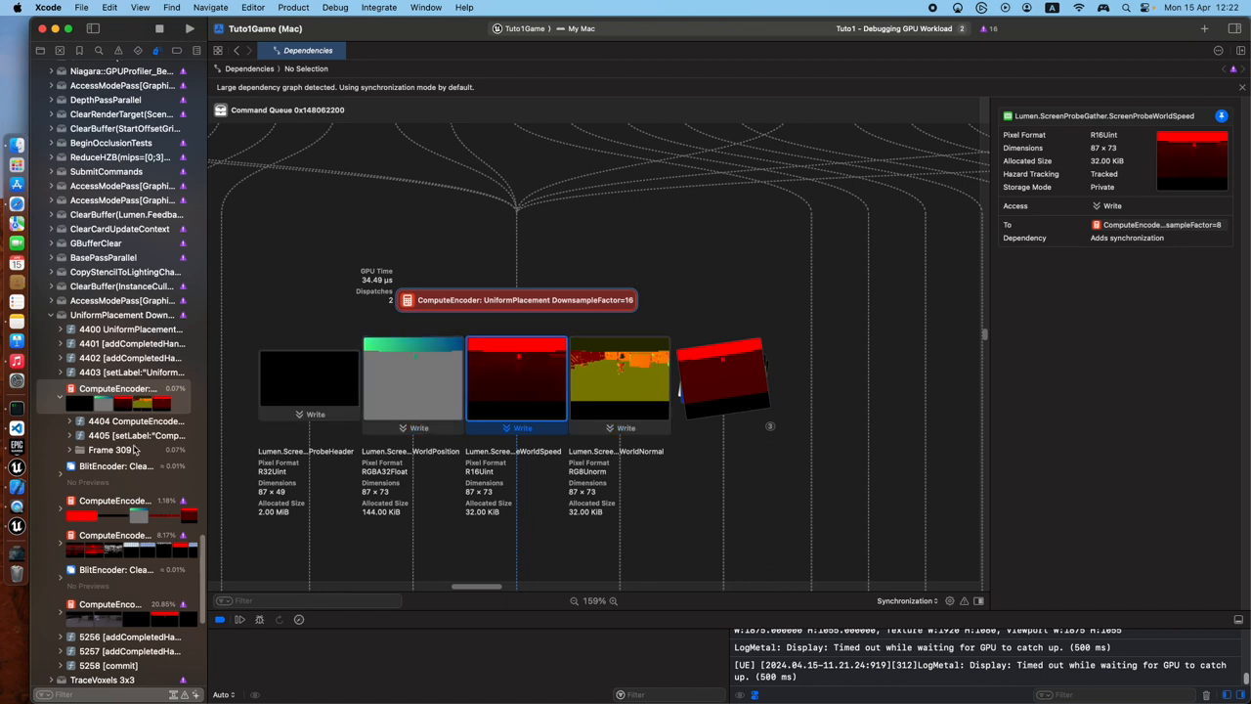
mouse_move(232, 438)
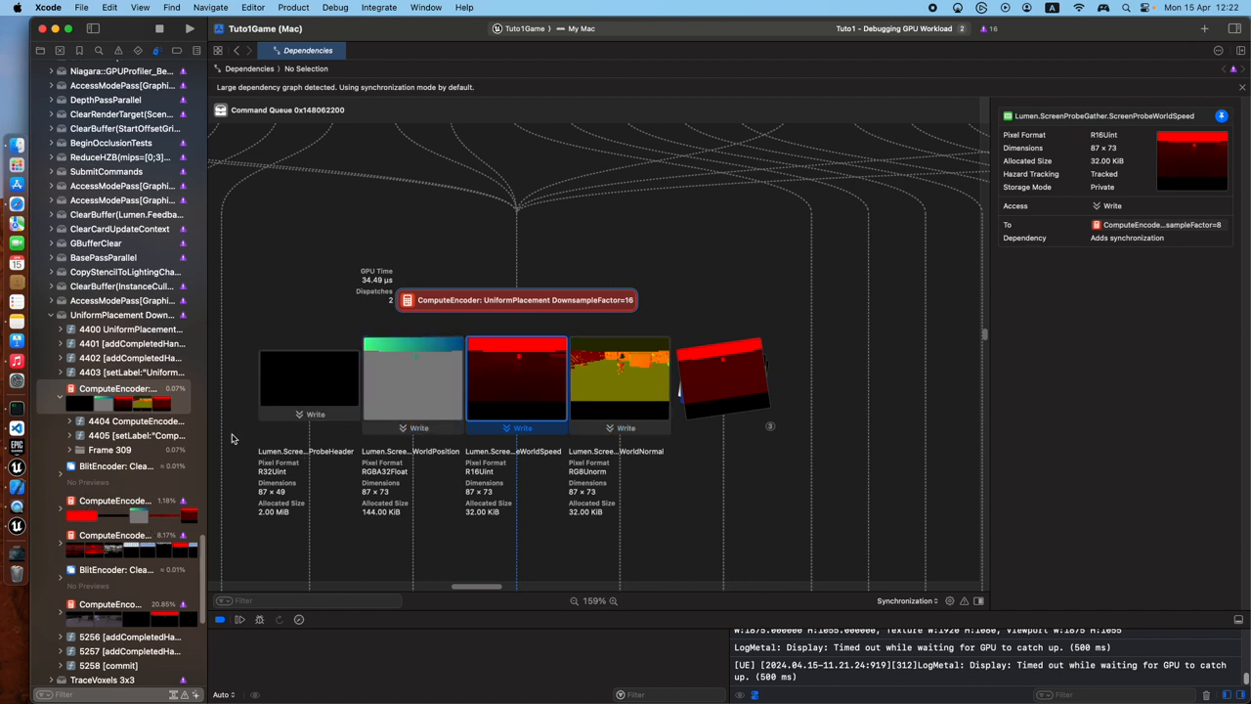
scroll("down", 3)
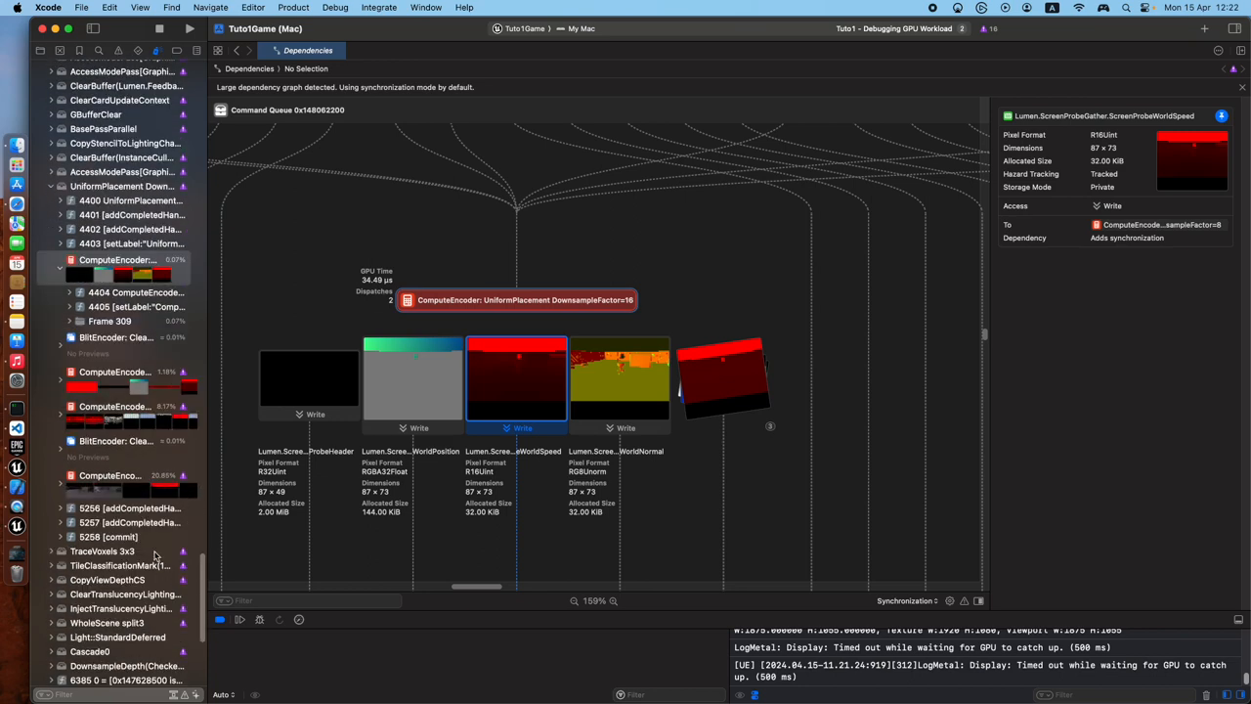
left_click(109, 404)
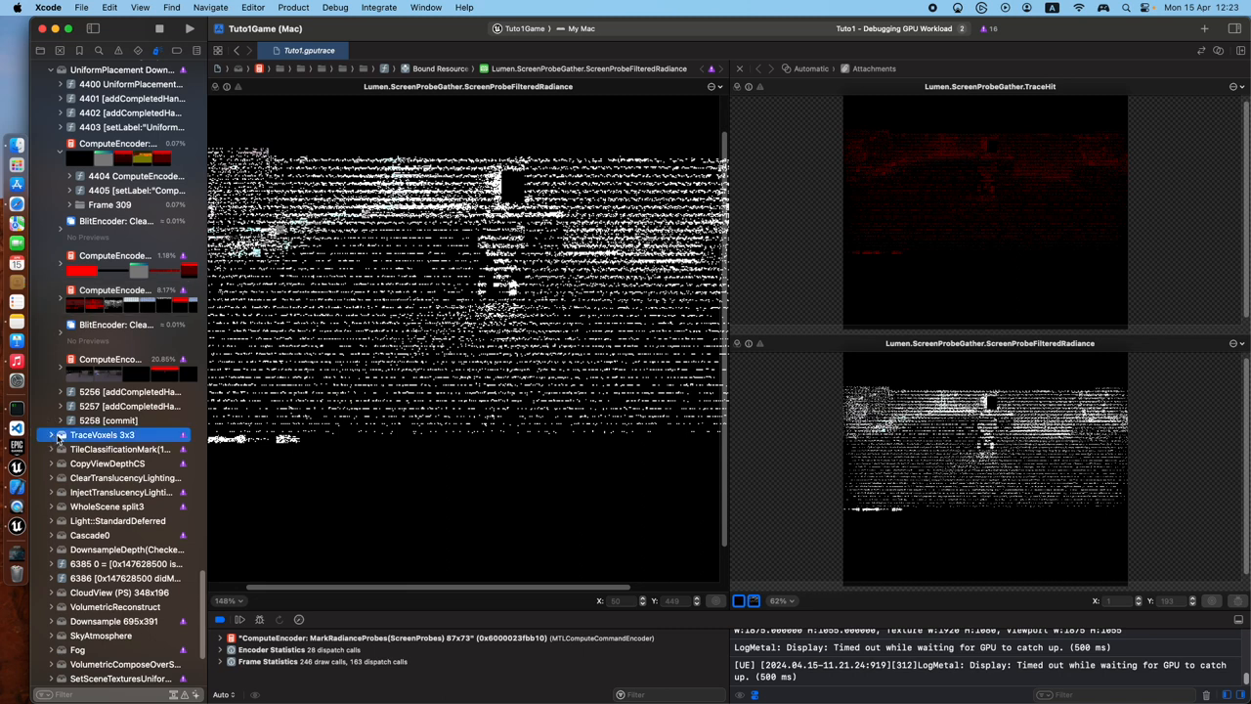
Return to Dependencies and list the TraceVoxels 3x3 pass's five unused textures via Insights
left_click(51, 434)
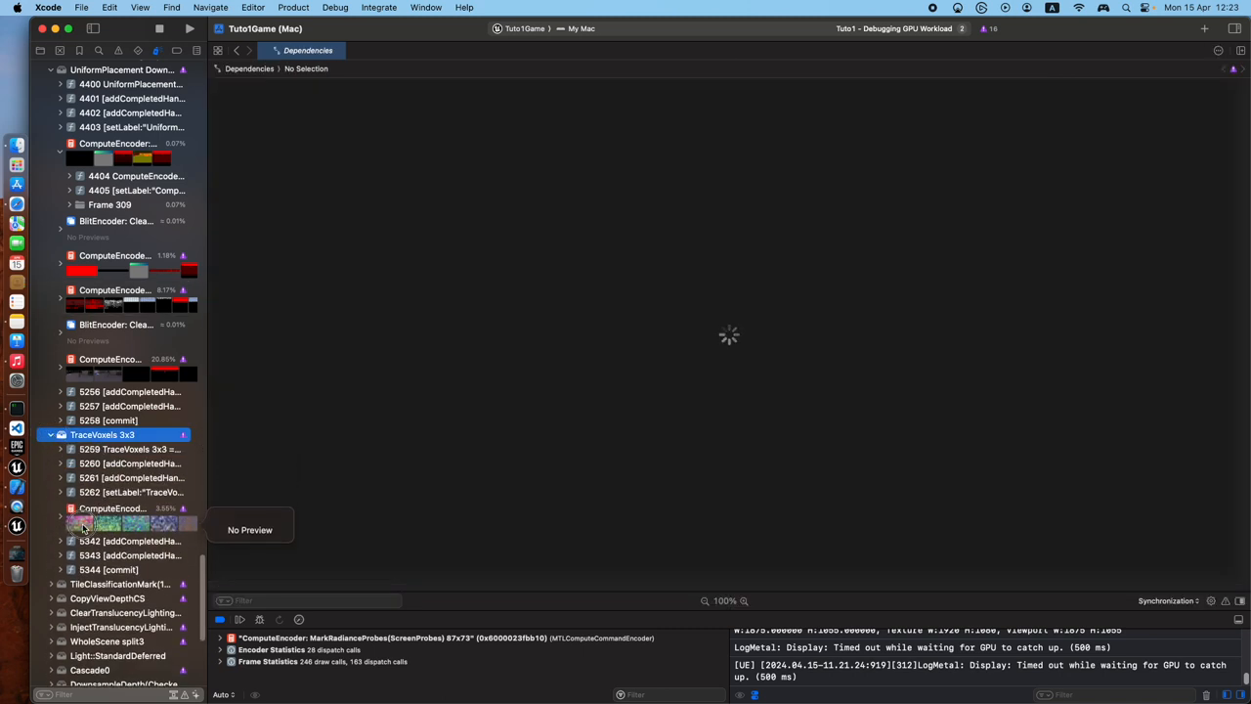
left_click(114, 512)
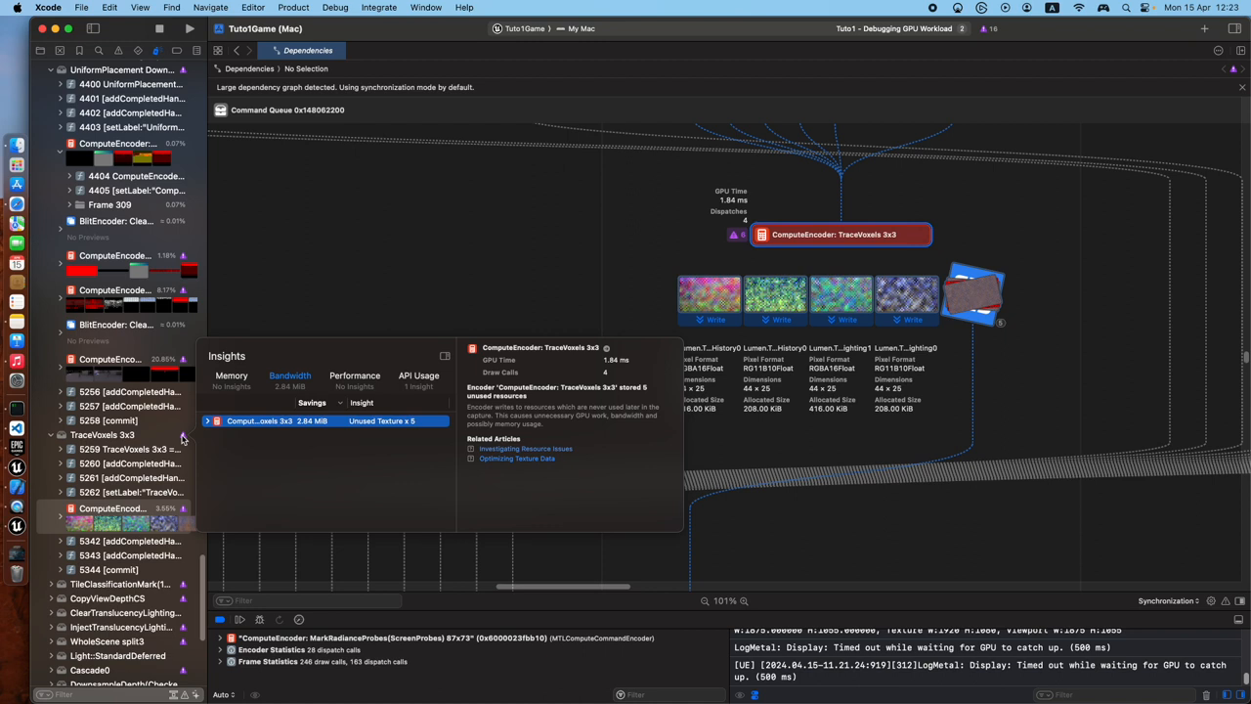
mouse_move(404, 428)
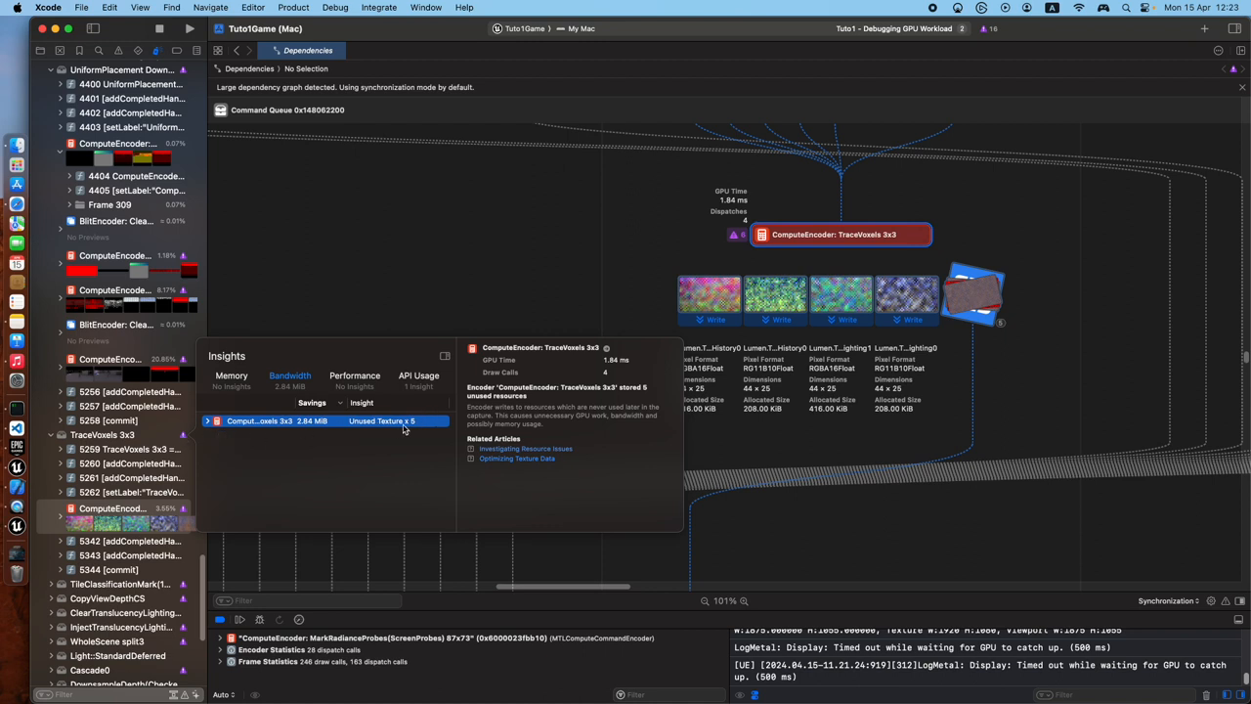
mouse_move(211, 420)
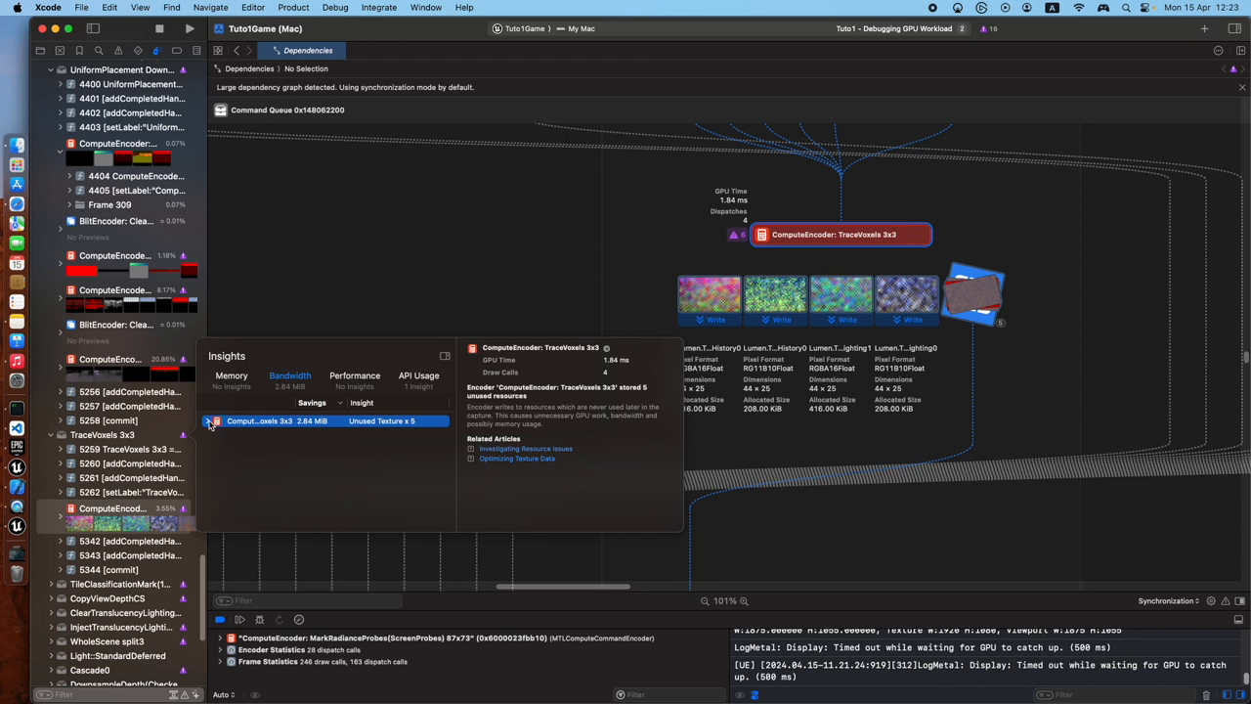
left_click(207, 420)
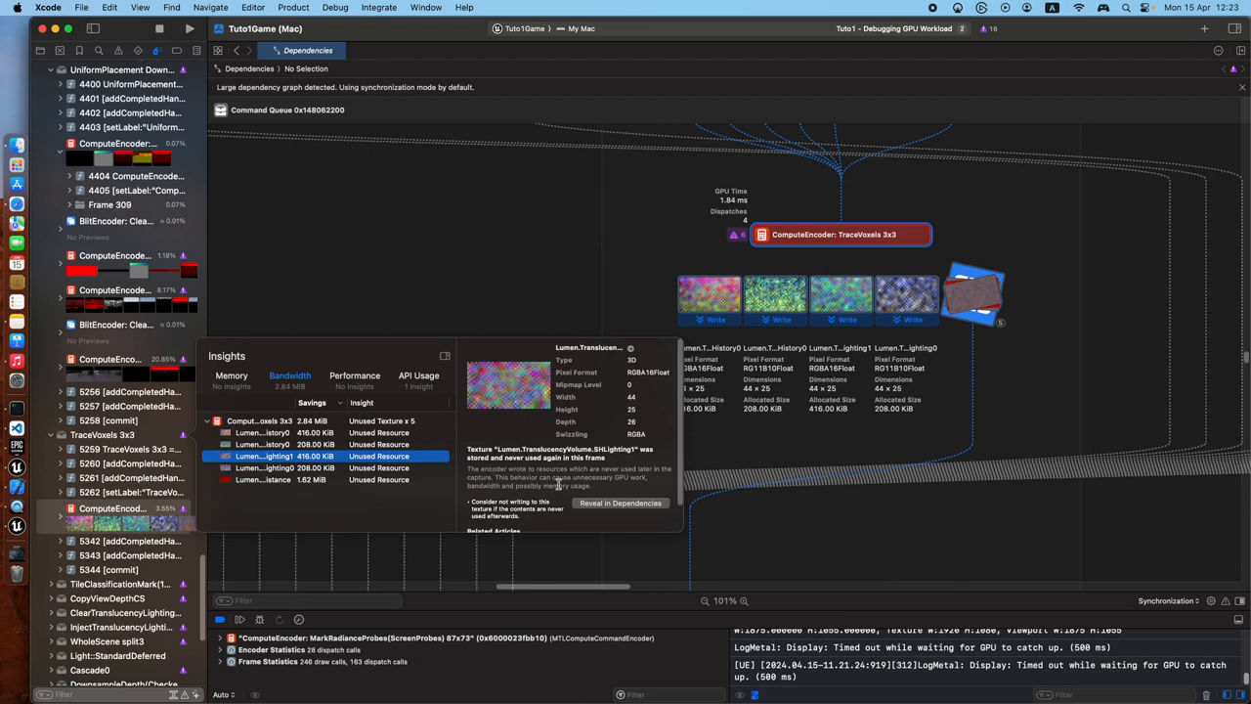
mouse_move(523, 523)
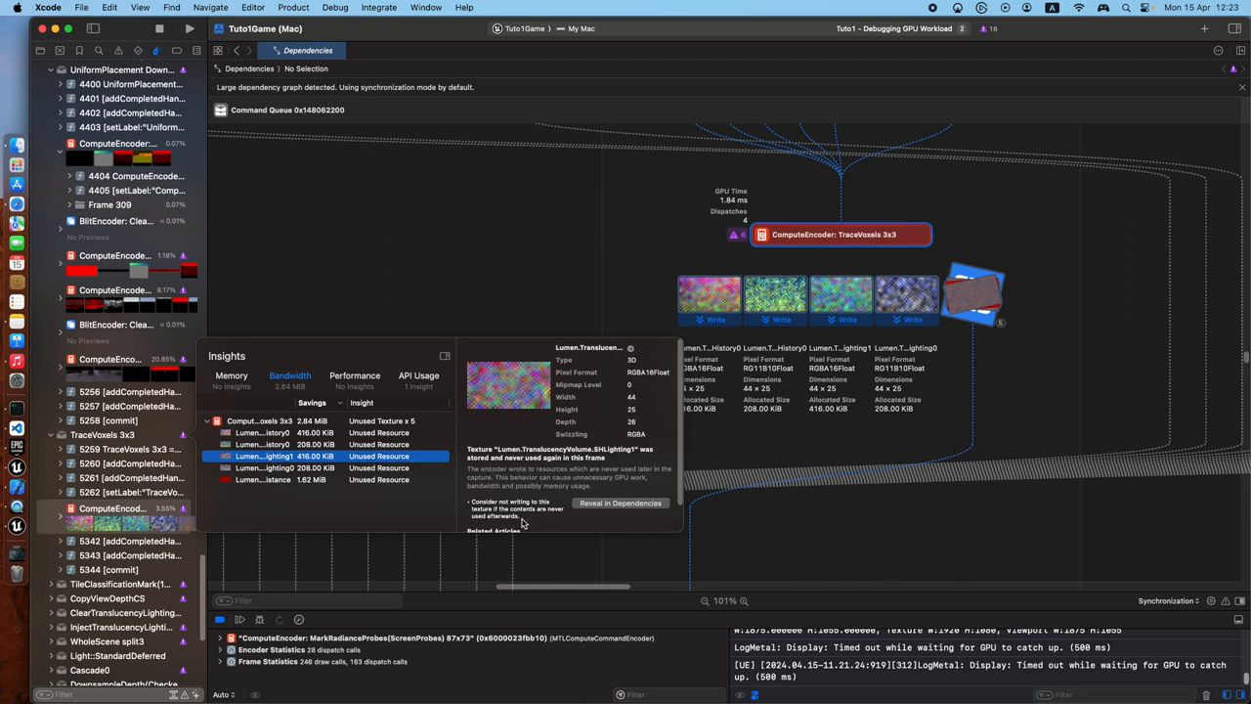
mouse_move(538, 528)
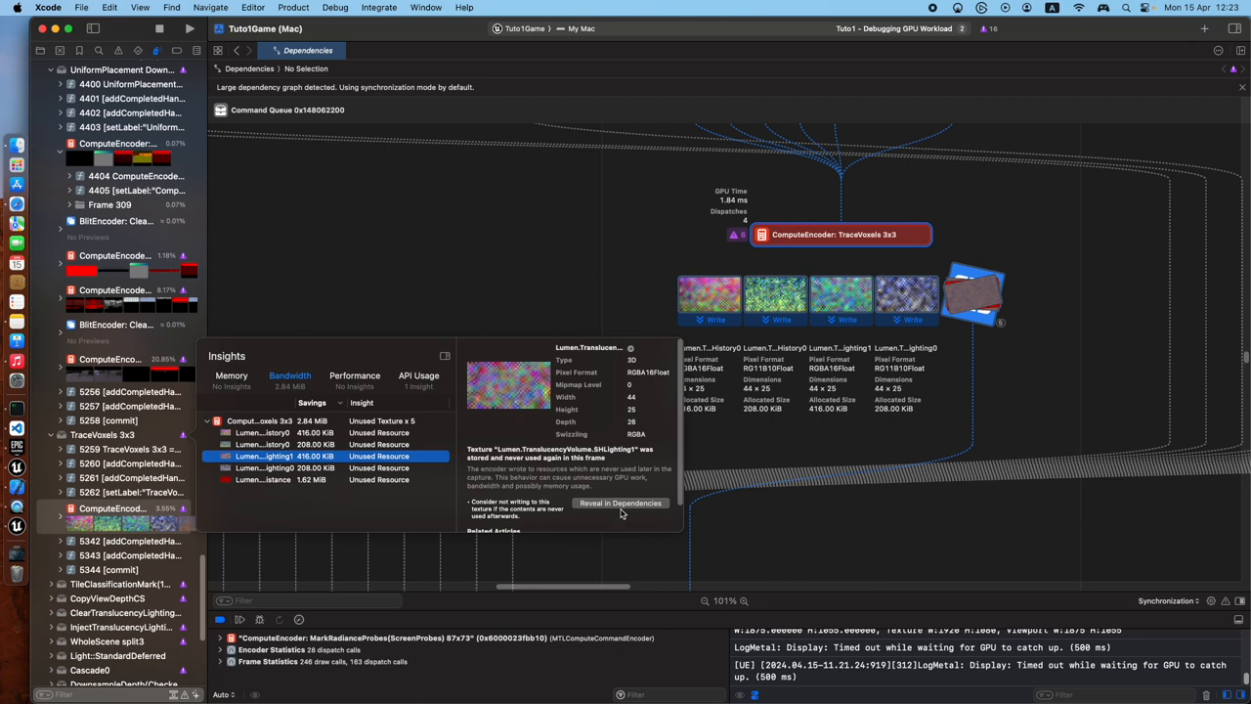
mouse_move(614, 508)
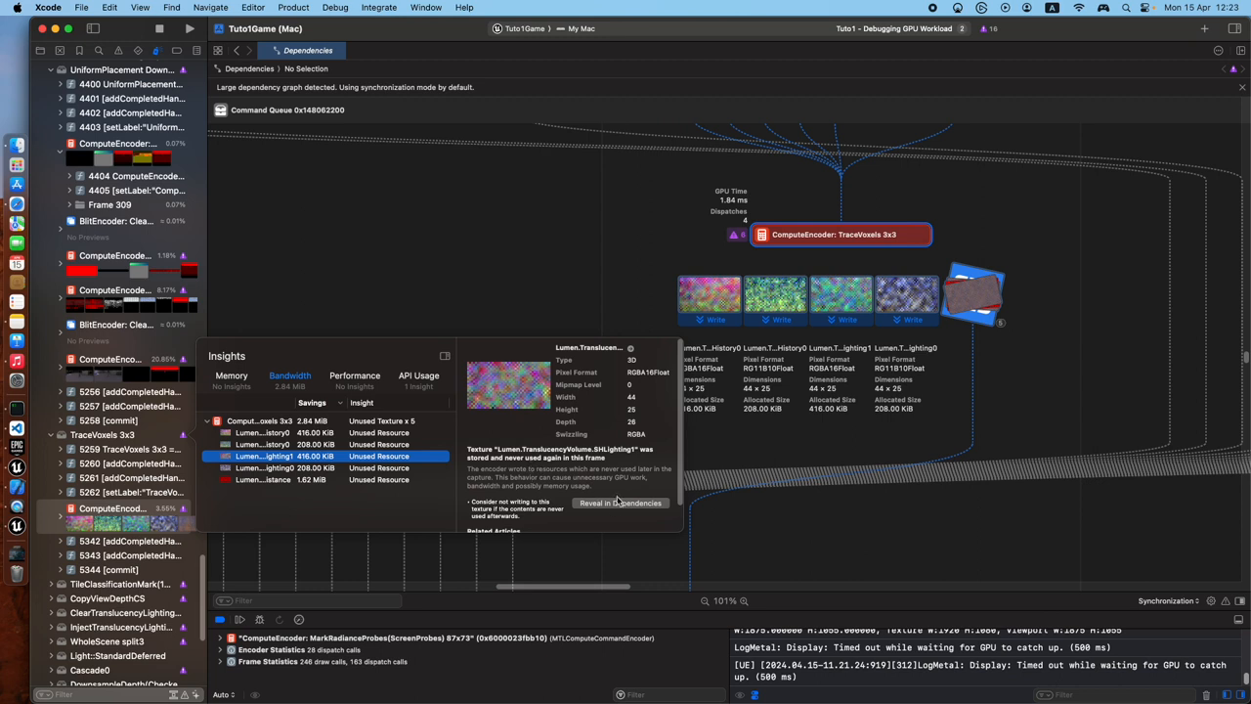
mouse_move(205, 419)
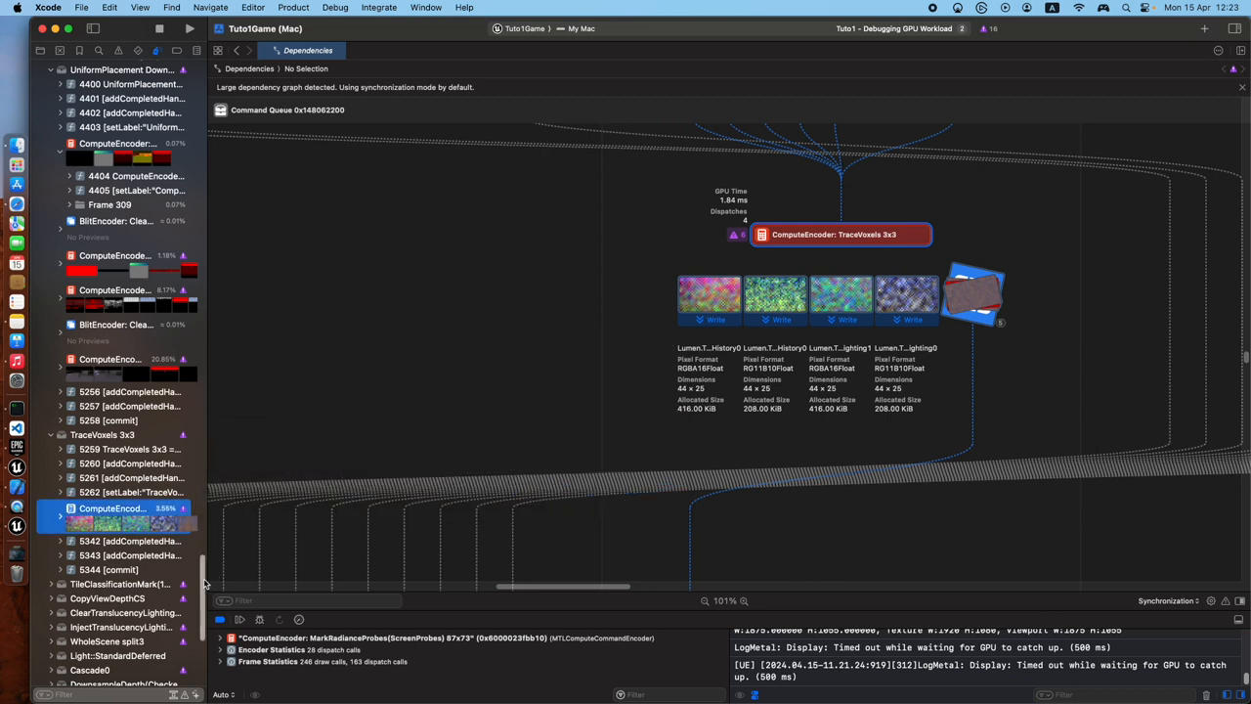
mouse_move(192, 250)
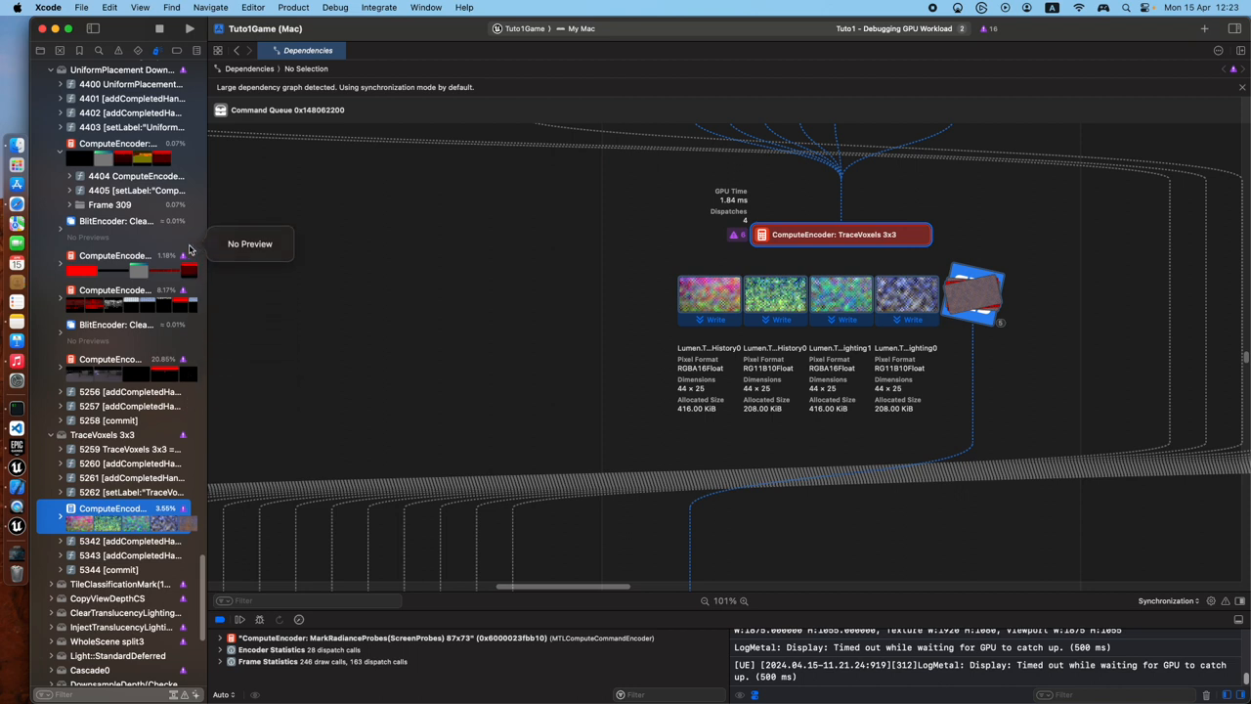
mouse_move(188, 409)
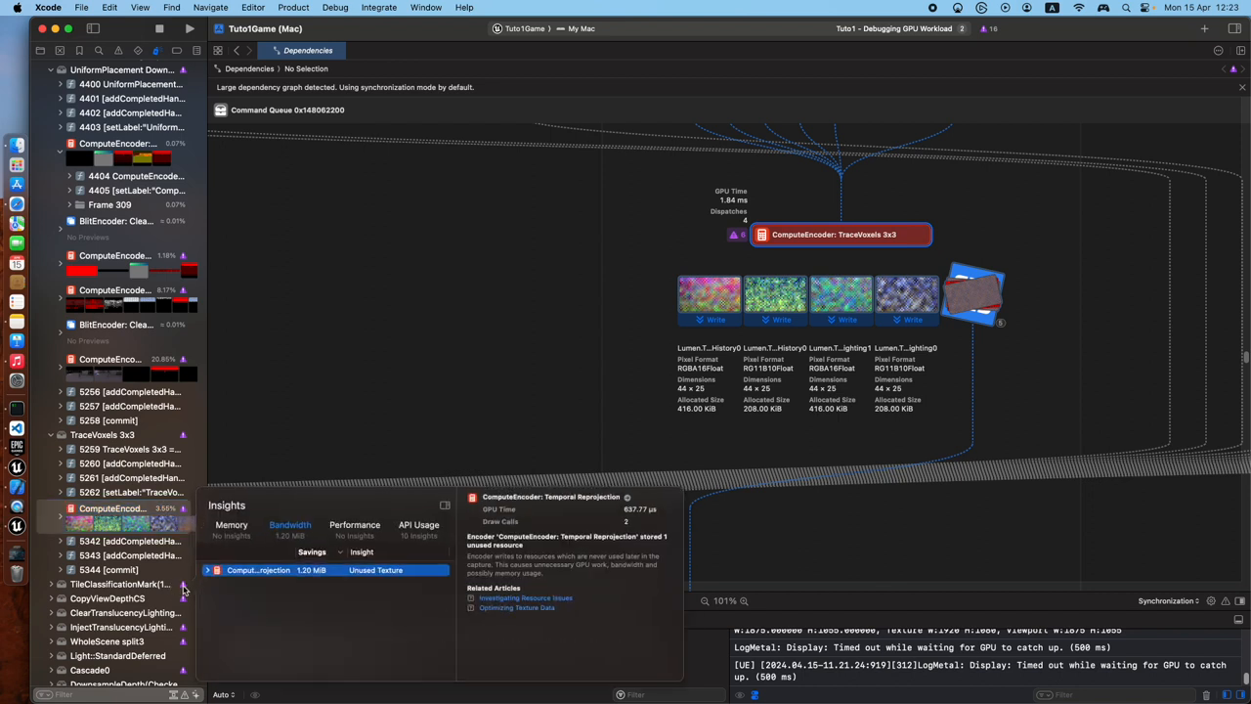
mouse_move(391, 602)
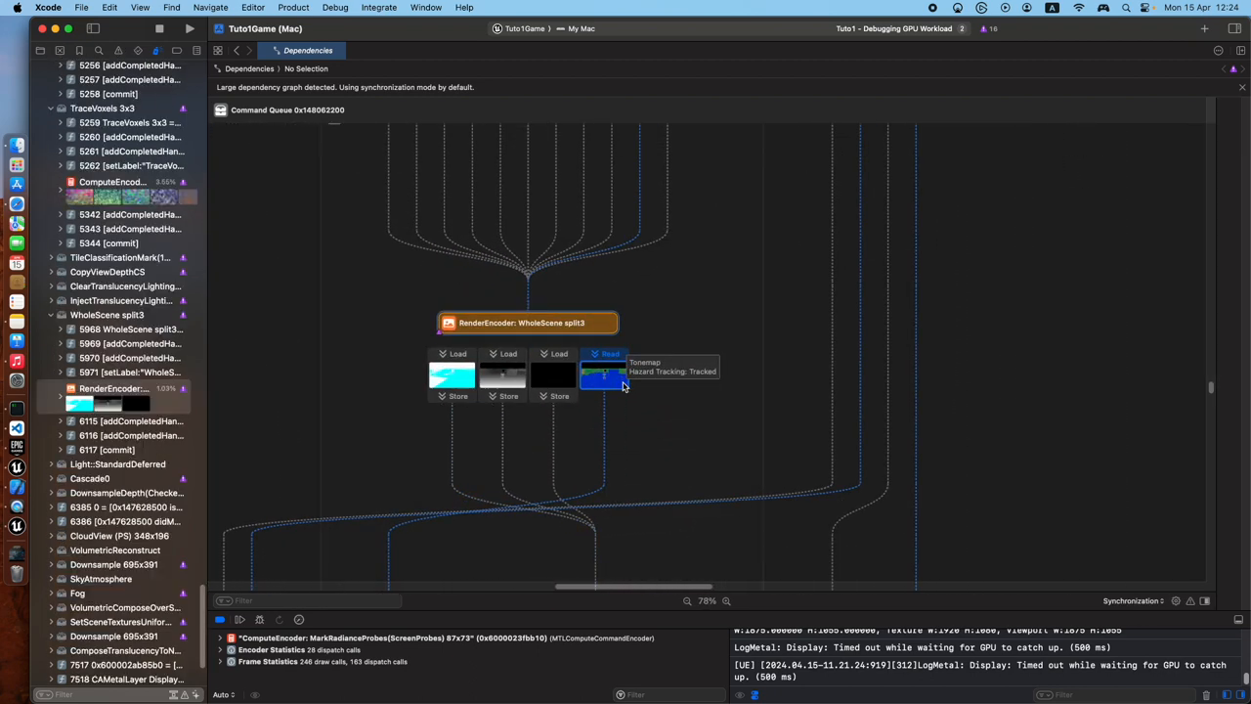
Inspect the WholeScene pass's SceneDepthZ render target and pan toward the BloomX encoder
left_click(602, 375)
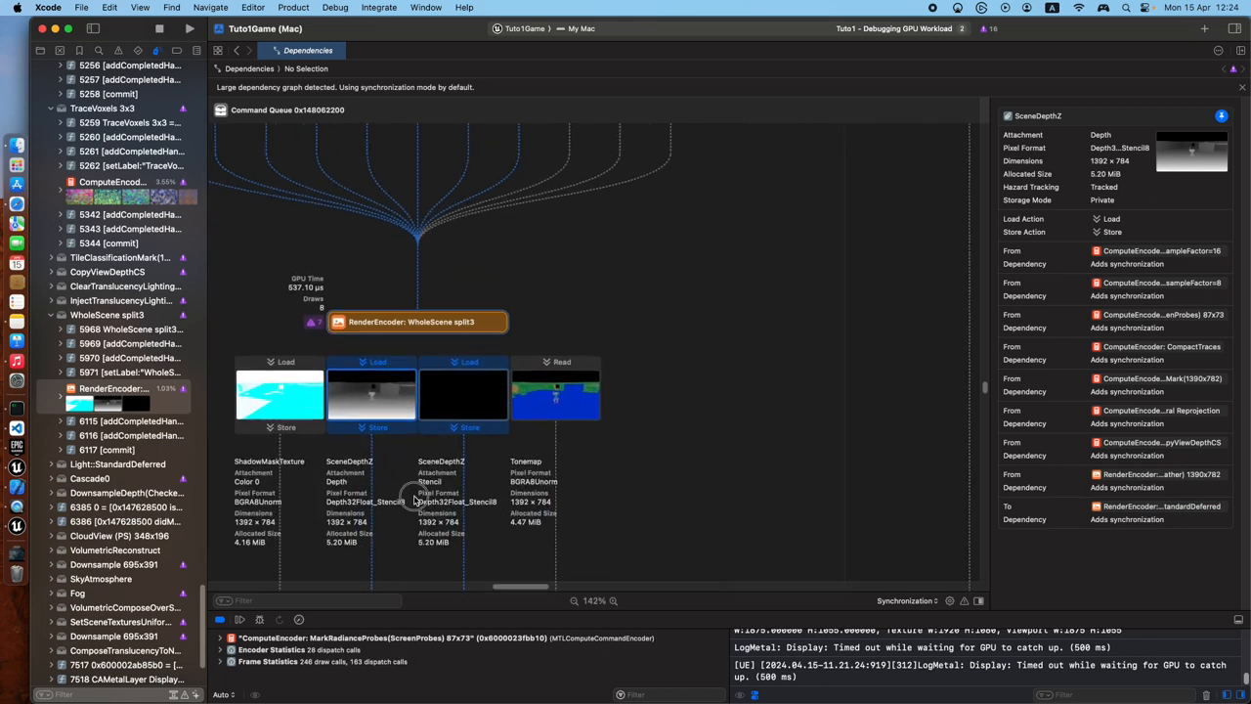
scroll("down", 3)
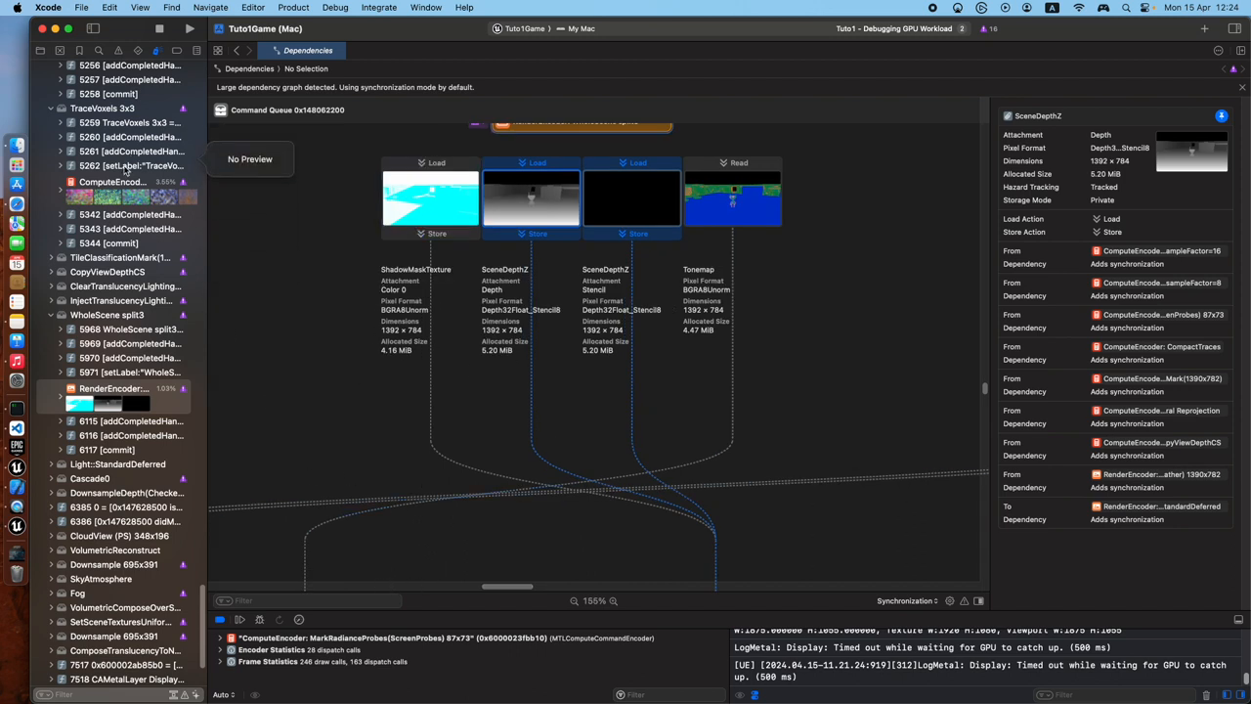
mouse_move(231, 285)
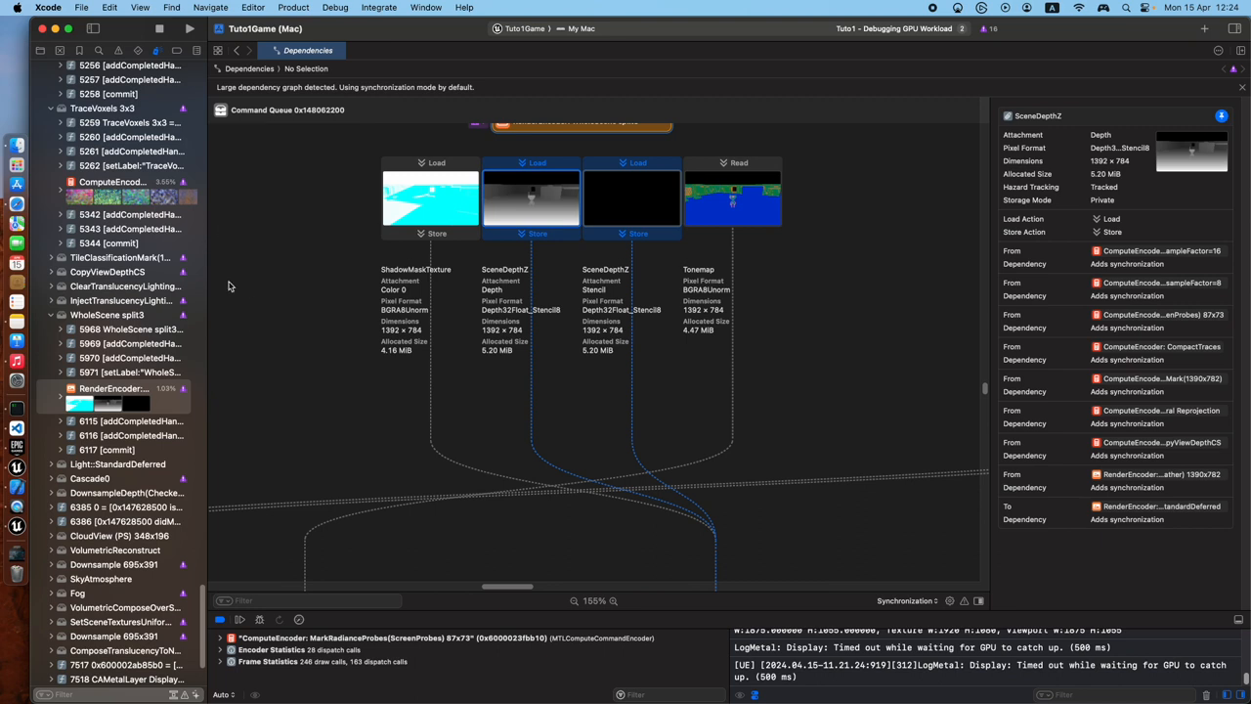
mouse_move(575, 351)
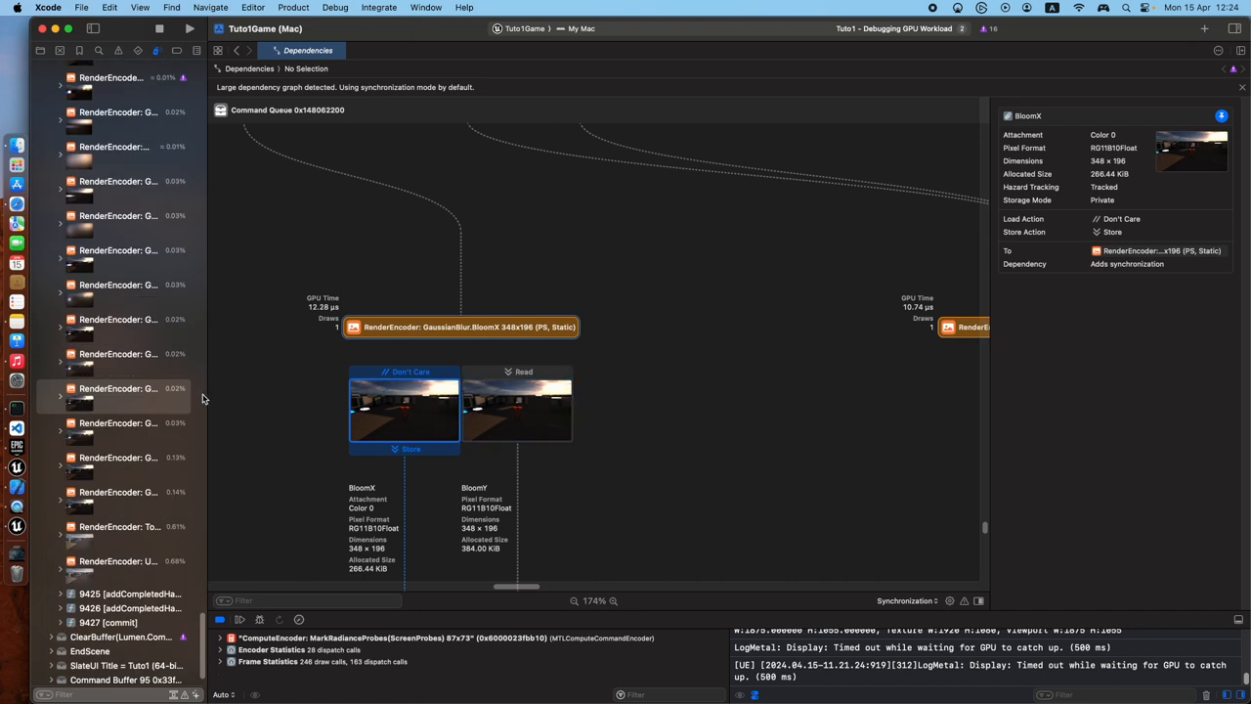
Select the read BloomX texture, then filter the navigator to the SkyAtmosphere transmittance texture with 'sky'
left_click(516, 404)
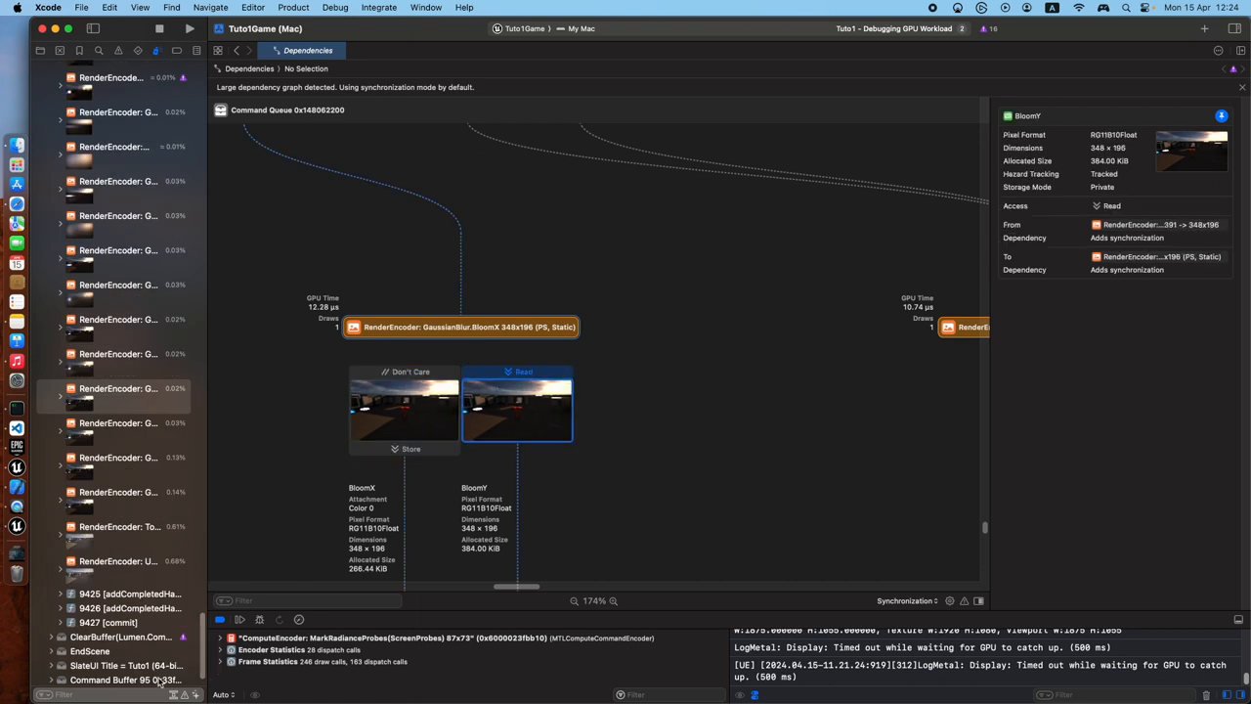
type("sky")
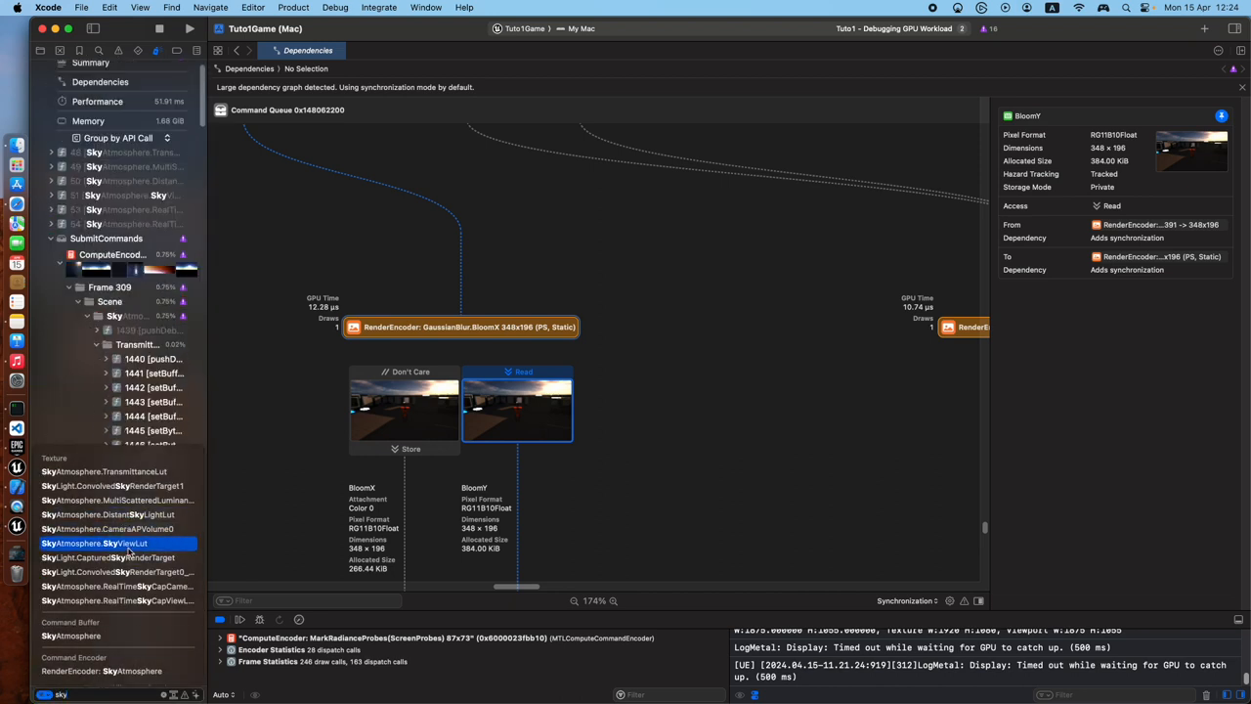
left_click(109, 485)
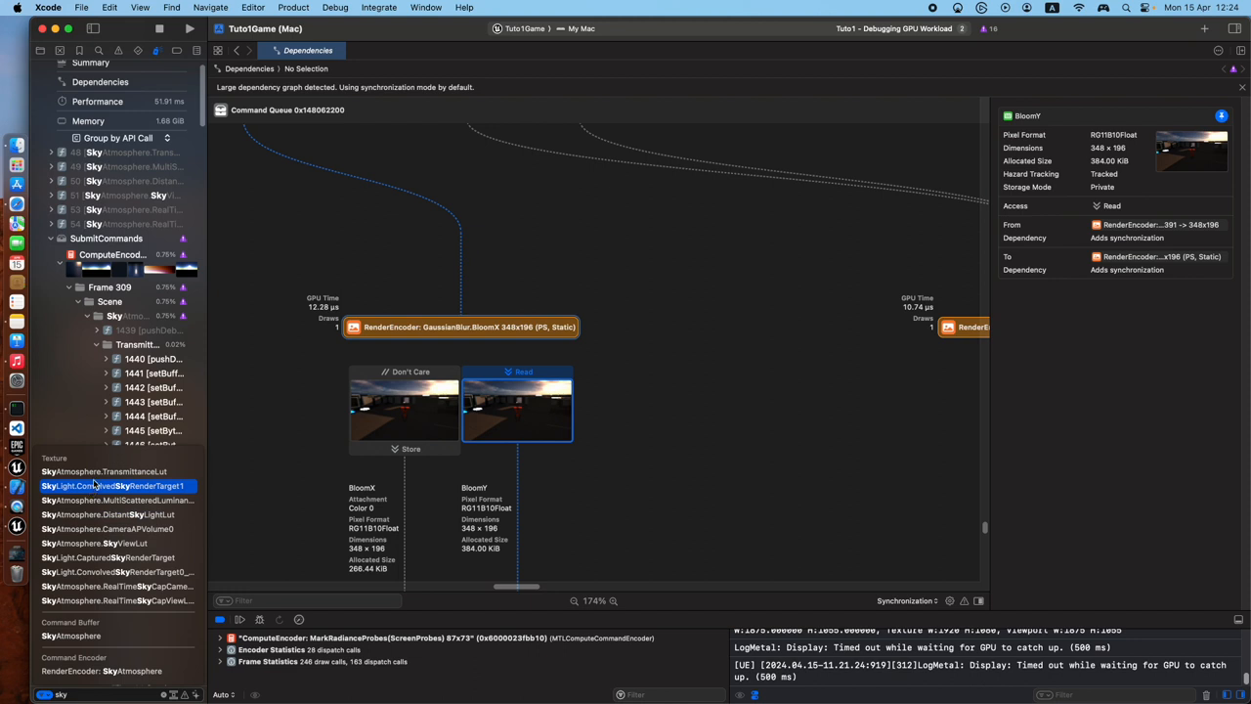
left_click(106, 470)
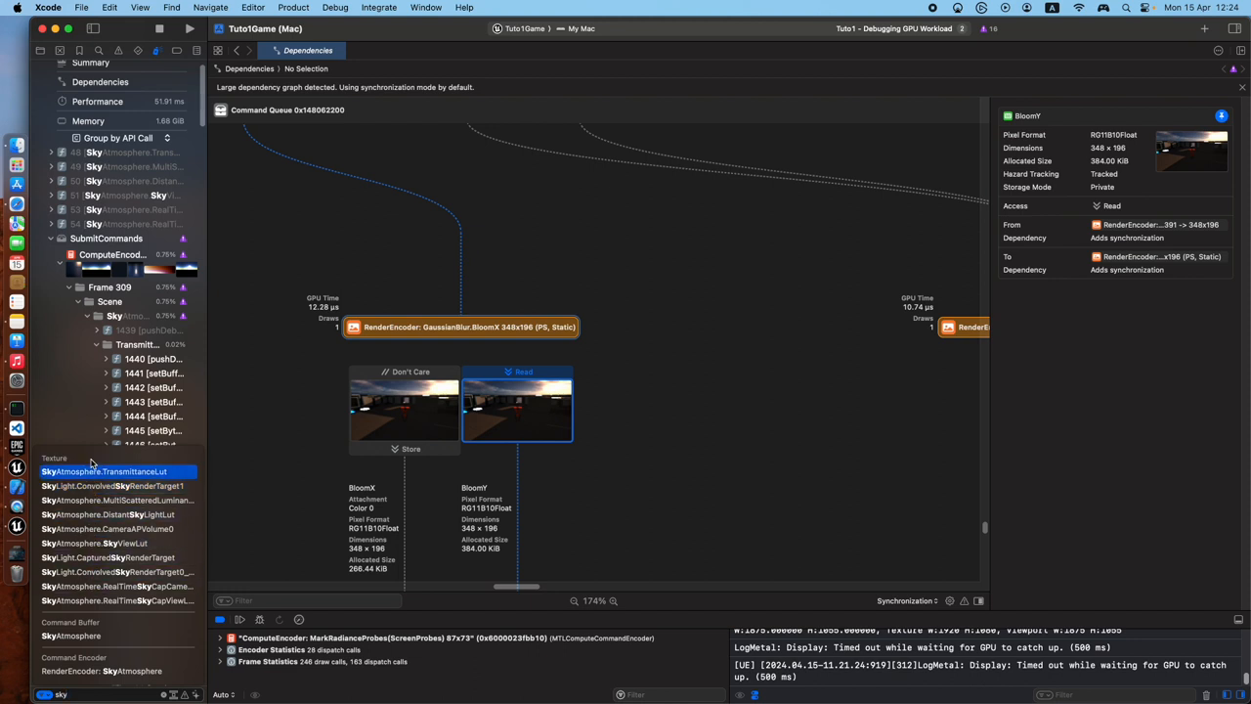
left_click(102, 670)
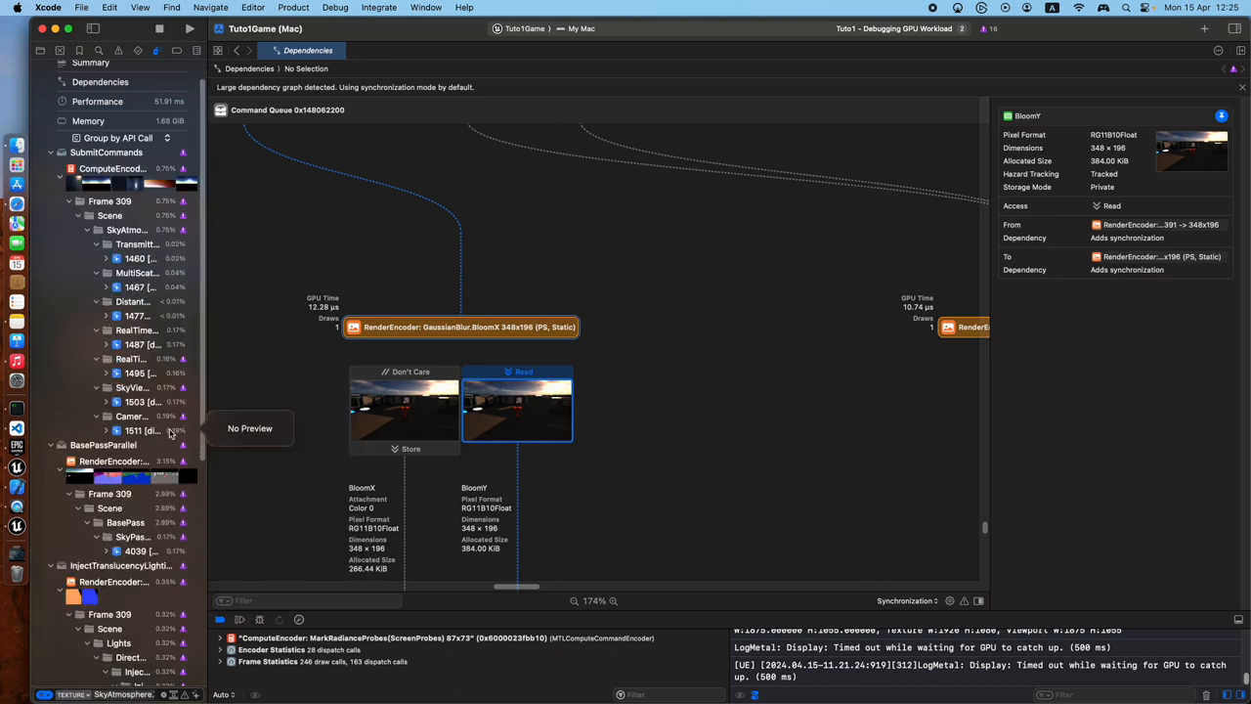
mouse_move(137, 578)
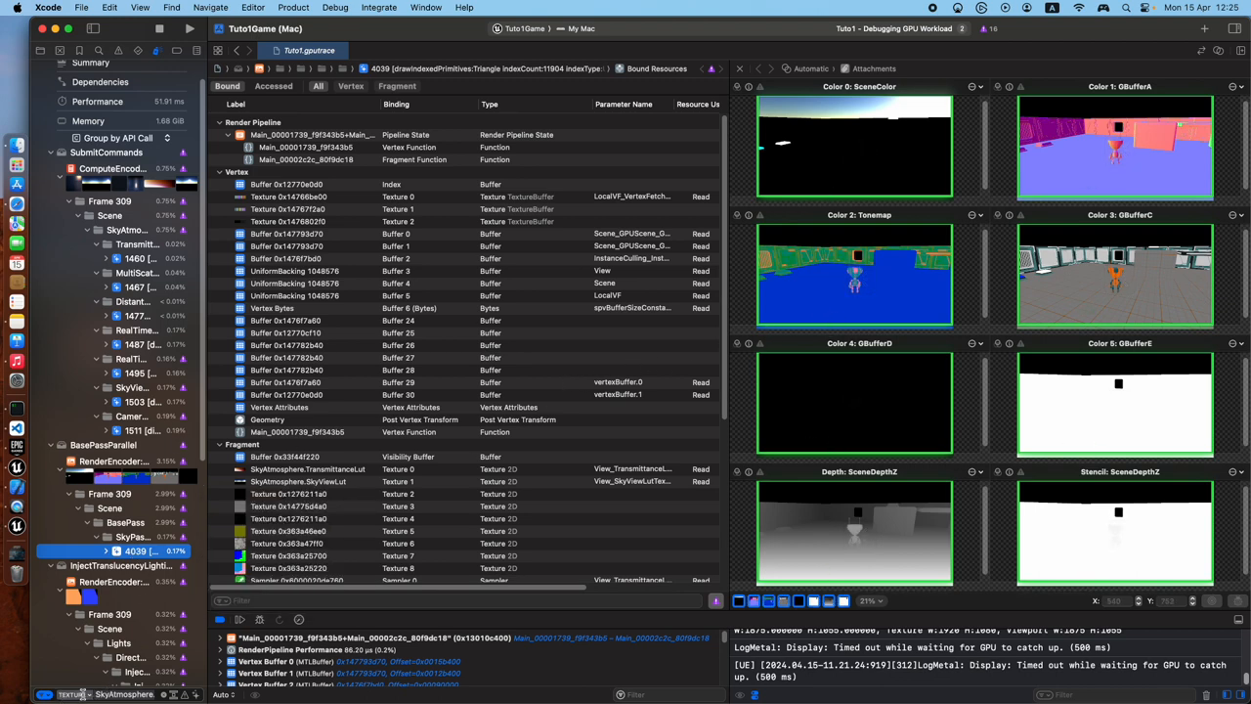
left_click(68, 694)
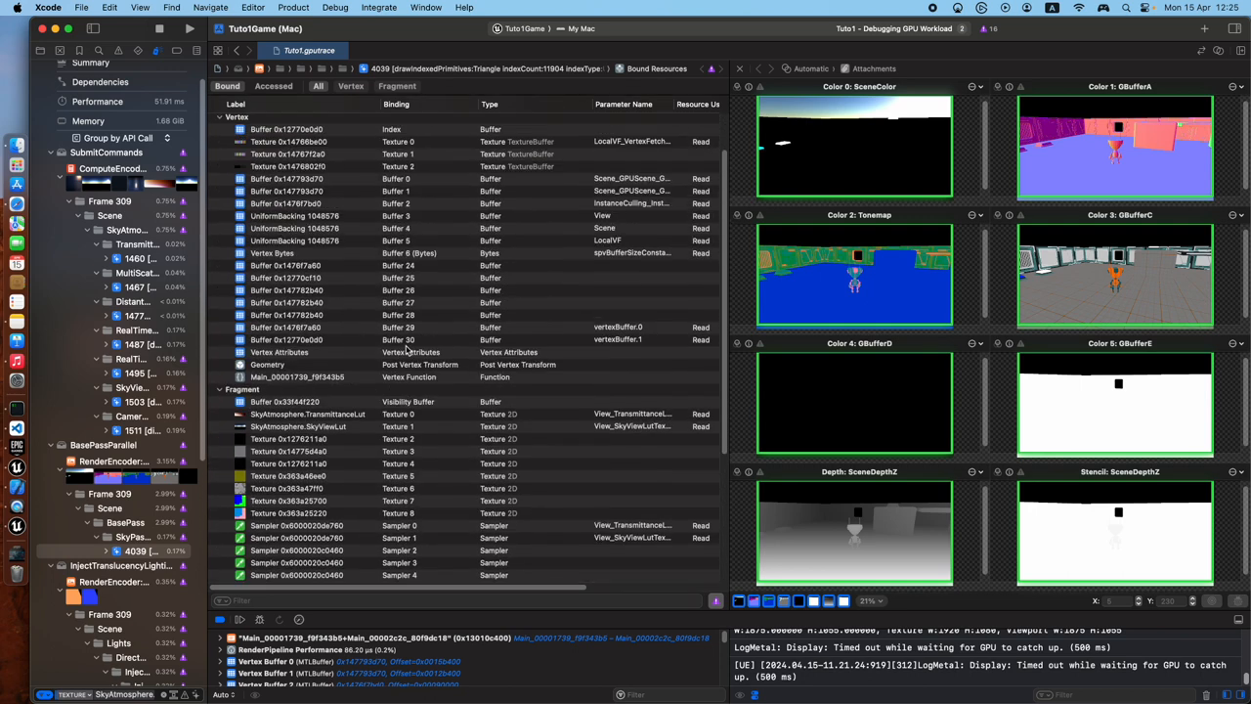
left_click(222, 121)
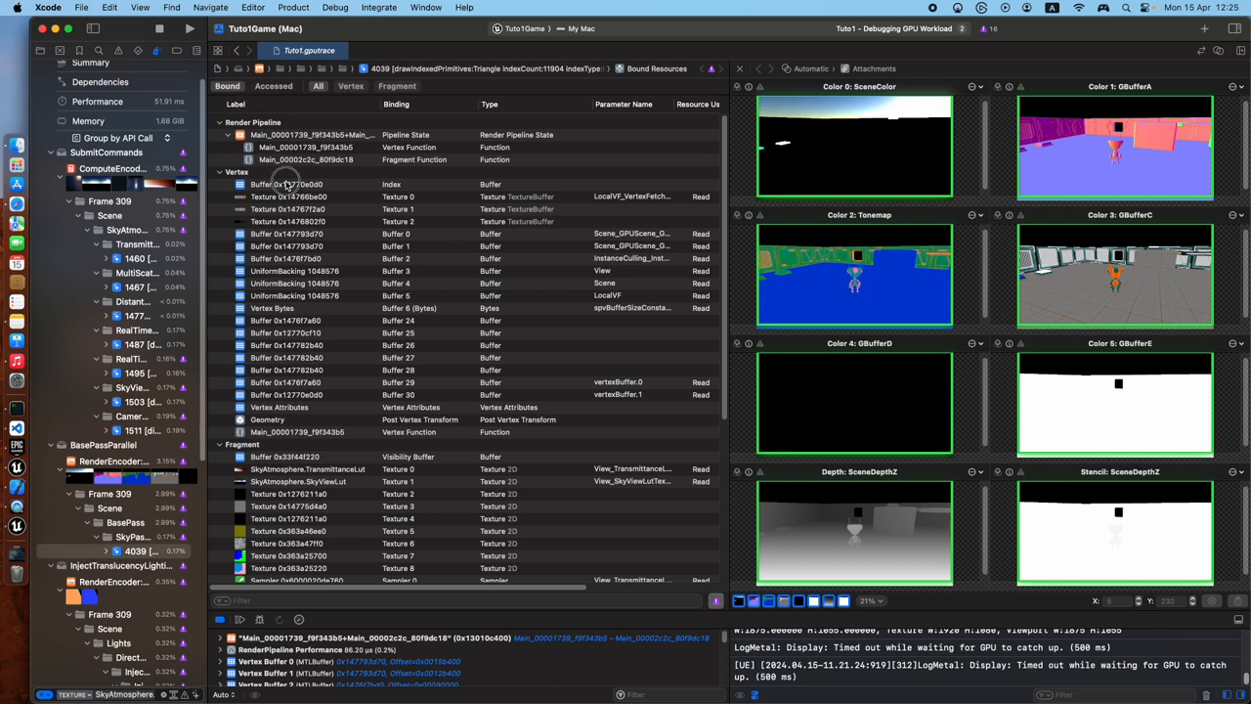
left_click(286, 183)
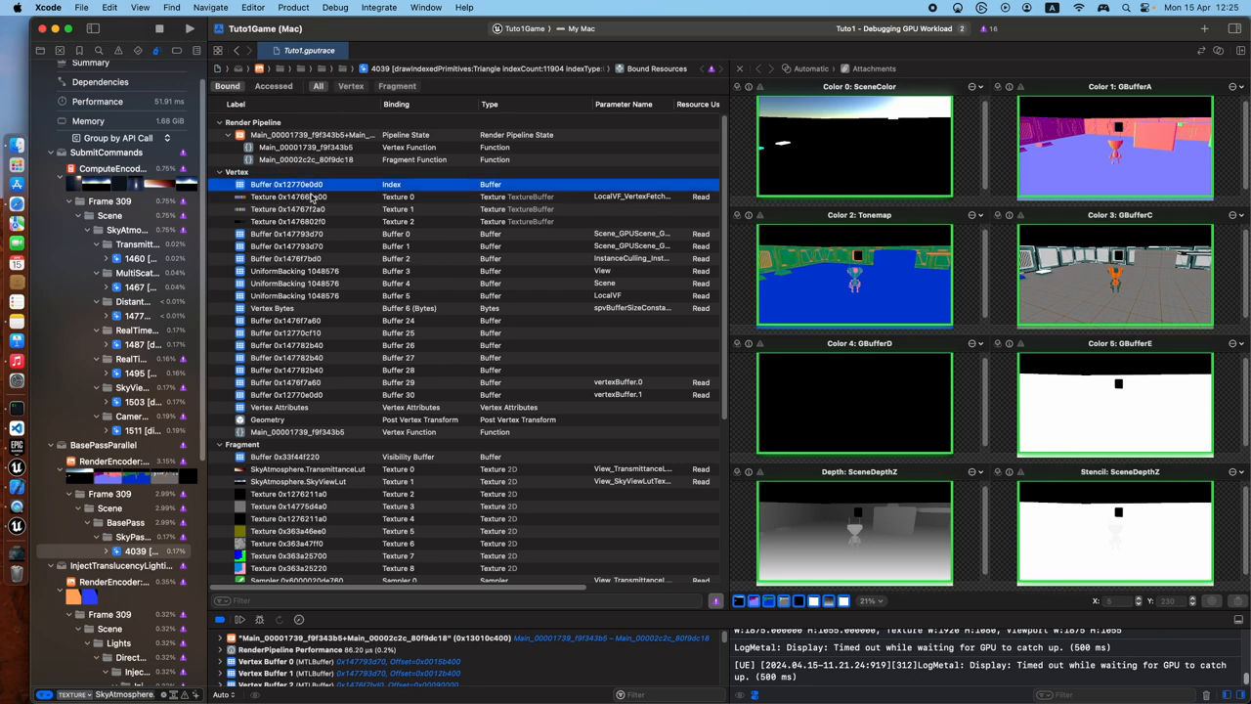
double_click(285, 184)
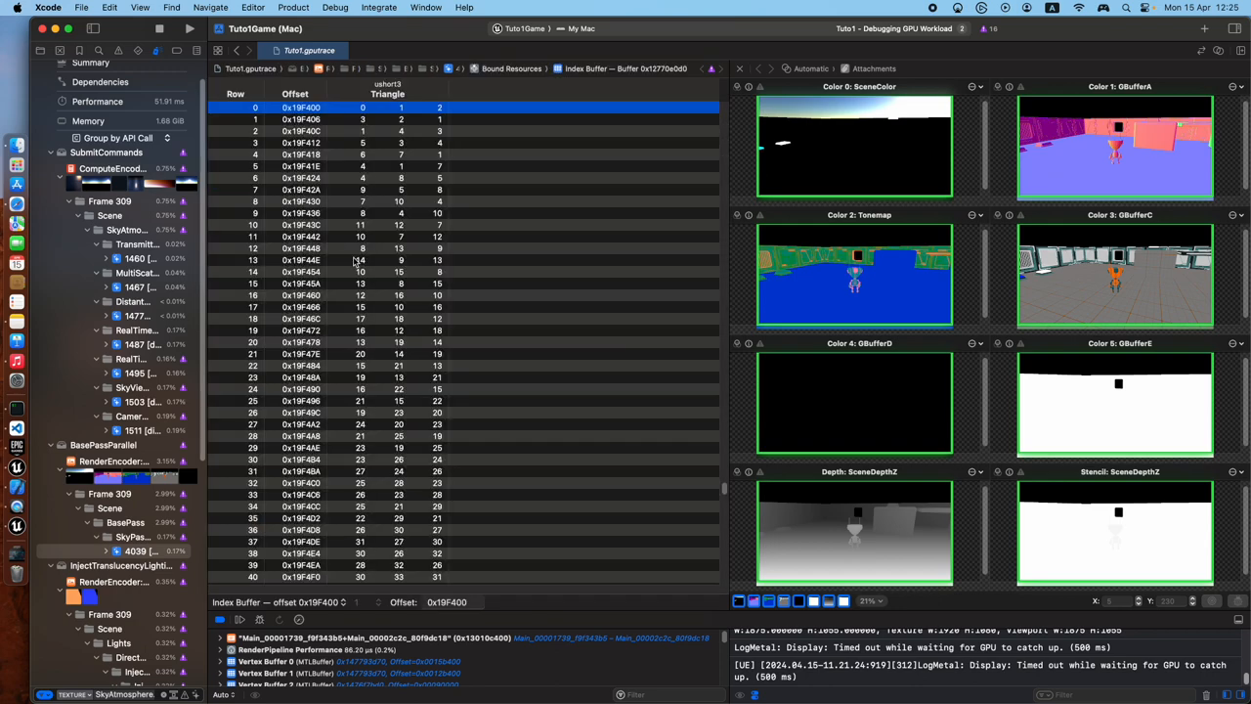
scroll("down", 3)
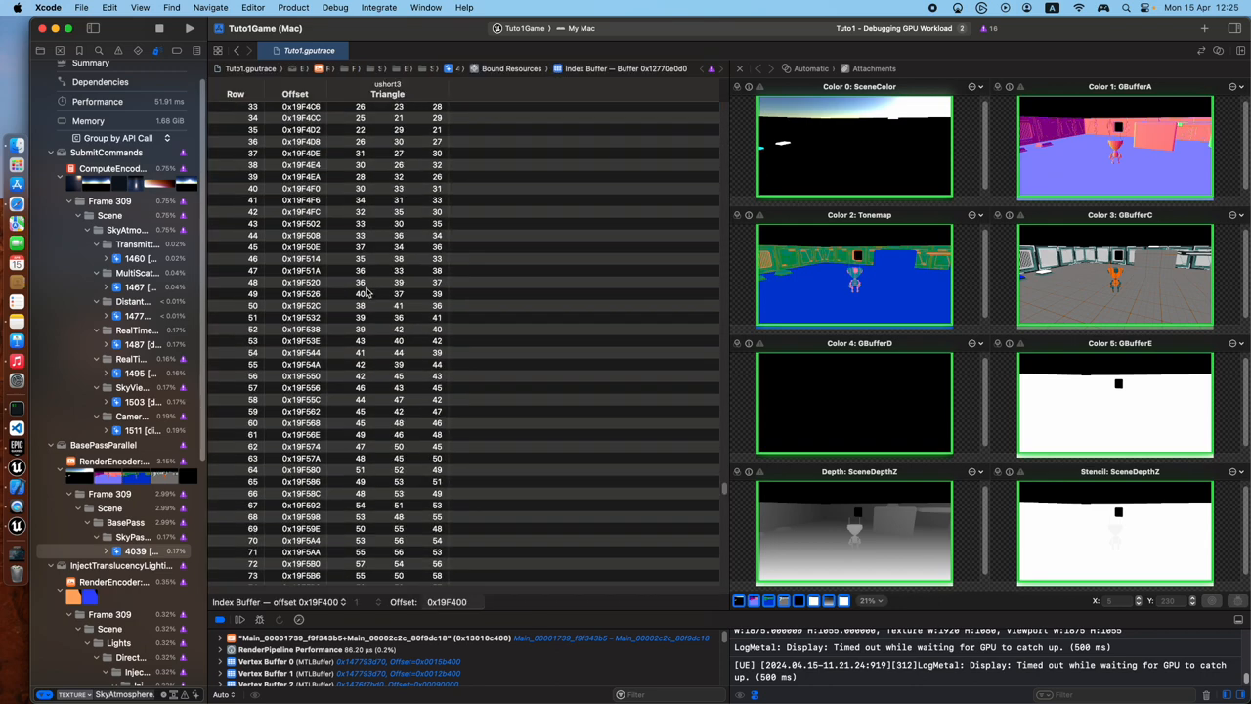
scroll("up", 3)
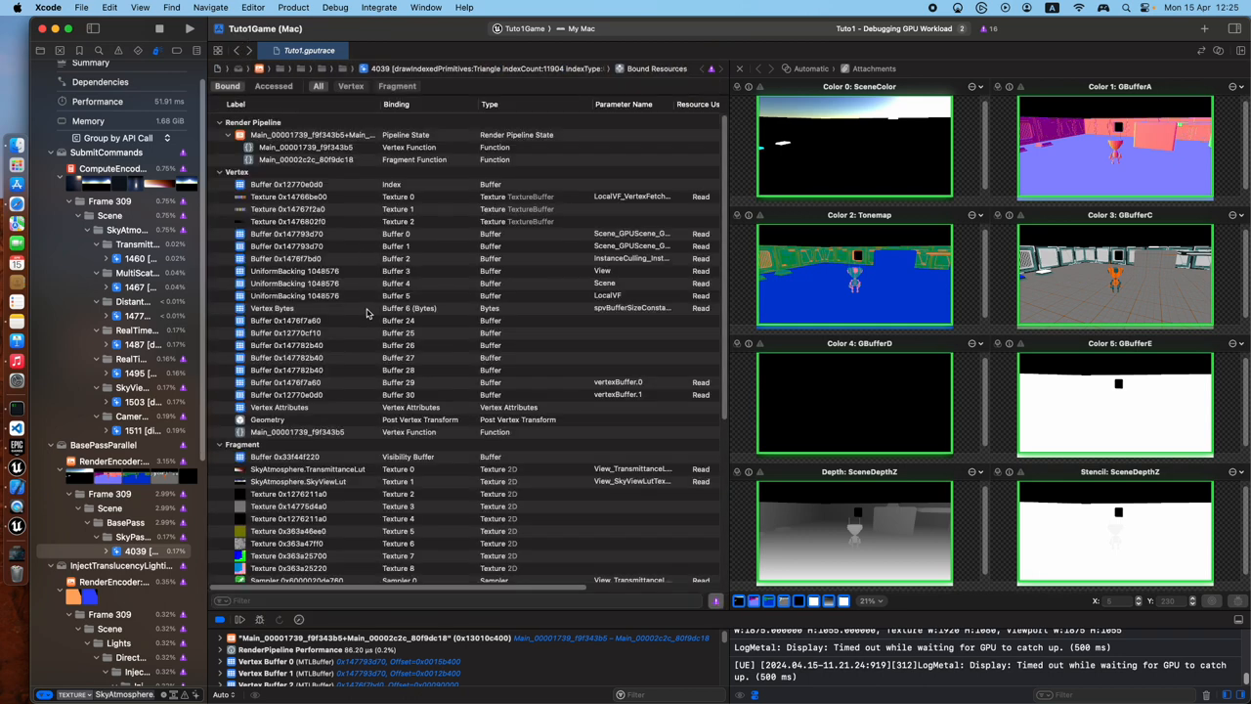
mouse_move(325, 420)
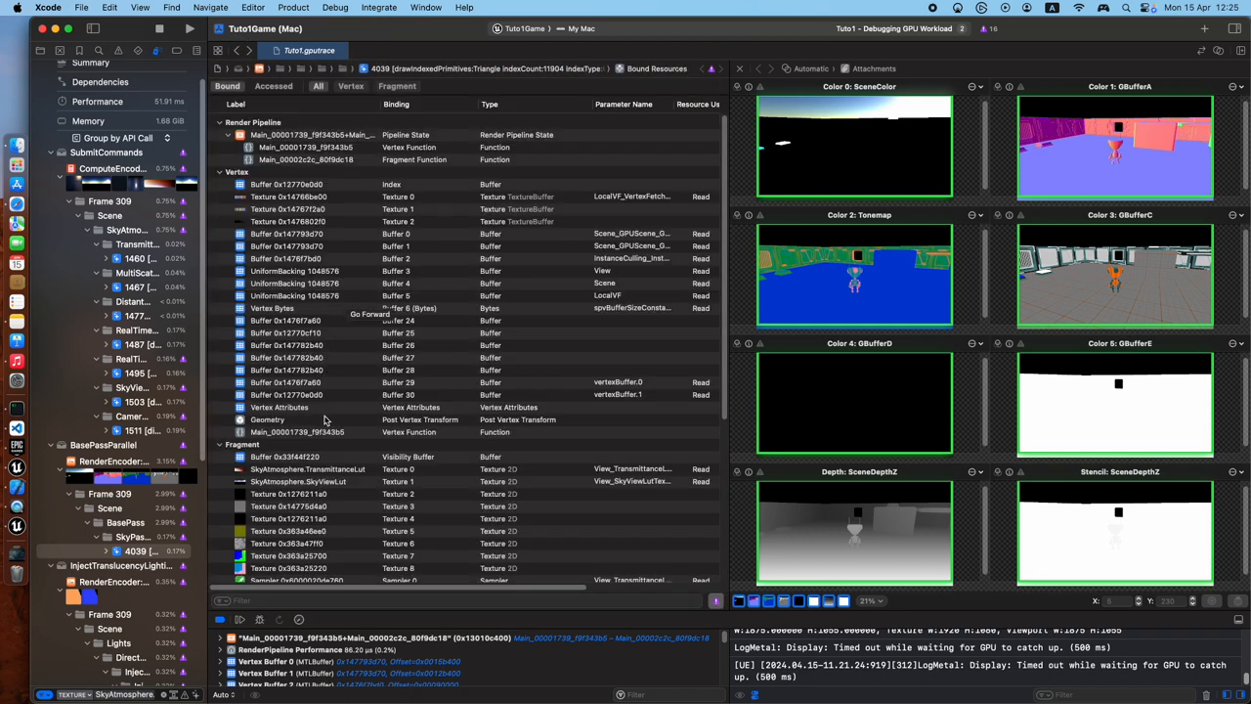
mouse_move(323, 420)
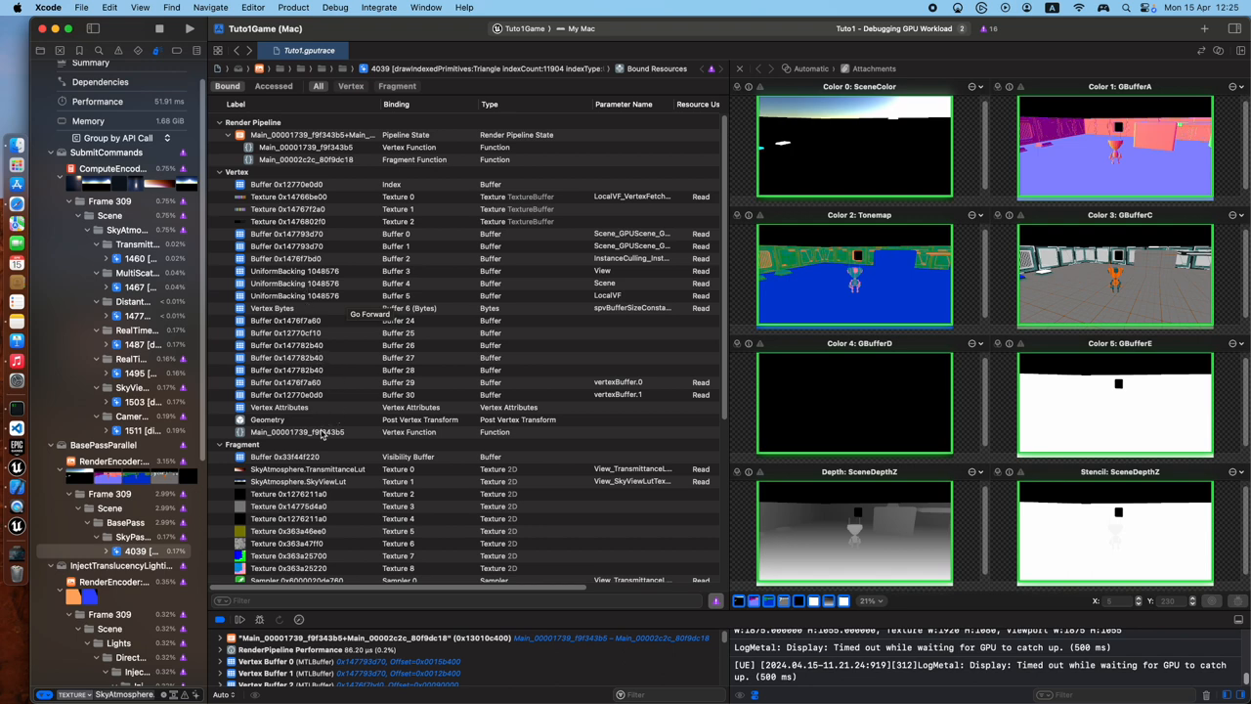
left_click(268, 418)
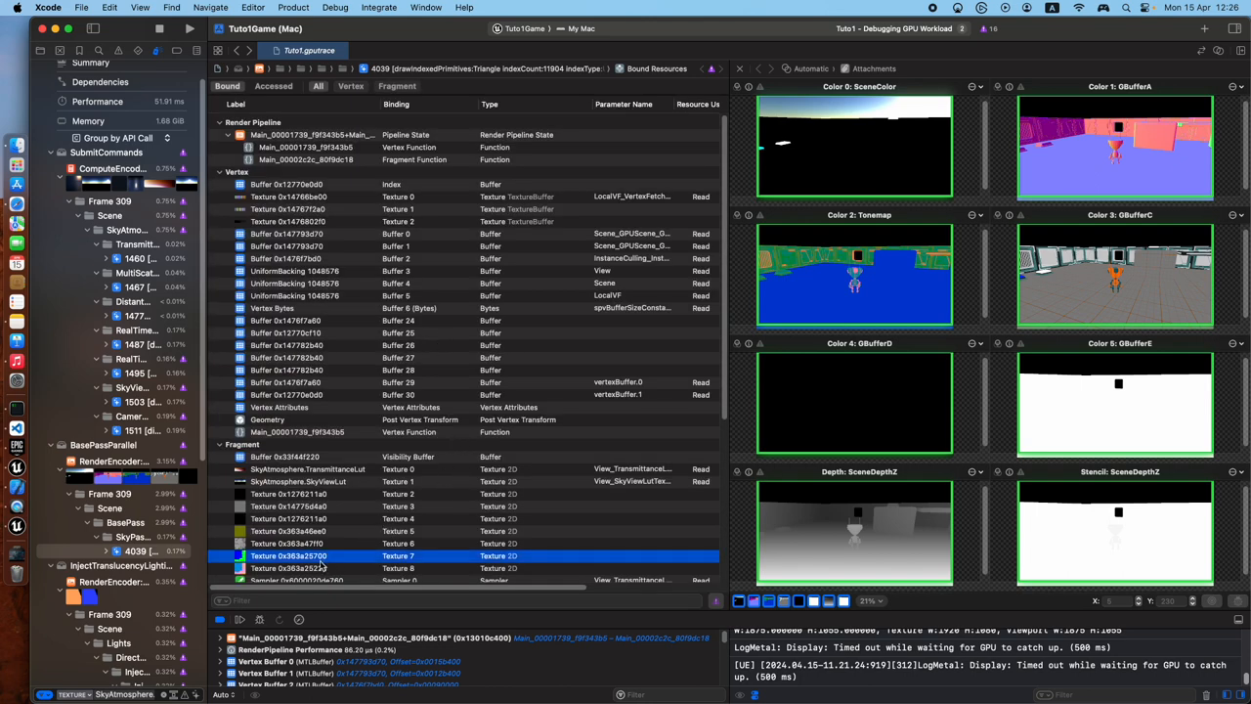
Preview fragment Texture 7, then select the SkyAtmosphere.TransmittanceLut row in the resources list
double_click(289, 555)
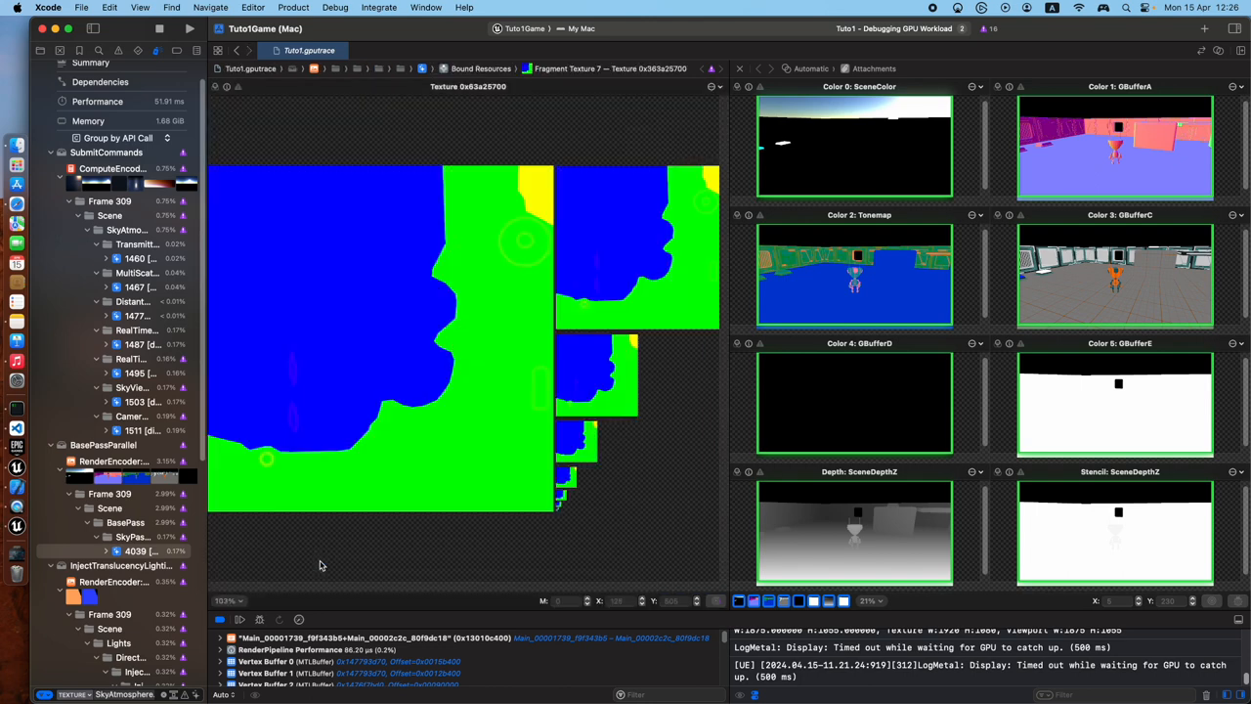
mouse_move(547, 266)
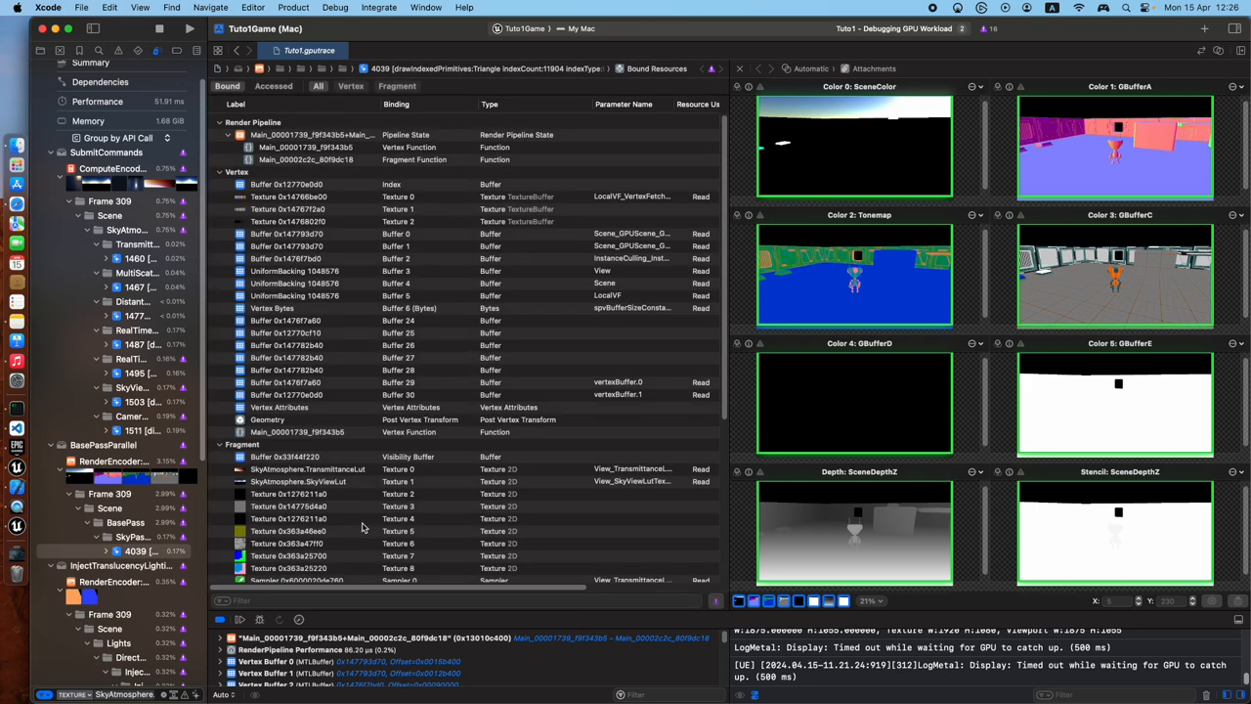
scroll("down", 3)
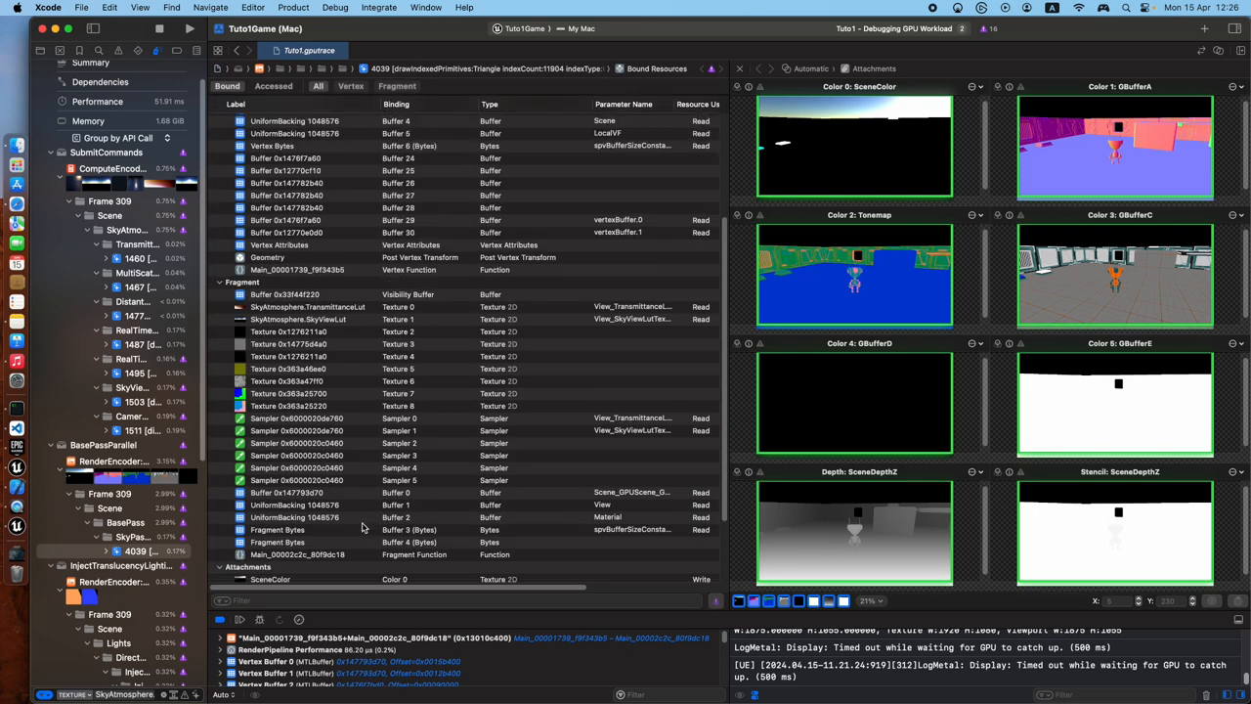
mouse_move(727, 332)
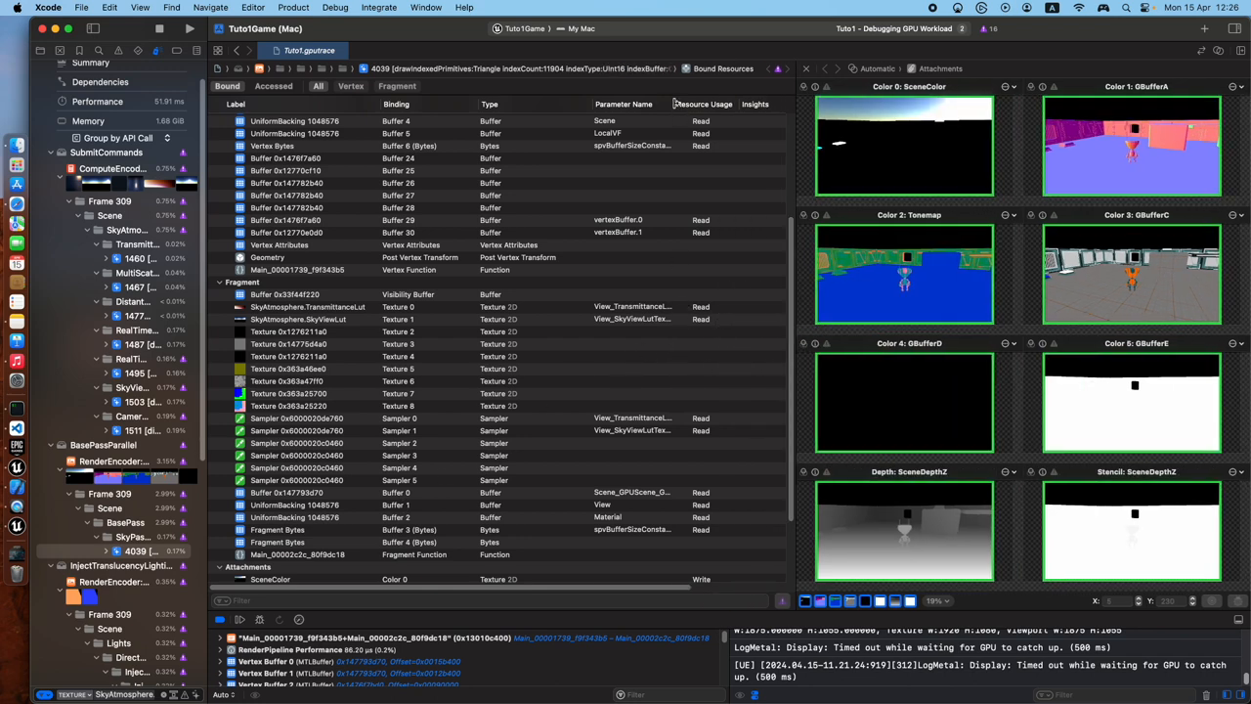
left_click(309, 305)
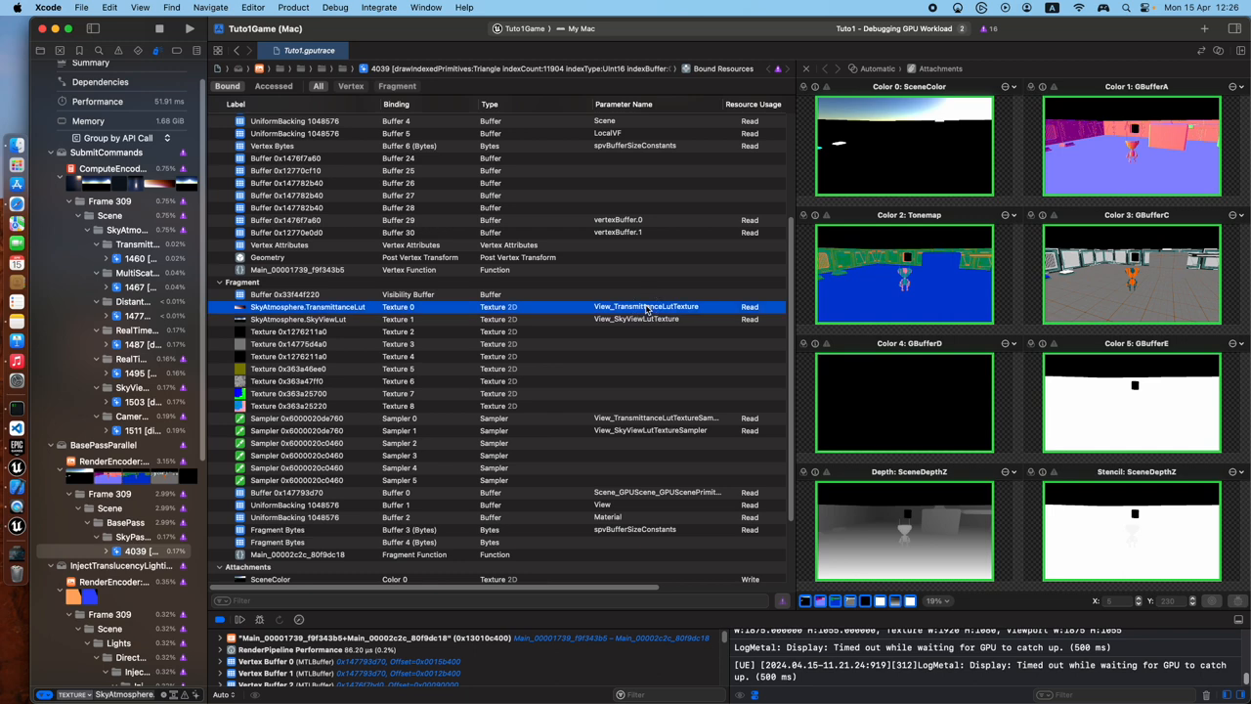
mouse_move(1044, 366)
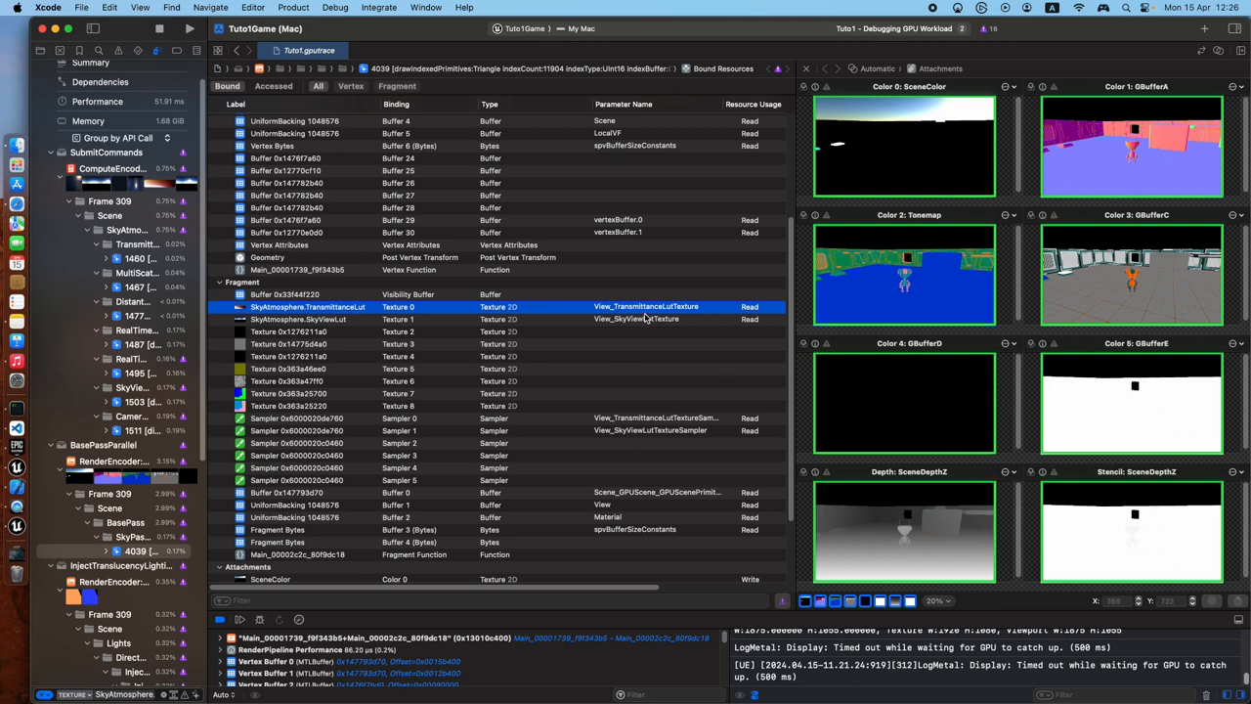
double_click(308, 305)
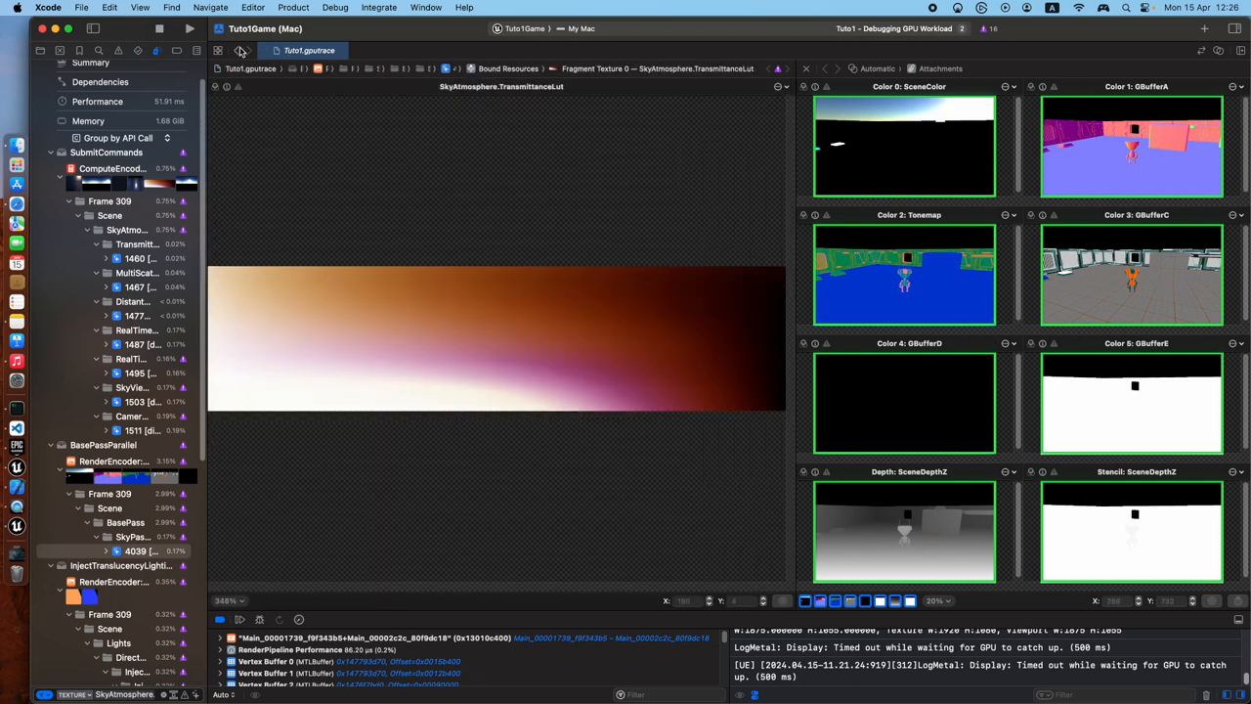
right_click(403, 311)
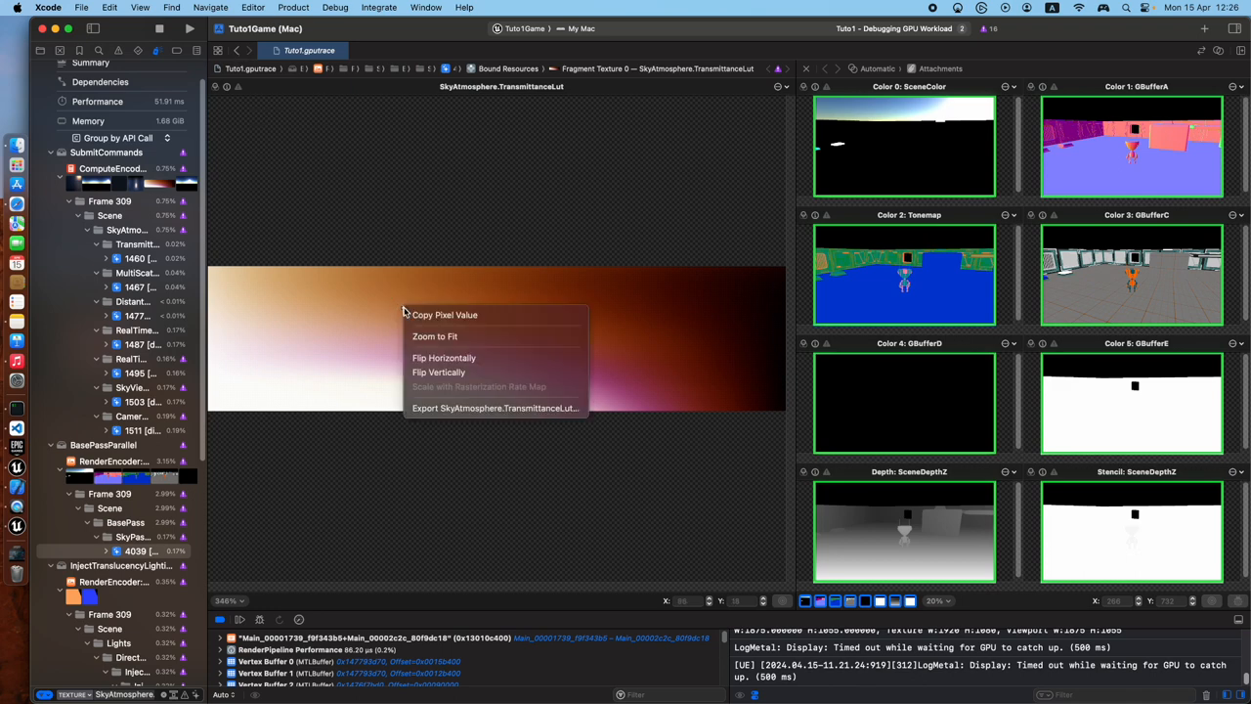
mouse_move(311, 149)
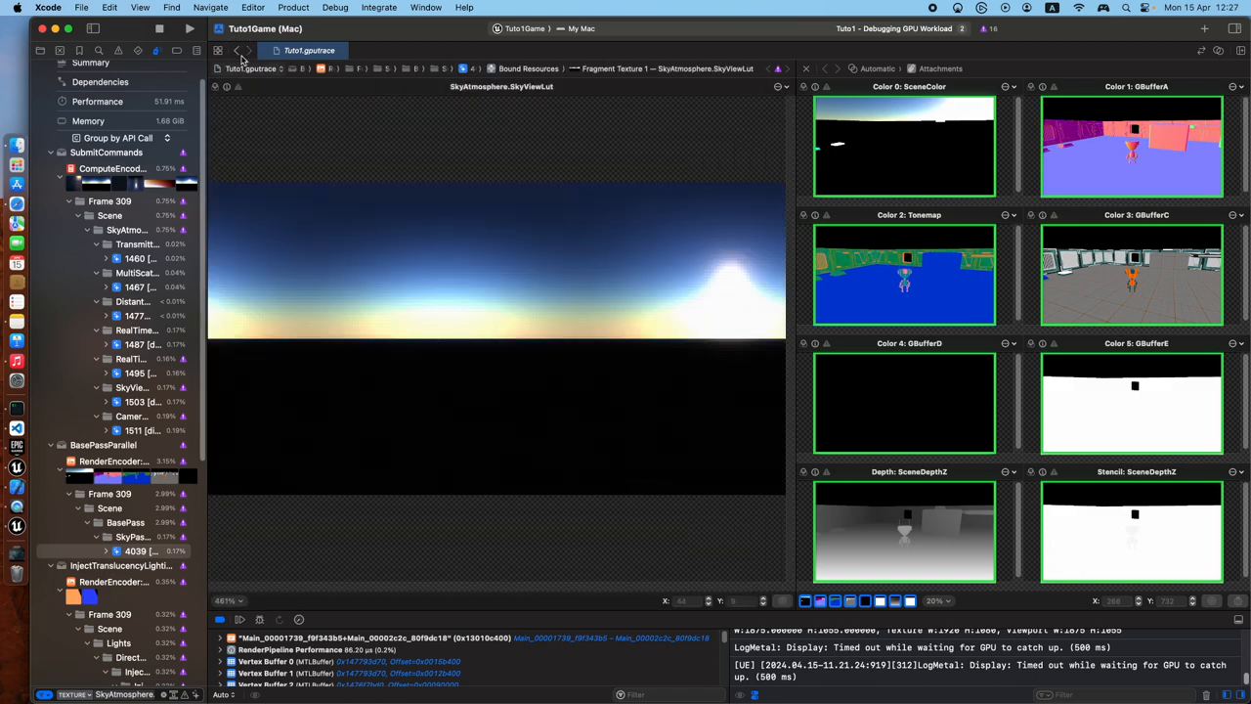
left_click(528, 68)
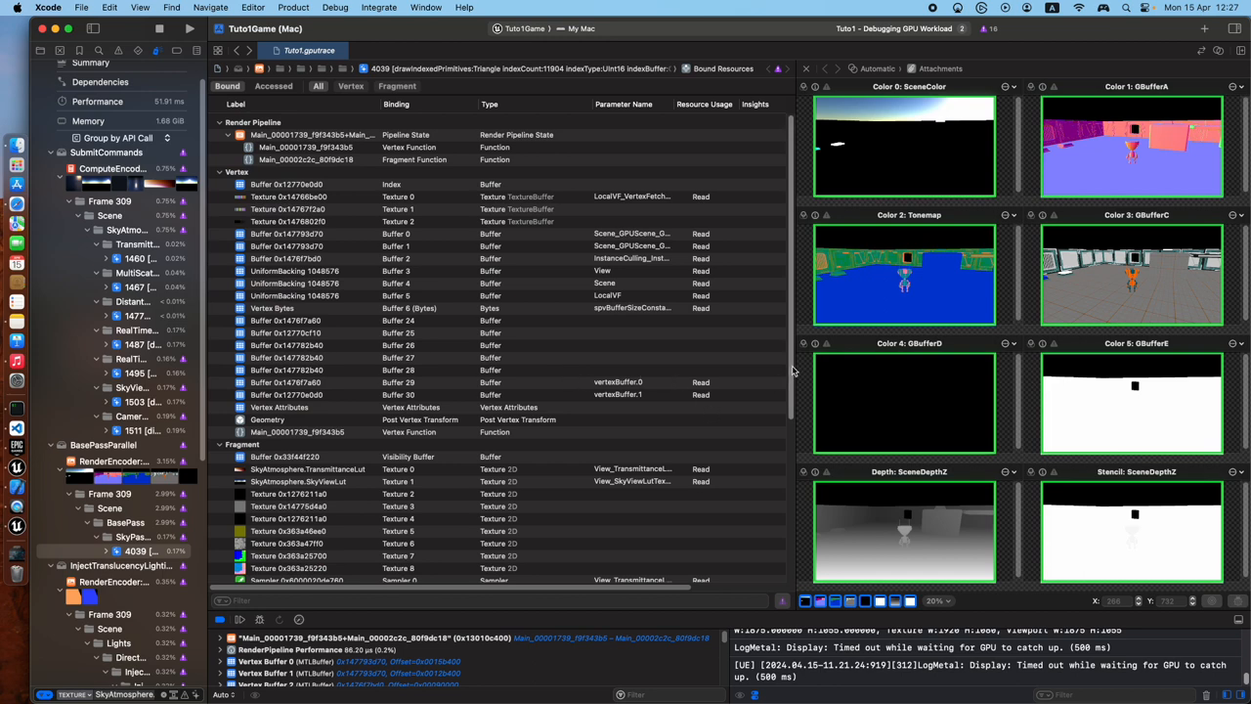
Scroll the fragment resources and select the Scene_GPUScene buffer bound at fragment buffer 2
scroll("down", 3)
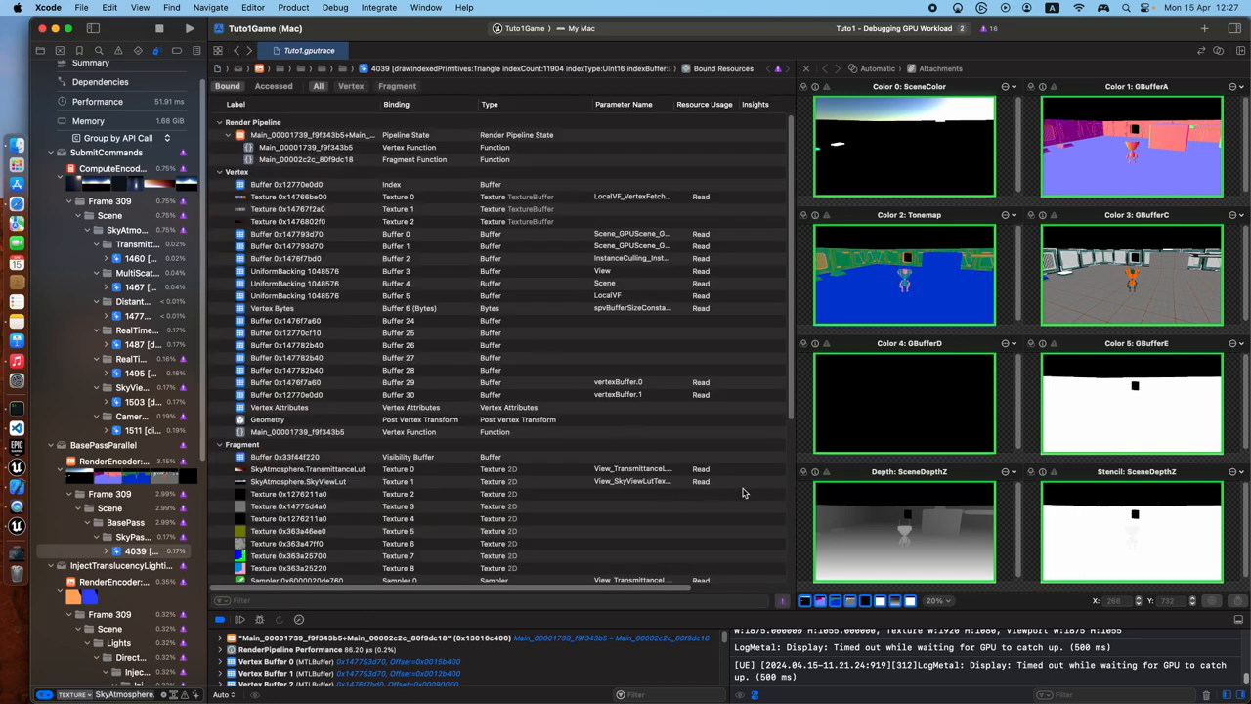
scroll("down", 3)
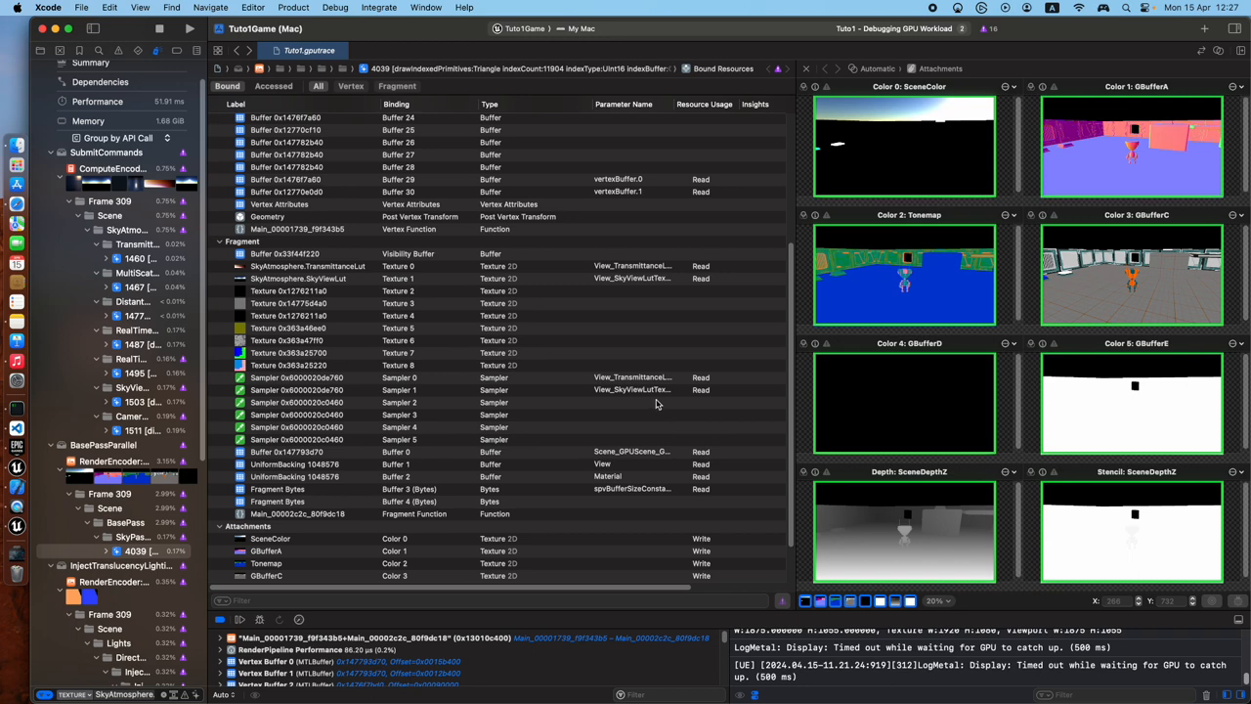
left_click(242, 51)
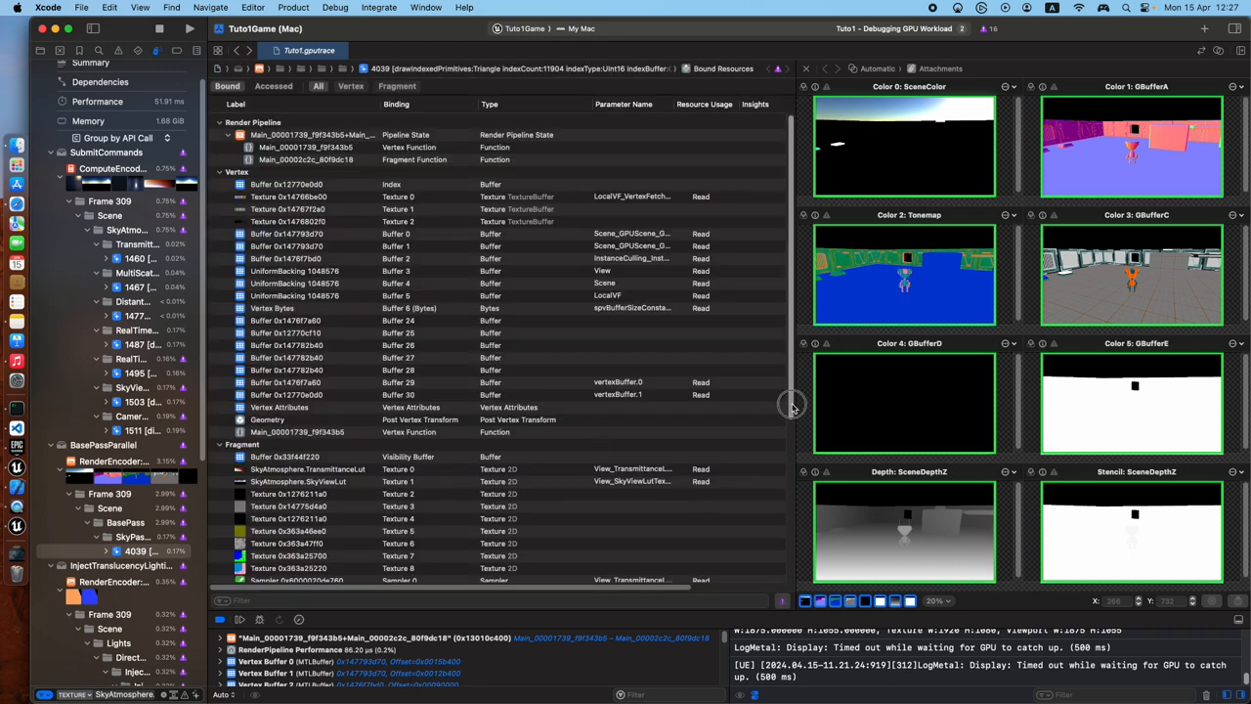
scroll("down", 3)
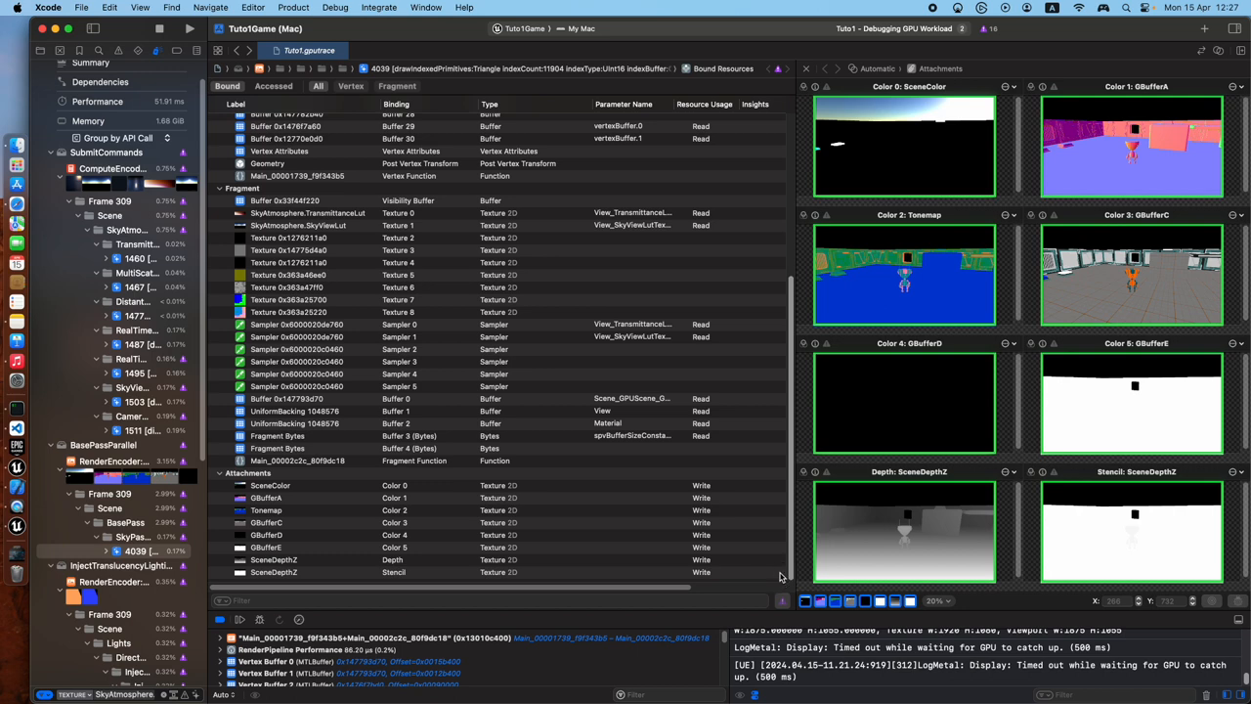
left_click(440, 399)
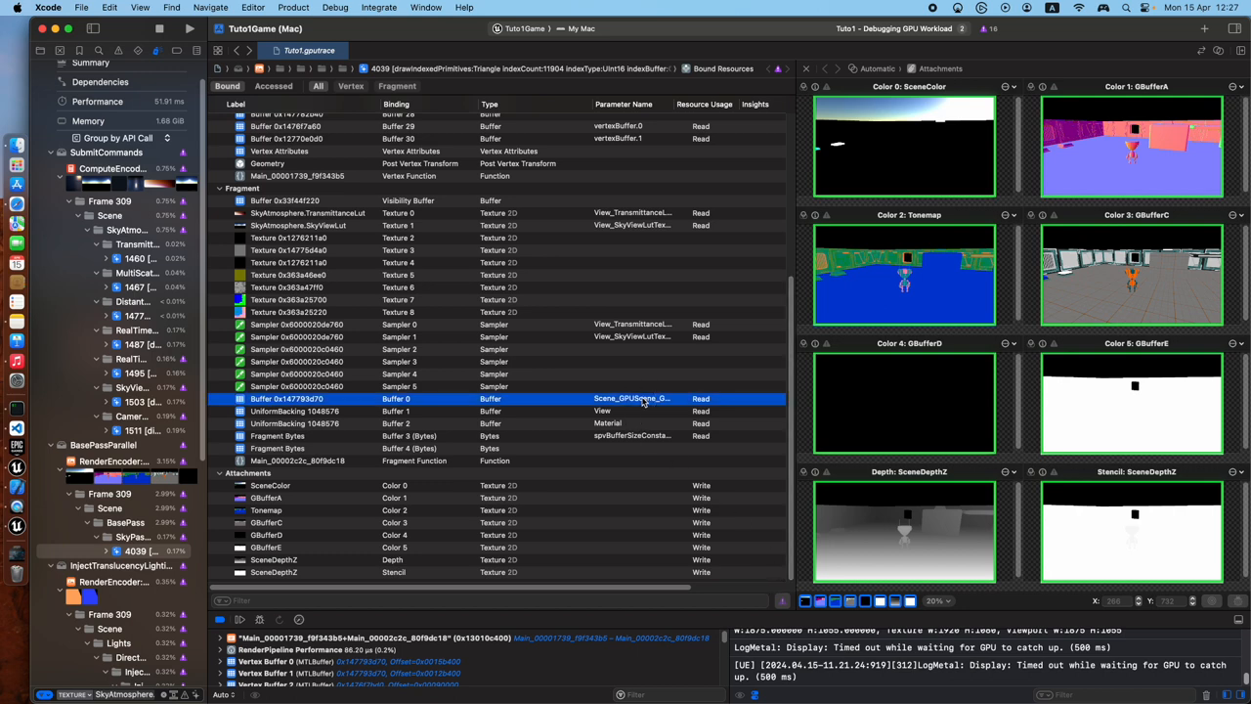
mouse_move(461, 450)
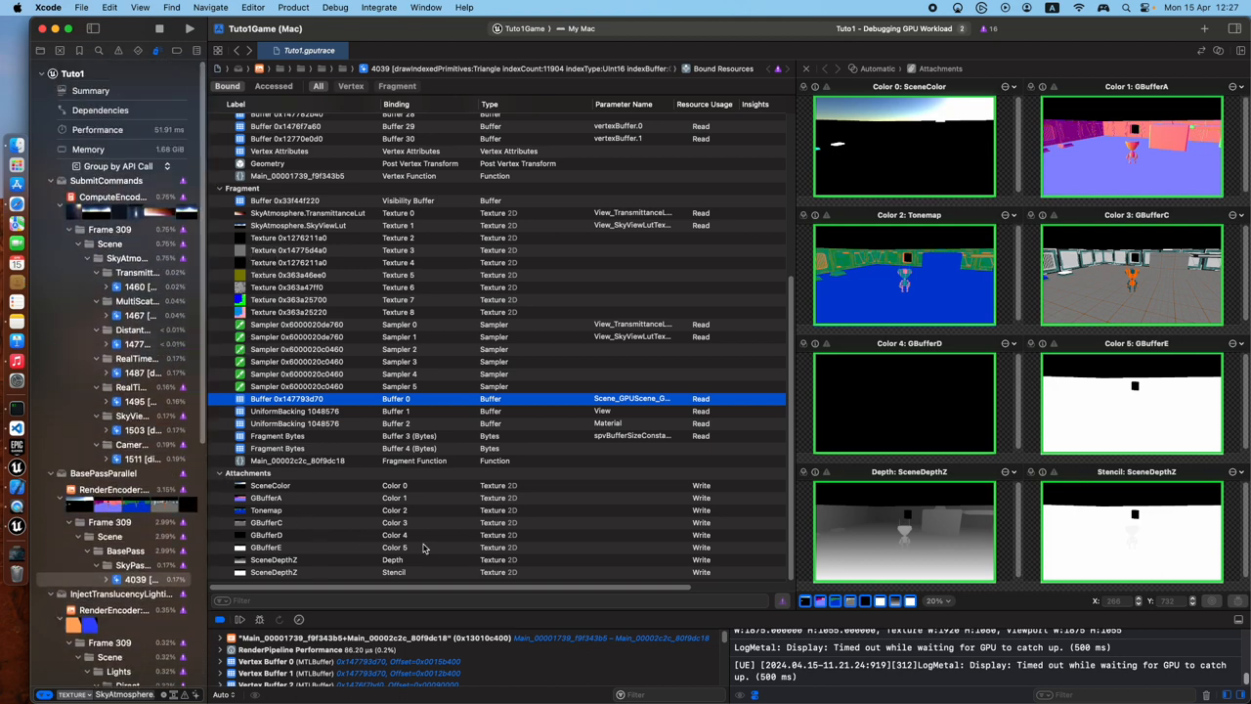
mouse_move(204, 360)
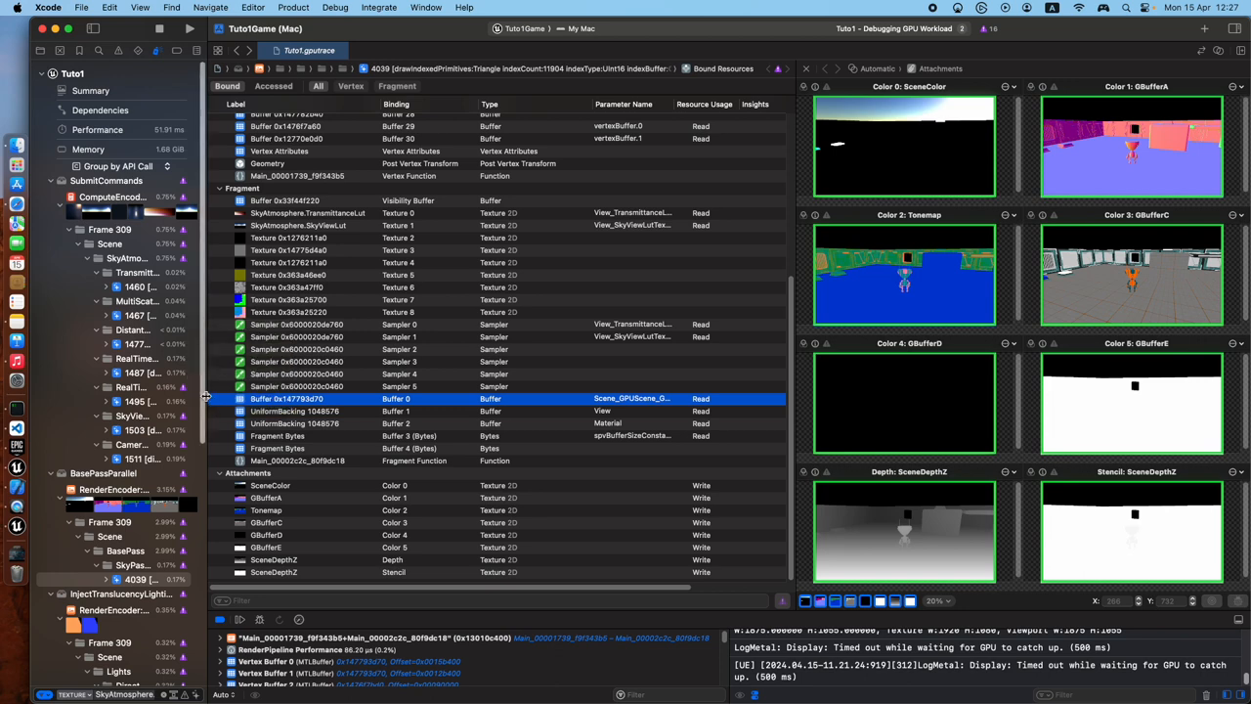
mouse_move(329, 329)
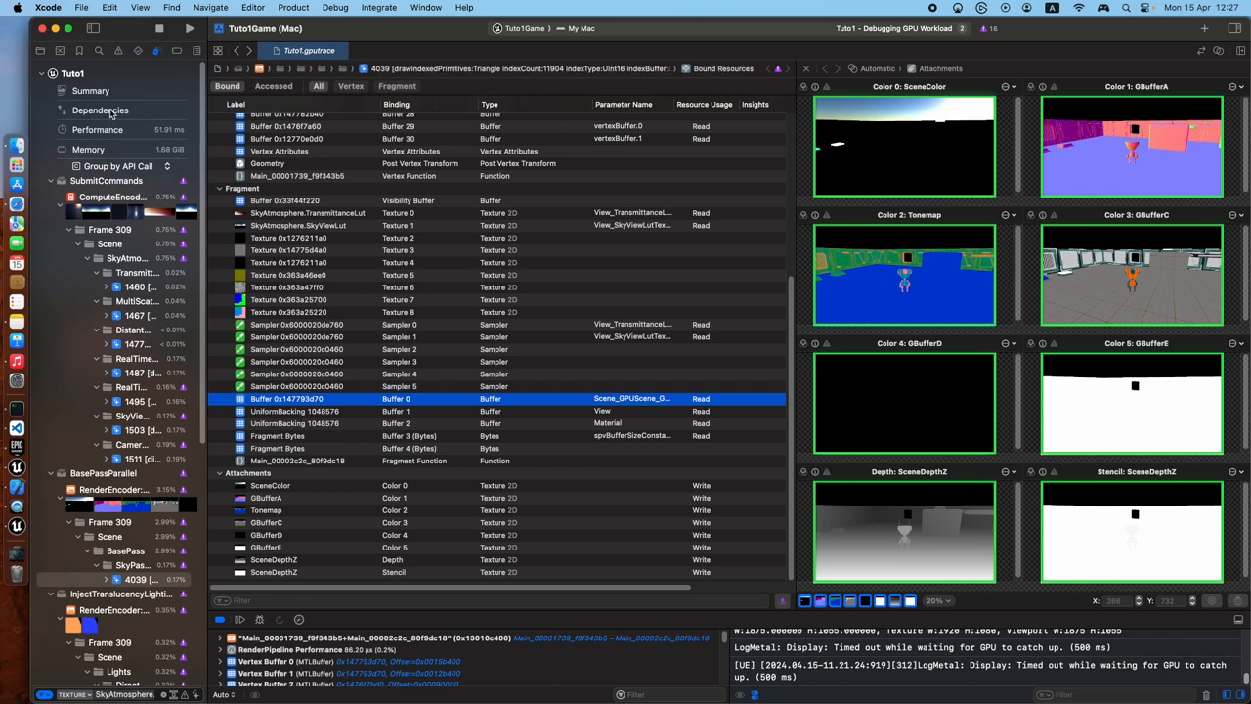
View the frame's Dependencies graph, then switch to the Performance timeline and counters
left_click(99, 109)
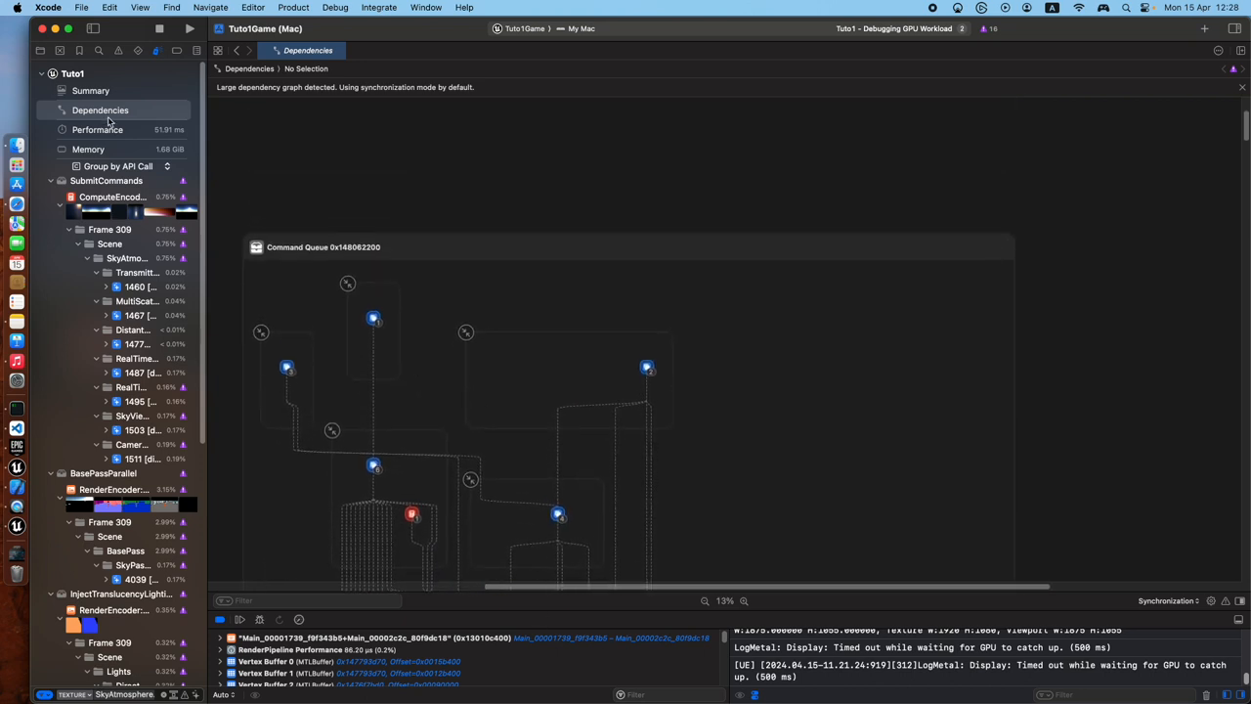
left_click(98, 129)
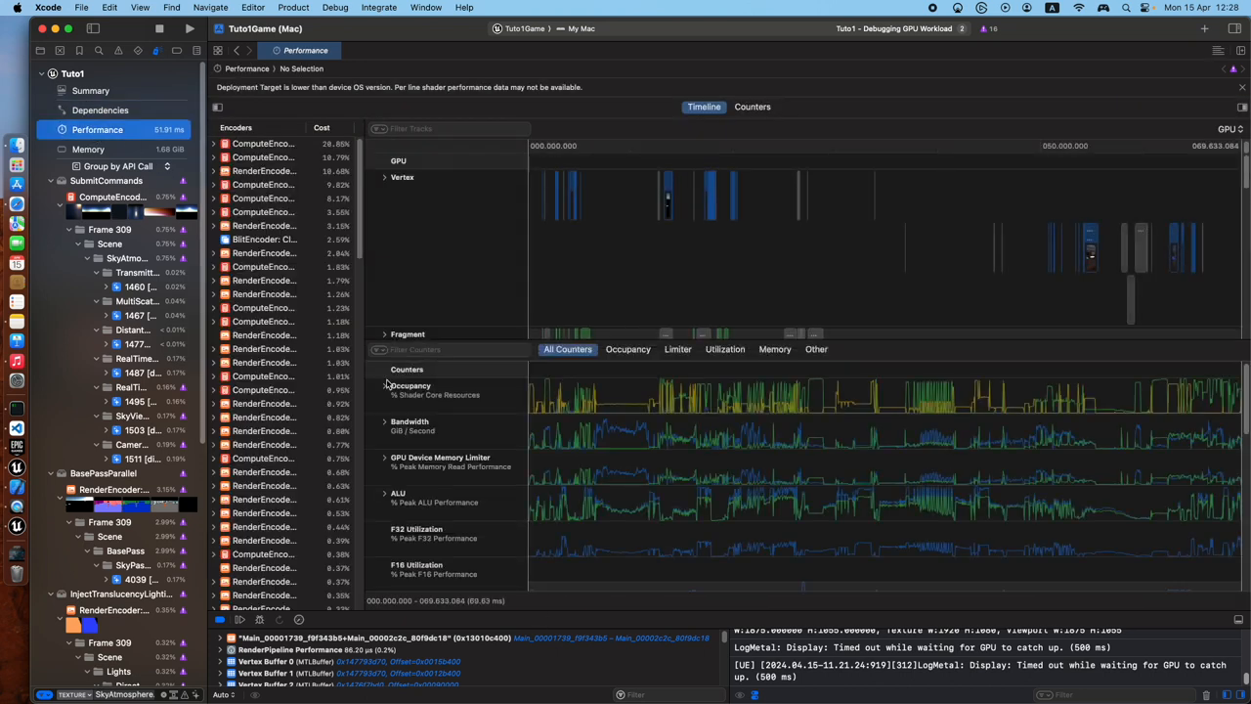
mouse_move(766, 433)
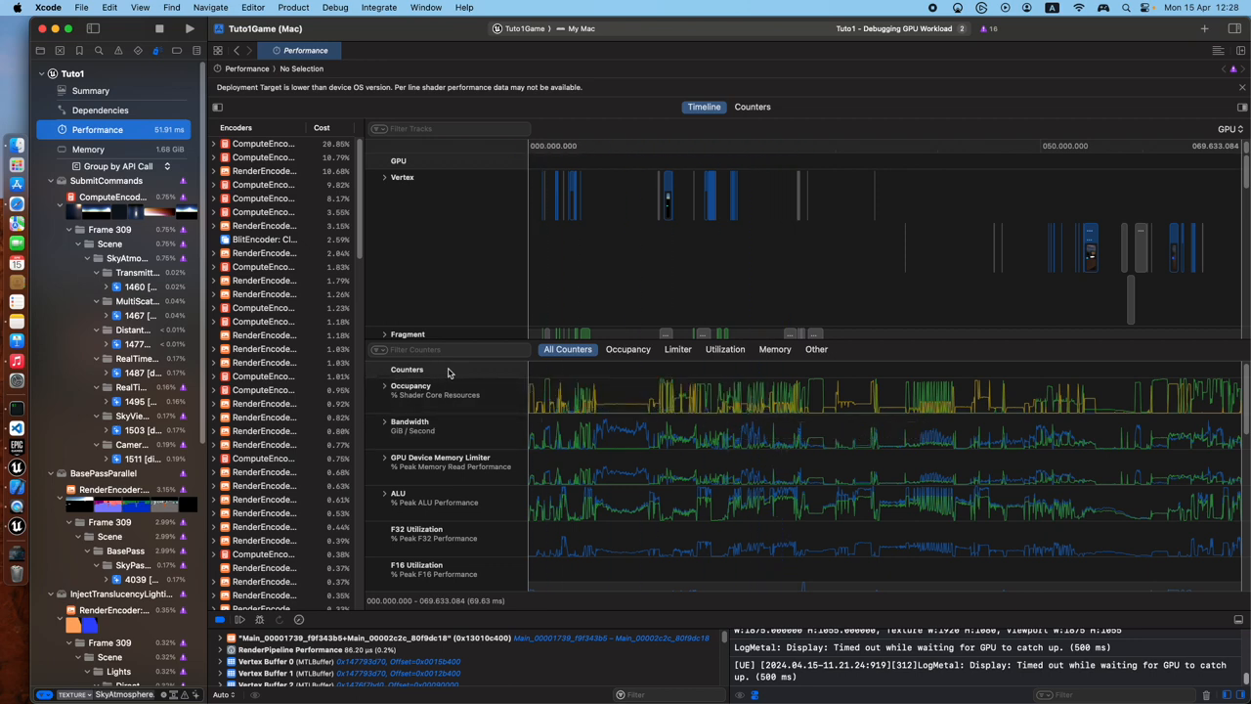
mouse_move(594, 395)
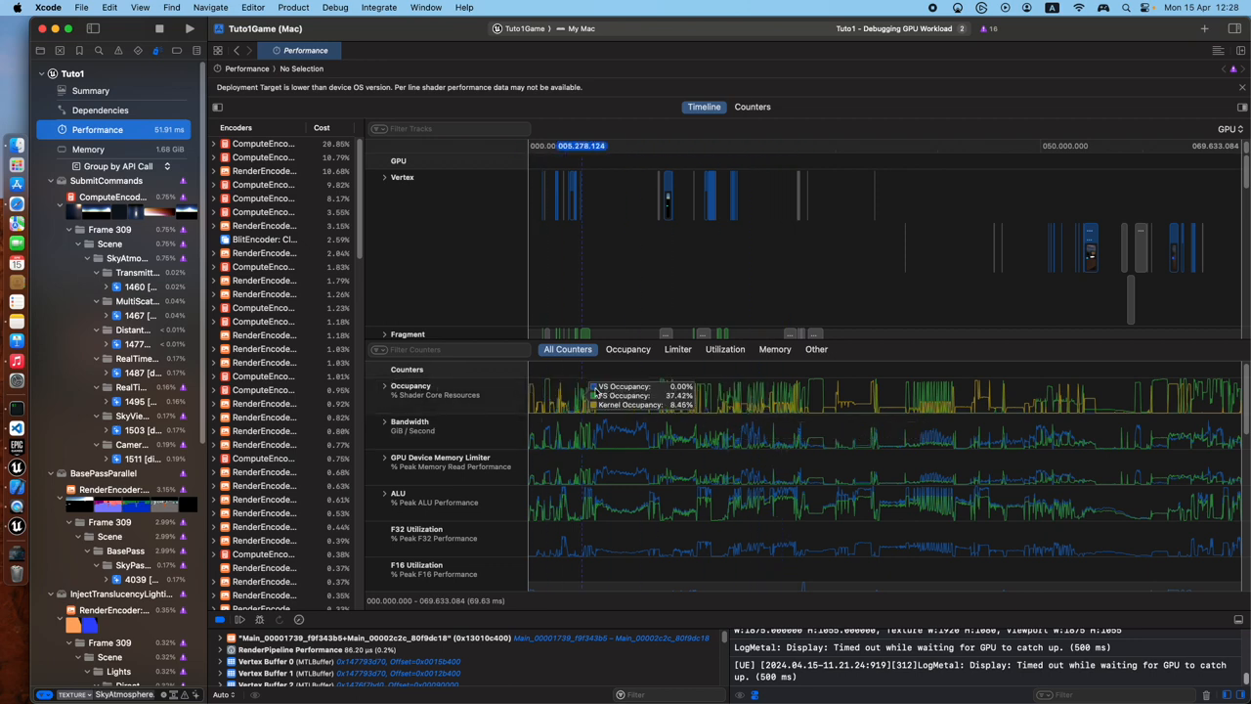
Expand Occupancy into VS, FS and kernel graphs, collapse it, then expand ALU limiter and utilization
left_click(383, 385)
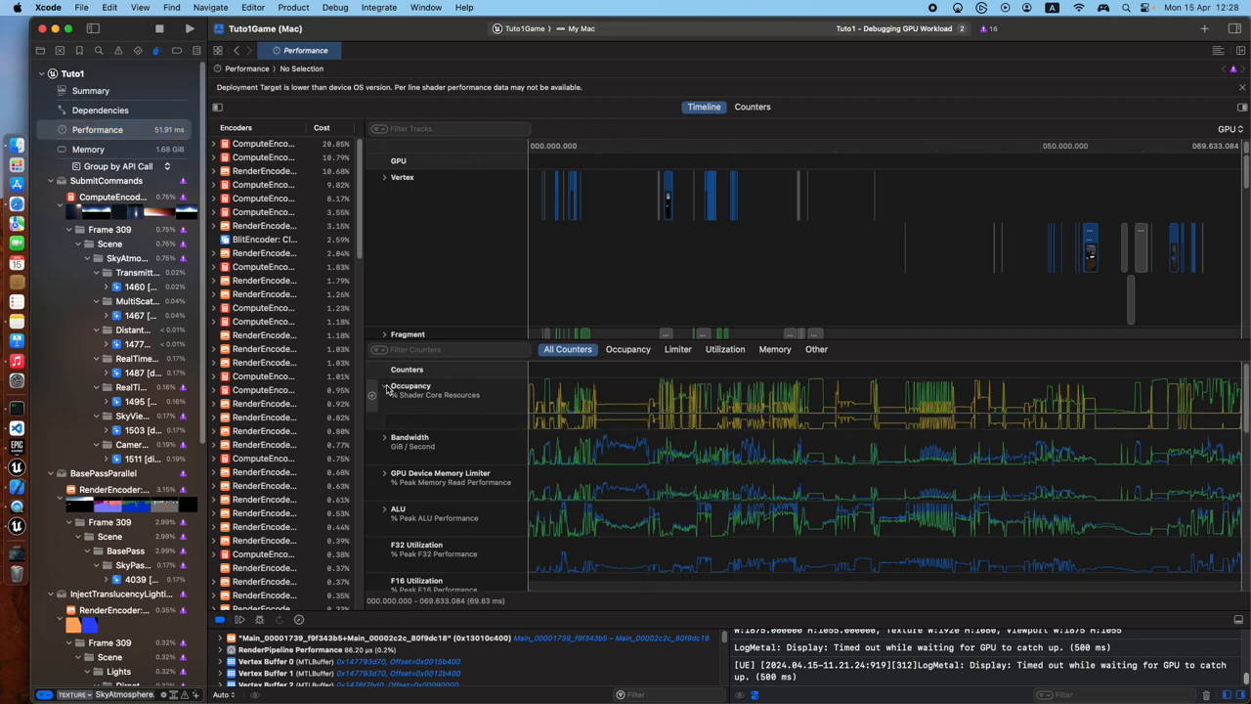
left_click(383, 384)
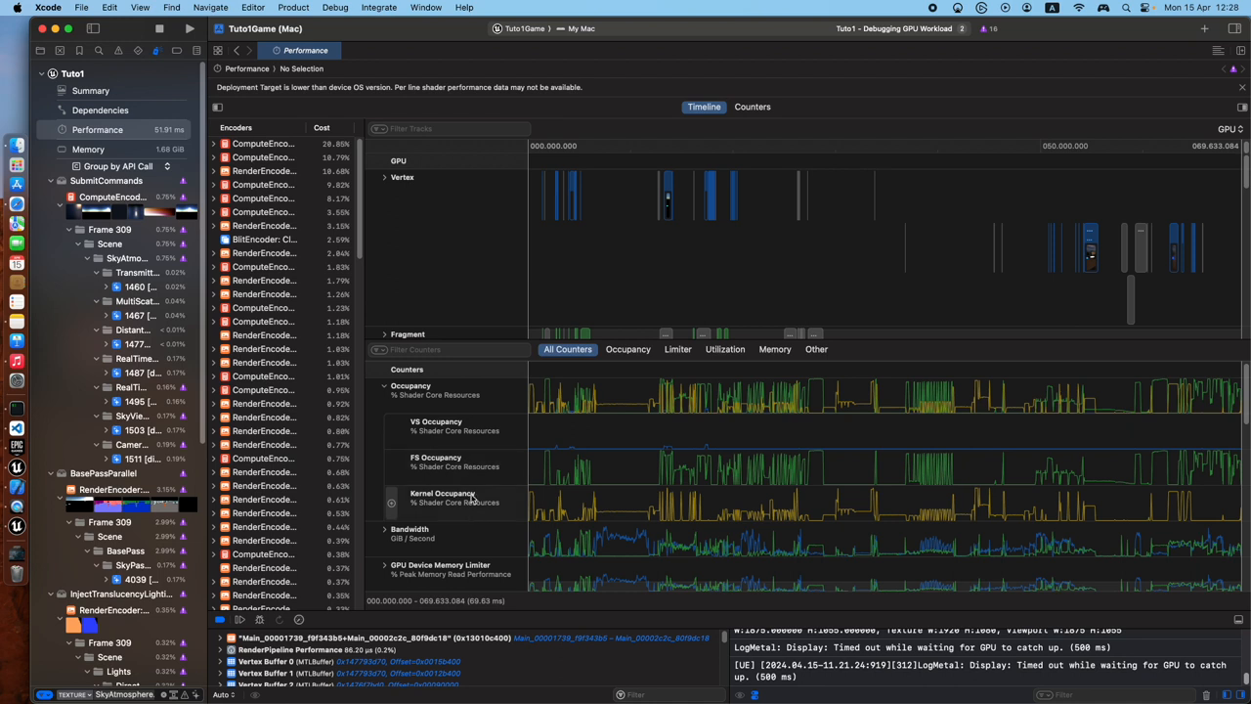
left_click(383, 385)
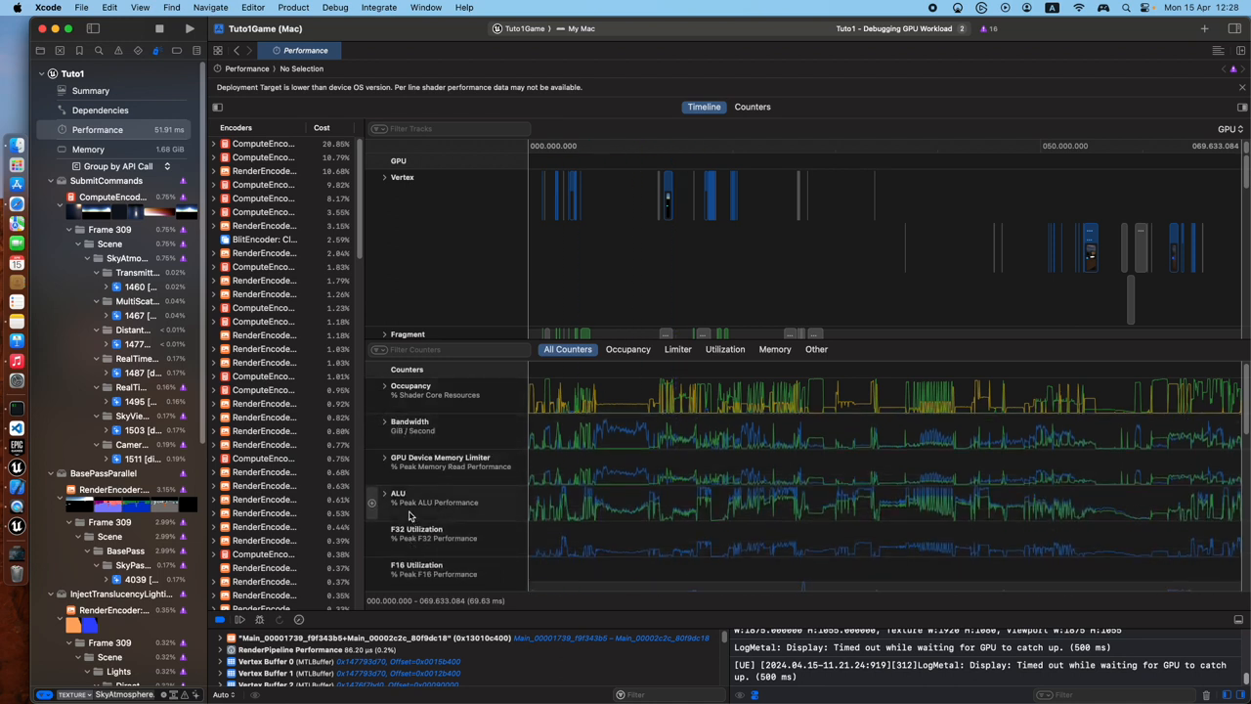
left_click(383, 493)
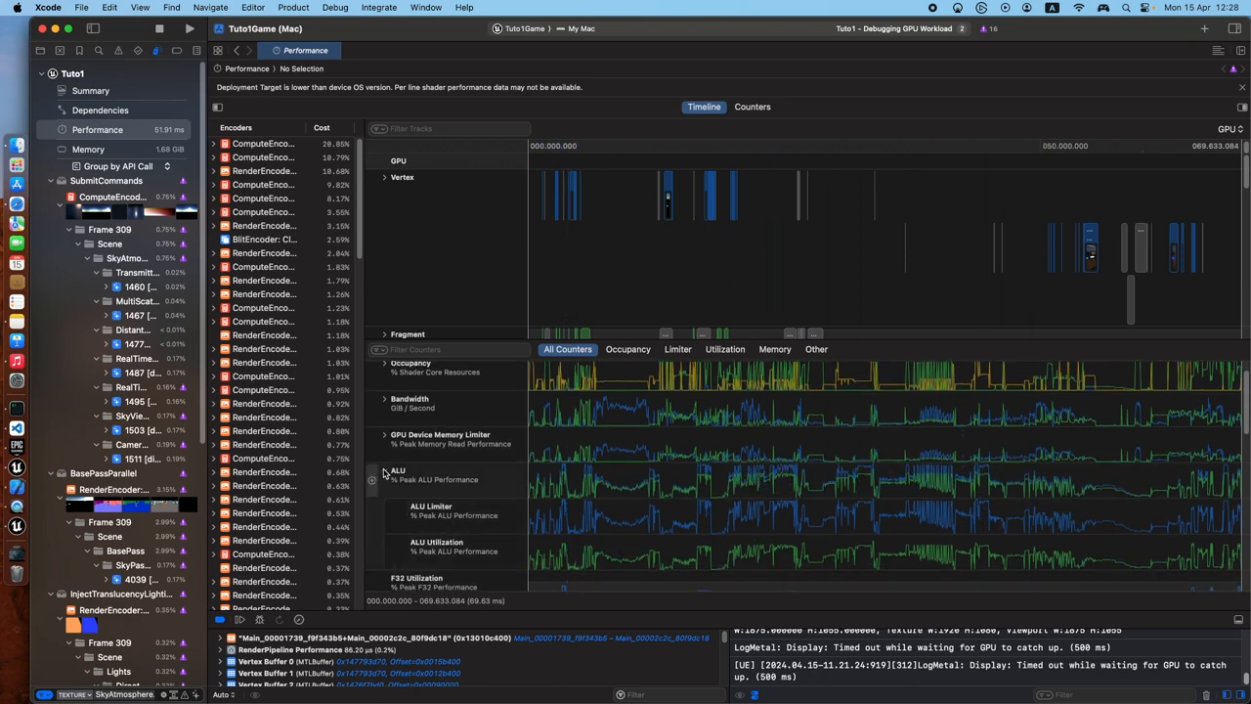
Scroll the counters list down to the texture, buffer and ThreadGroup memory read/write graphs
scroll("down", 3)
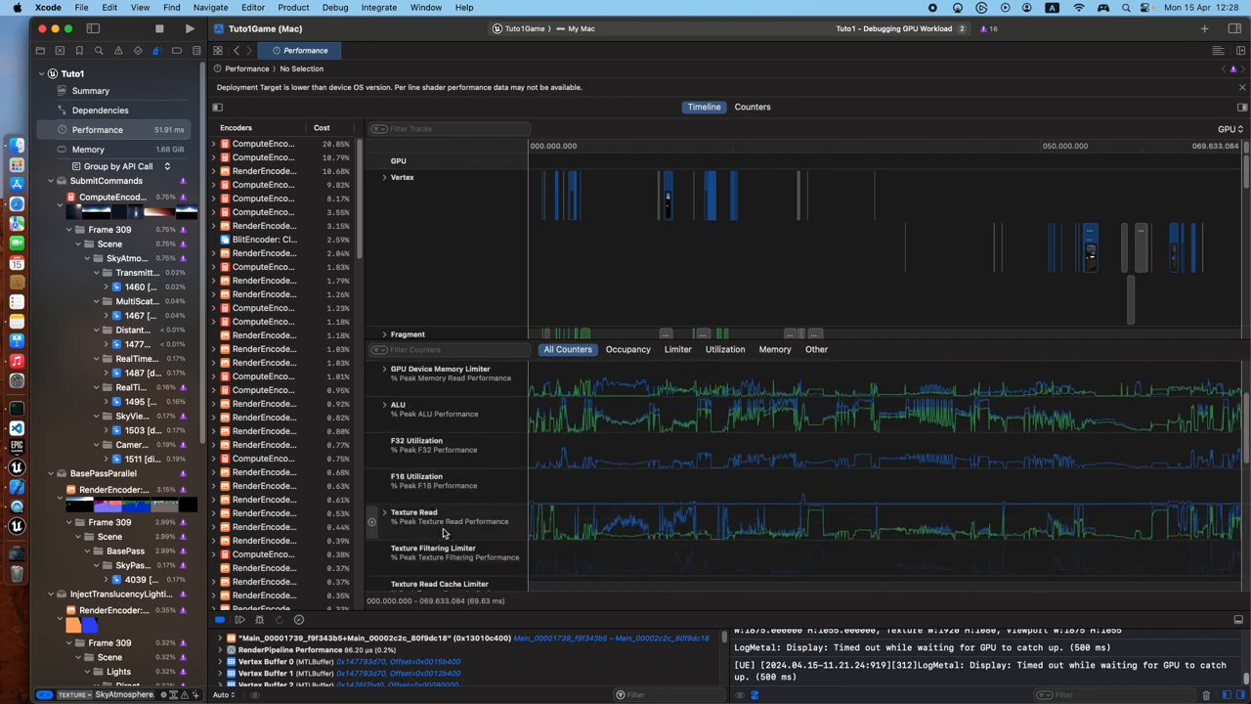
scroll("down", 3)
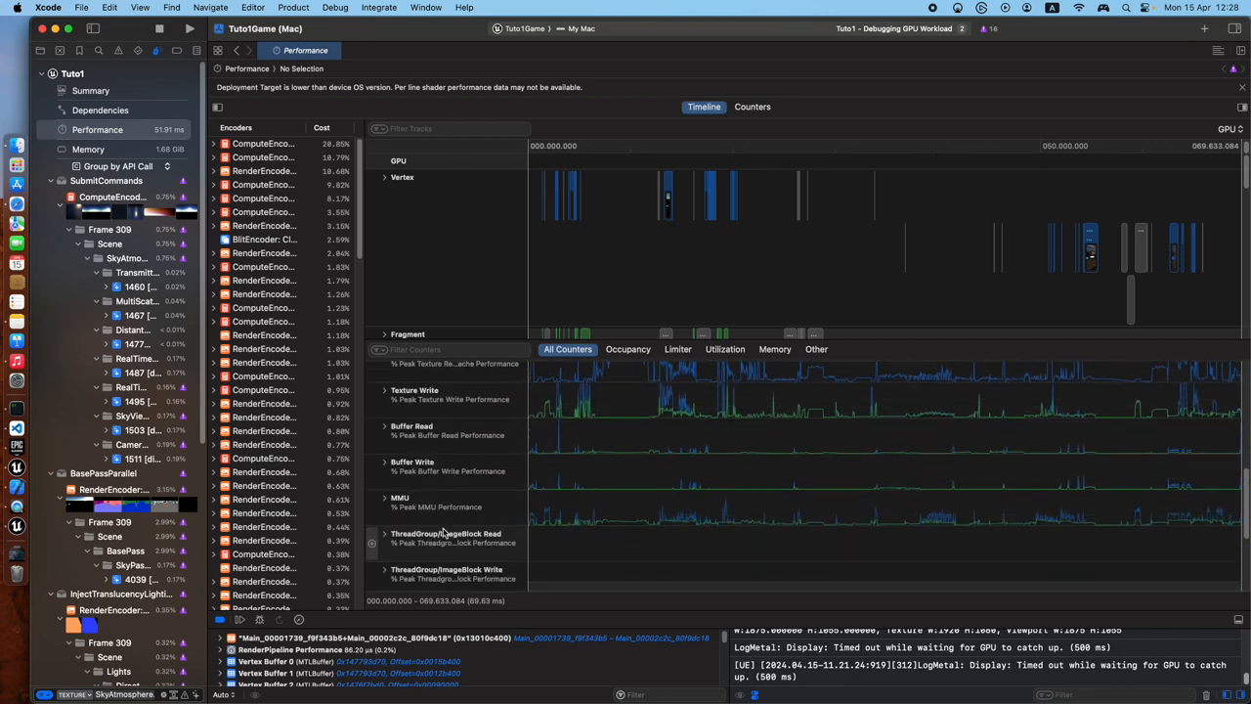
mouse_move(571, 205)
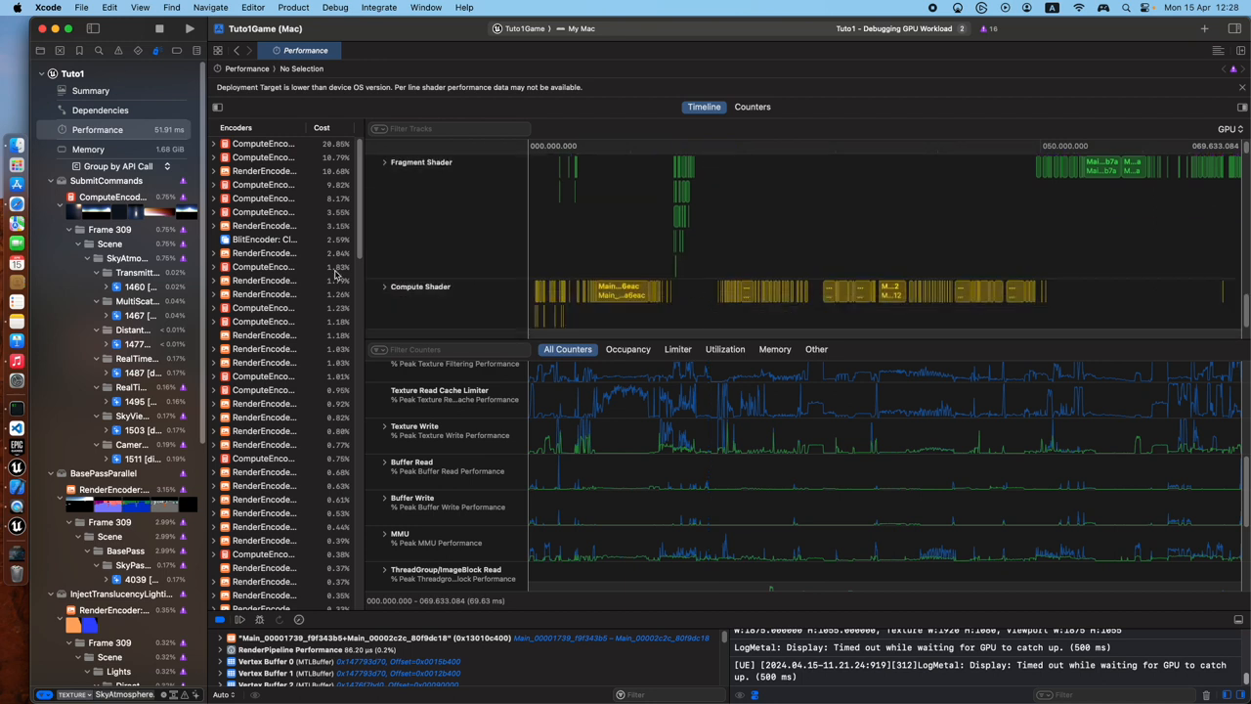
mouse_move(363, 285)
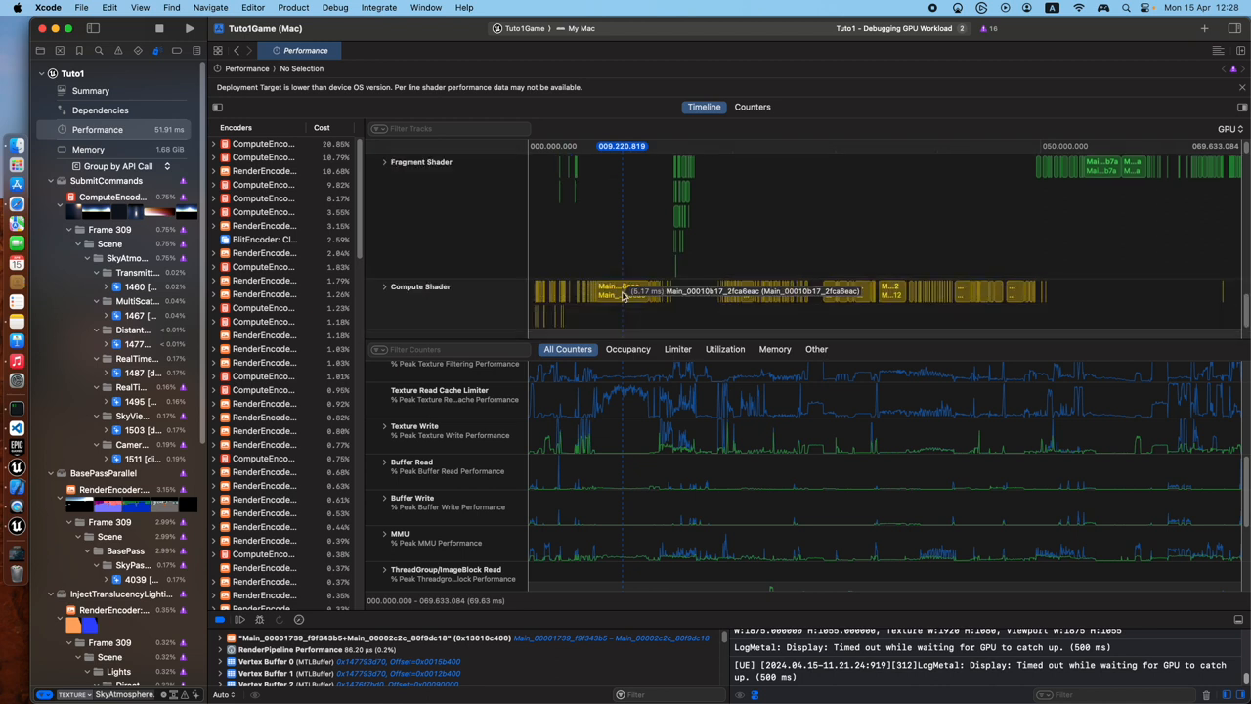
Pick a compute shader block on the Compute Shader track to locate it in the encoders list
left_click(420, 286)
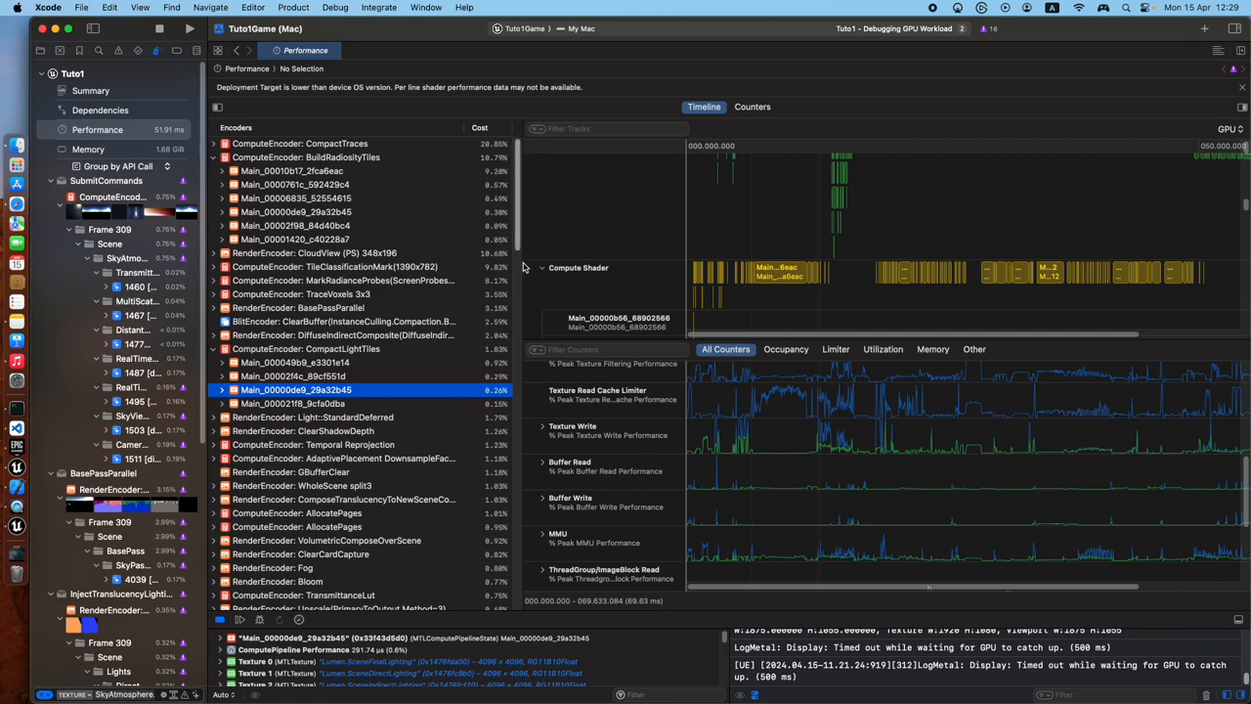
Expand ComputeEncoder: CompactTraces and its top-cost Main shader down to the indirect dispatchThreadgroups call
scroll("down", 3)
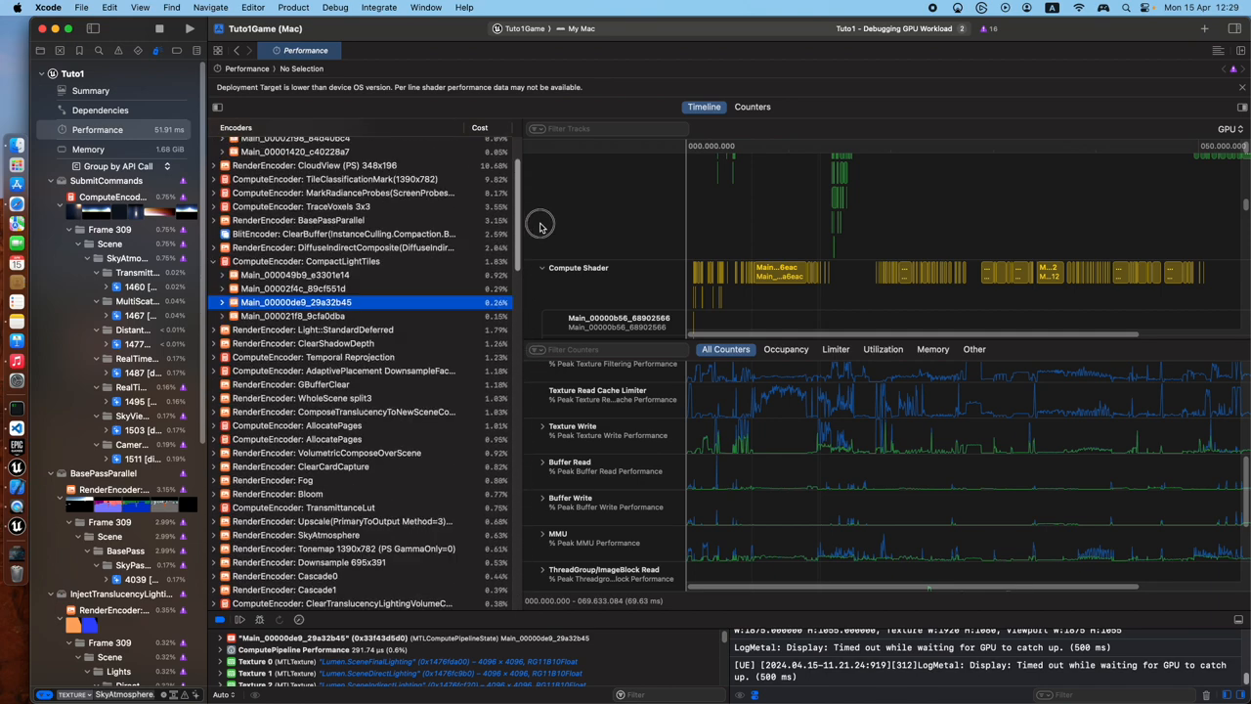
scroll("up", 3)
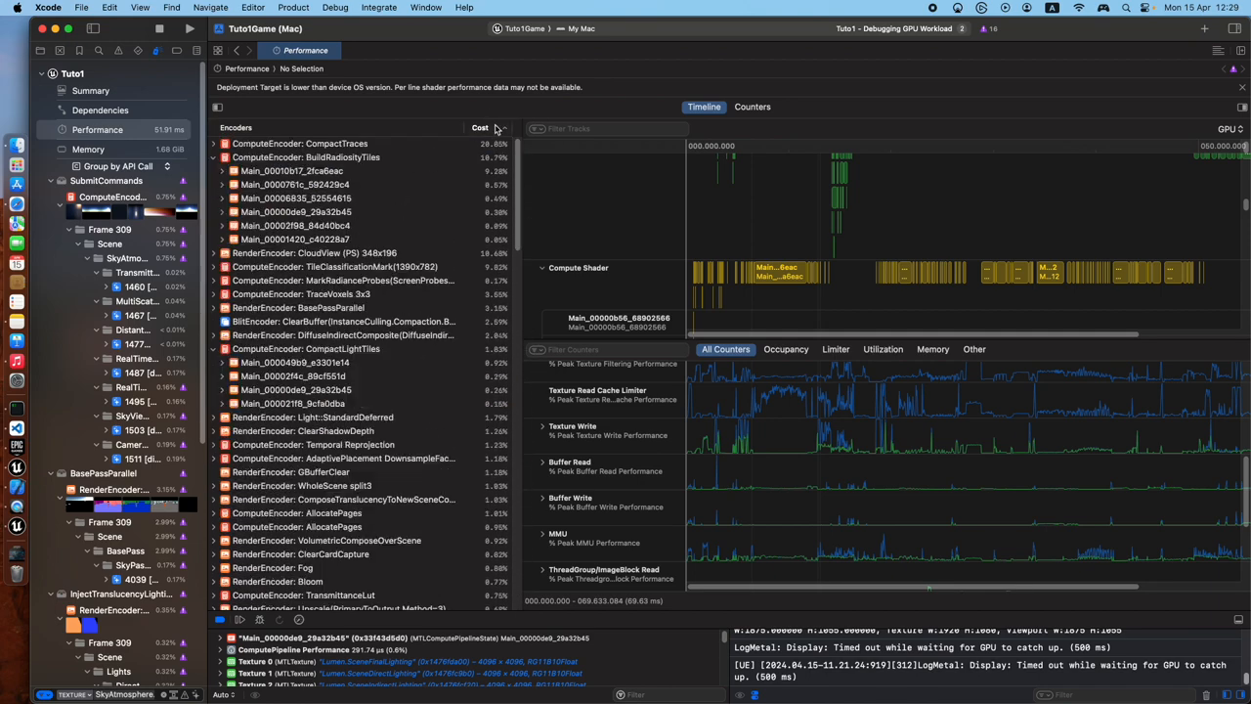
left_click(301, 145)
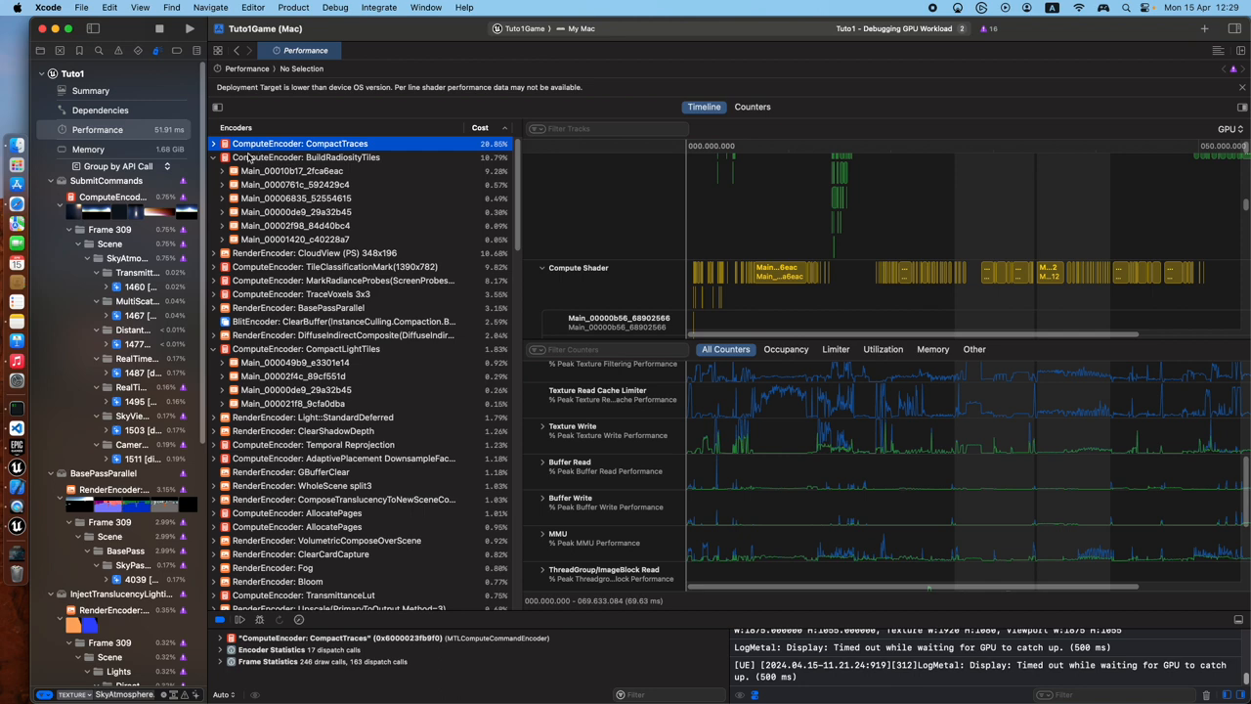
left_click(213, 145)
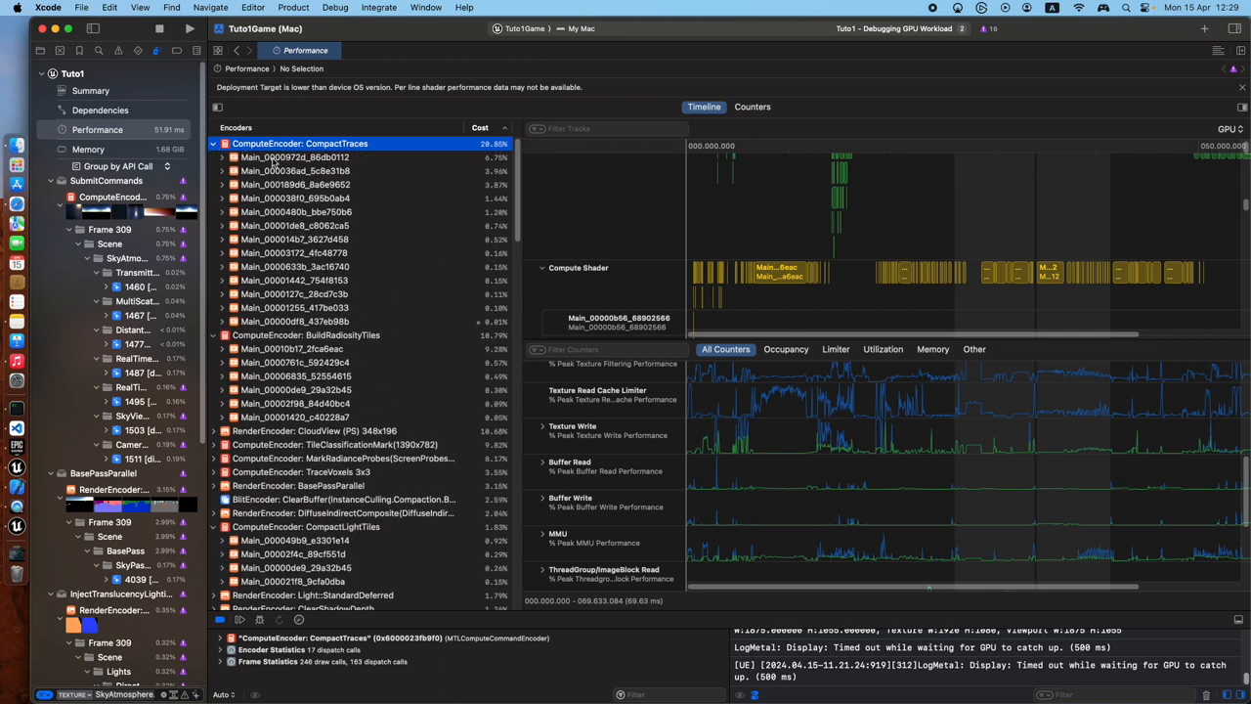
left_click(293, 156)
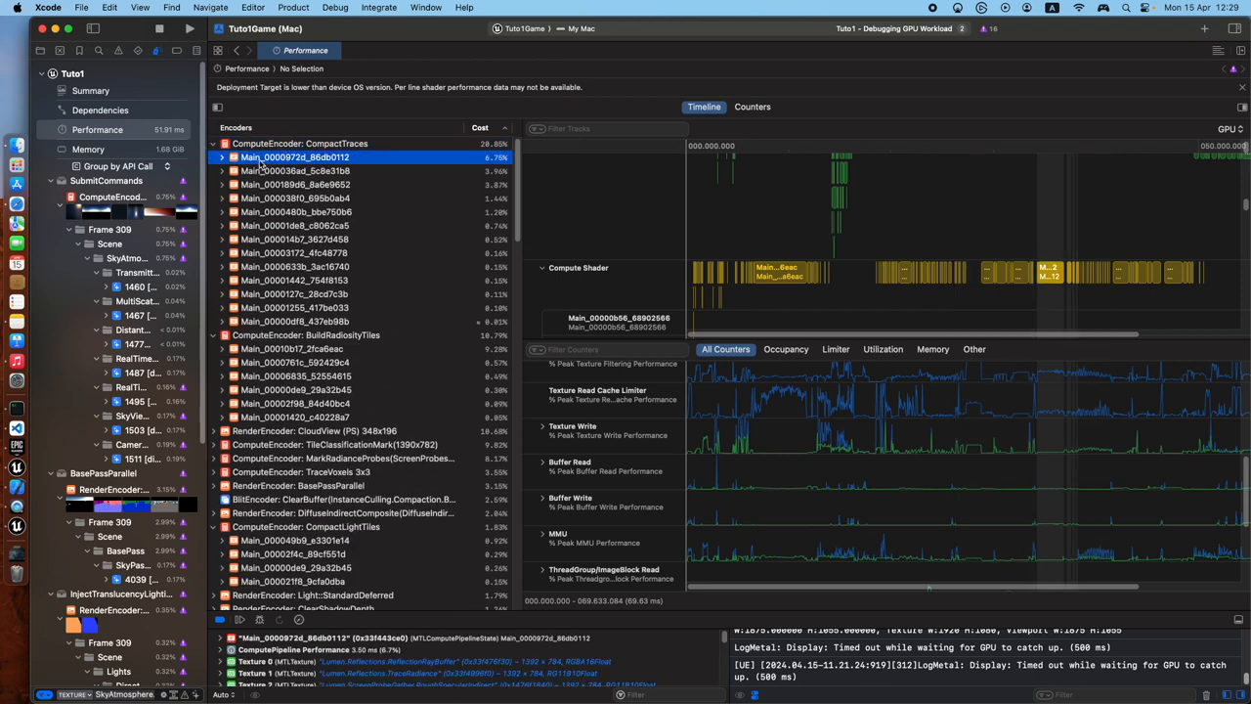
left_click(222, 156)
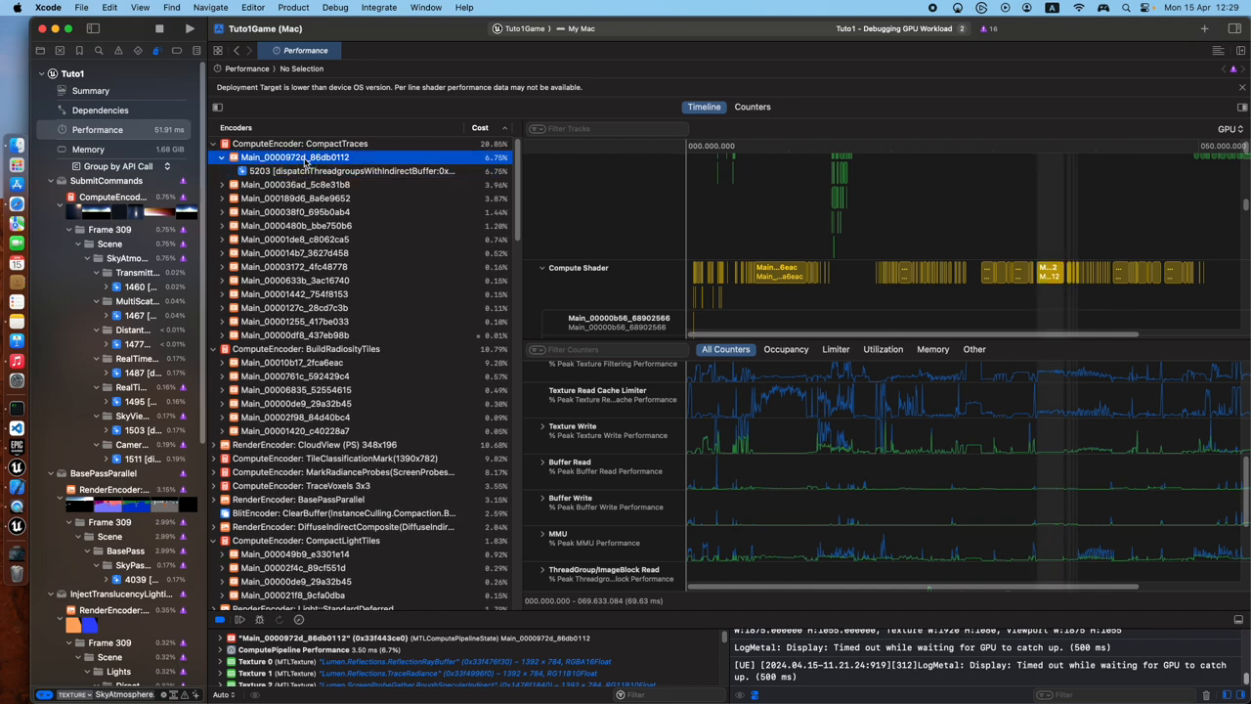
left_click(351, 172)
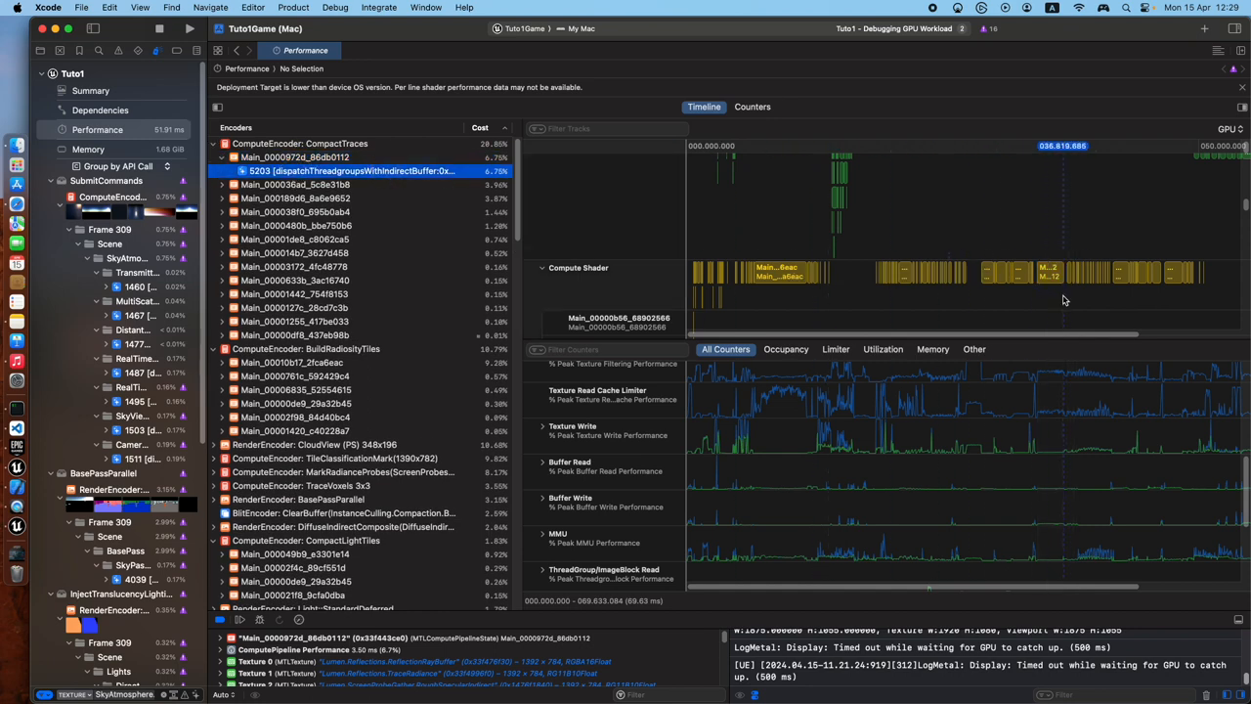
mouse_move(962, 426)
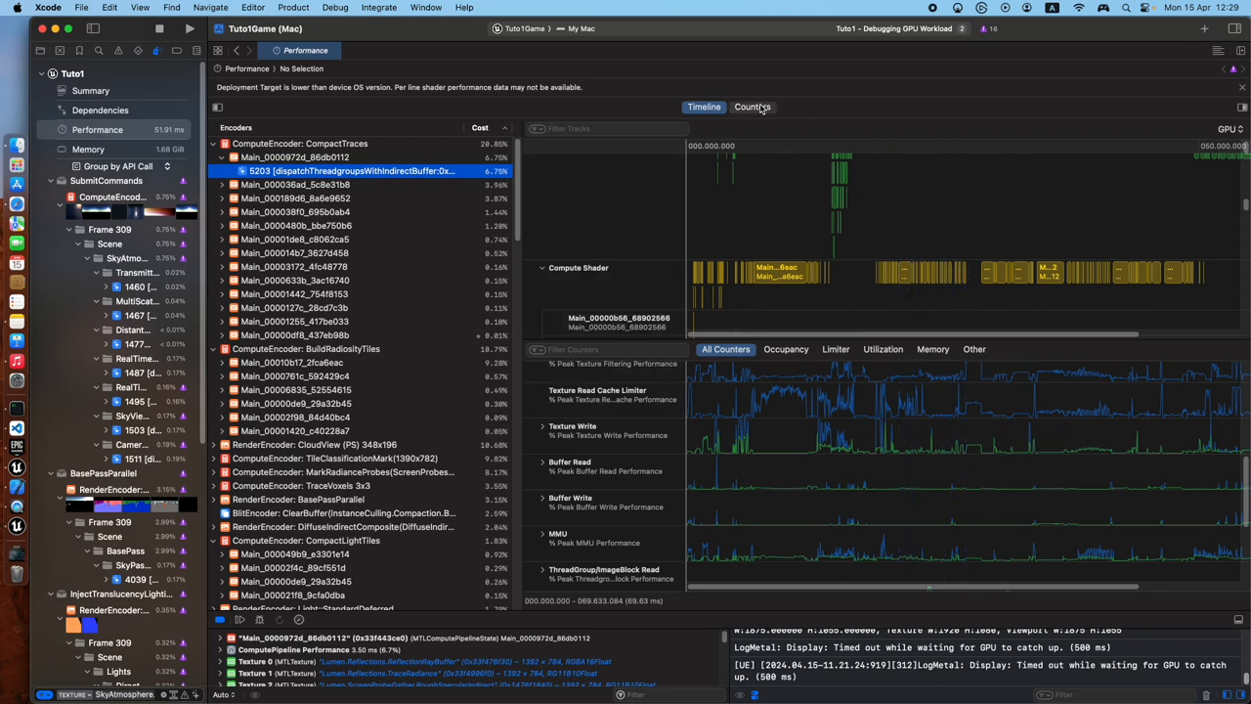
Switch to the per-encoder Counters table with shader profiler and ALU limiter percentages
left_click(751, 106)
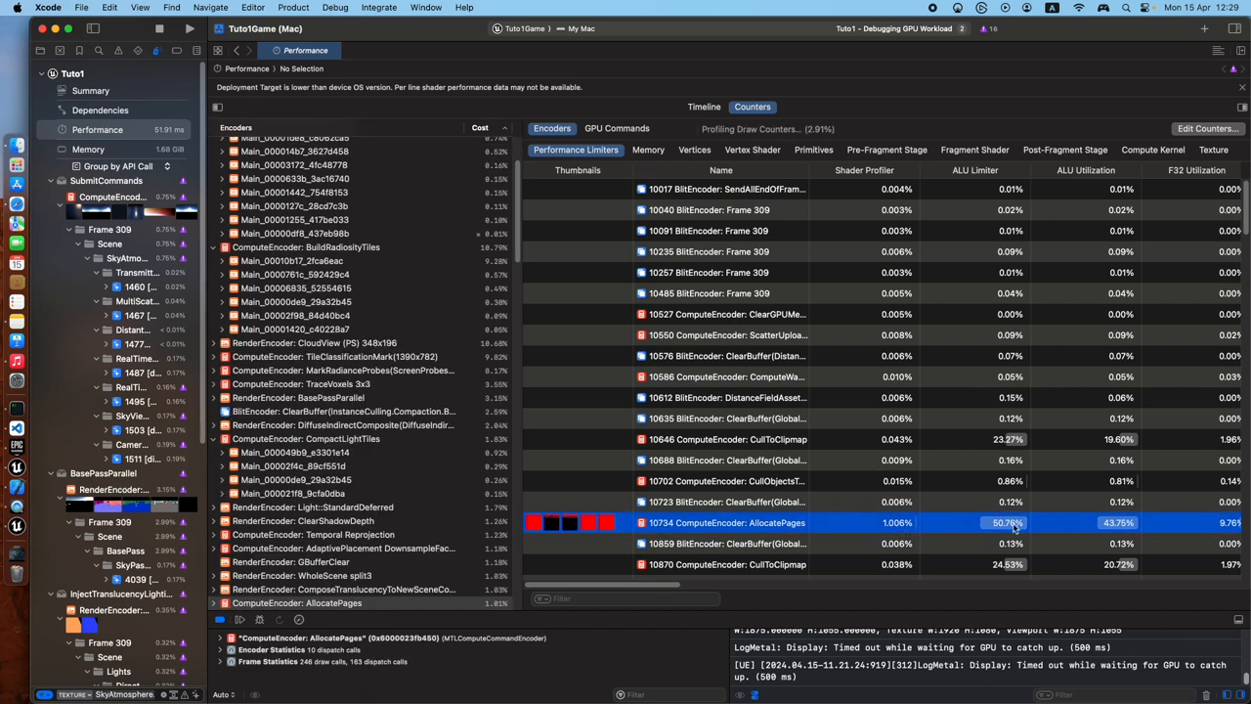
Browse the Memory, Primitives and Pre-Fragment Stage counter tabs, then return to the Timeline
left_click(649, 149)
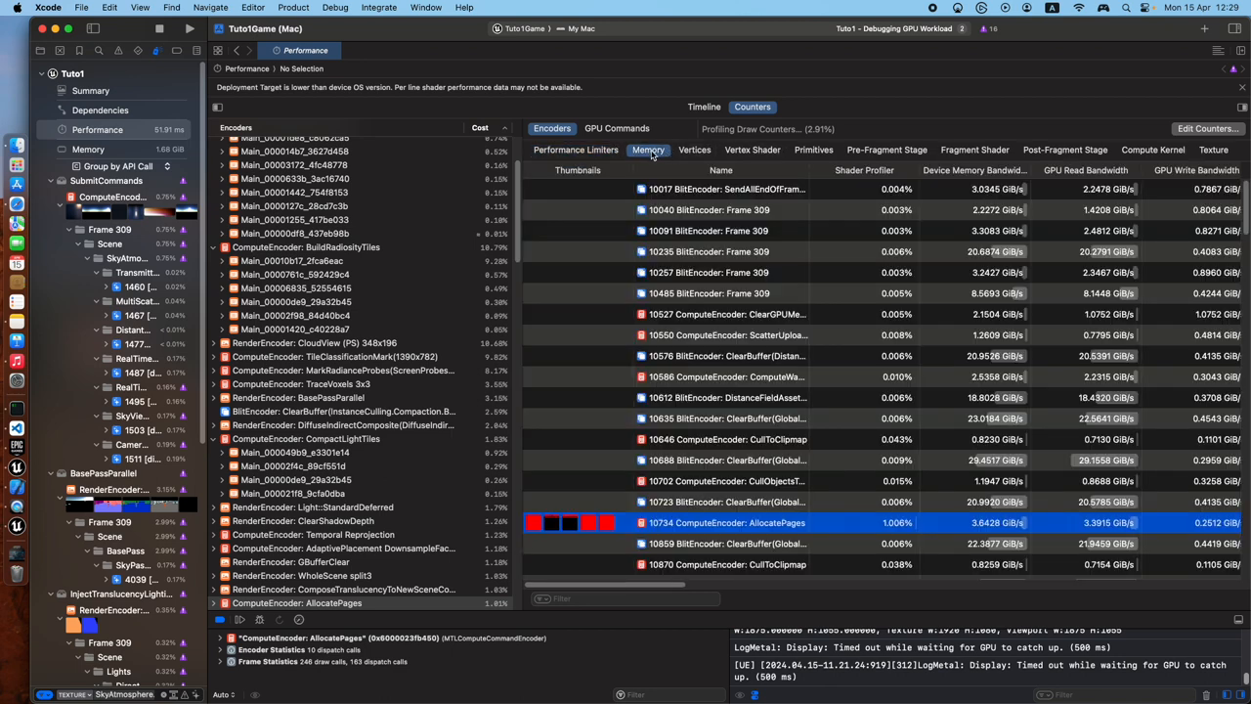
left_click(813, 148)
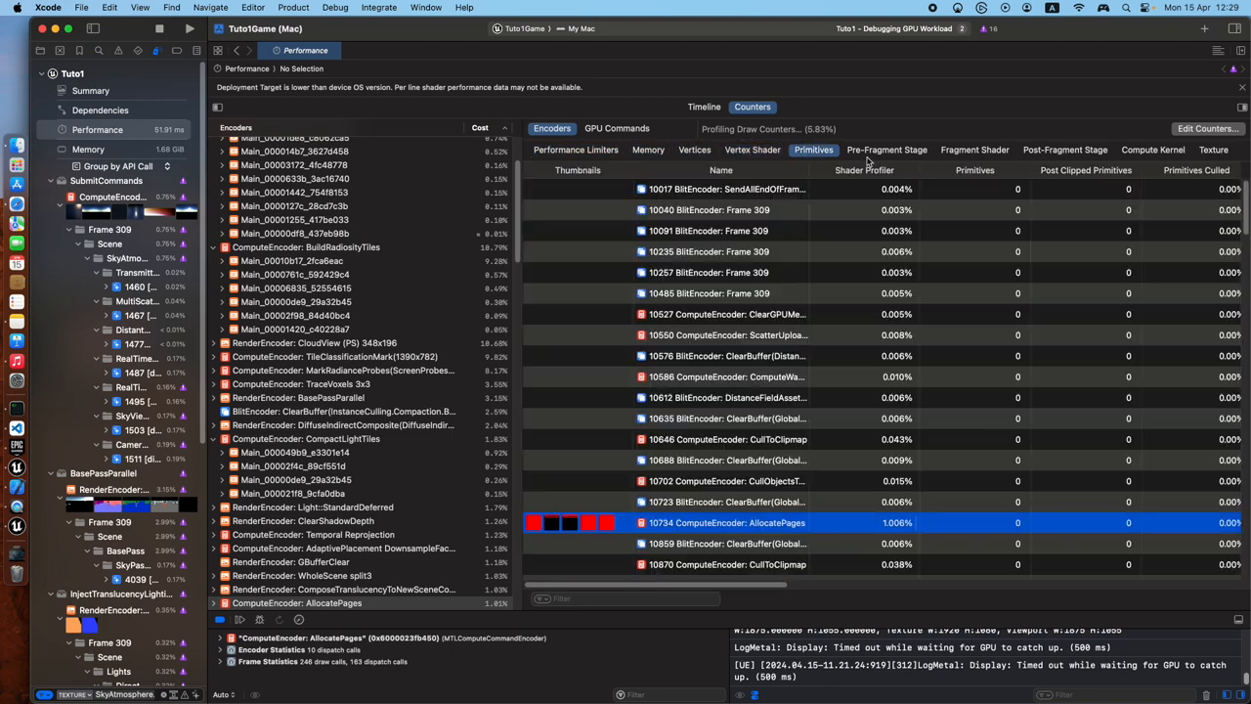
left_click(887, 148)
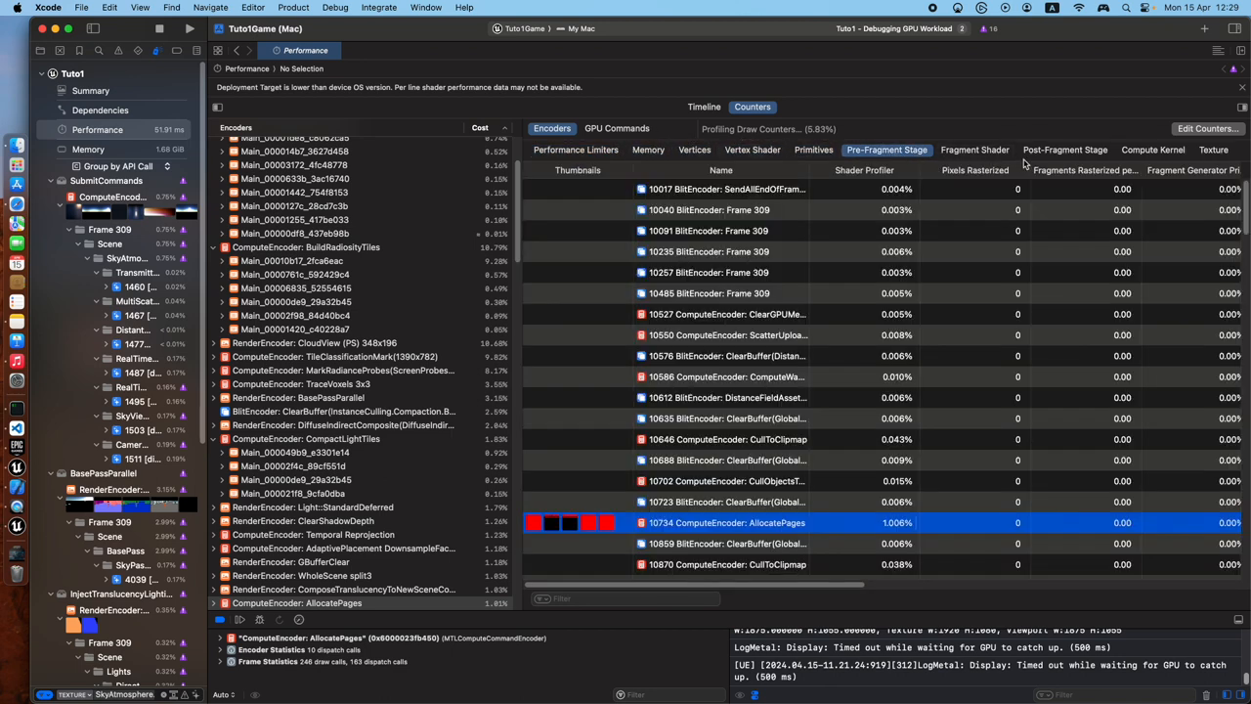
left_click(703, 106)
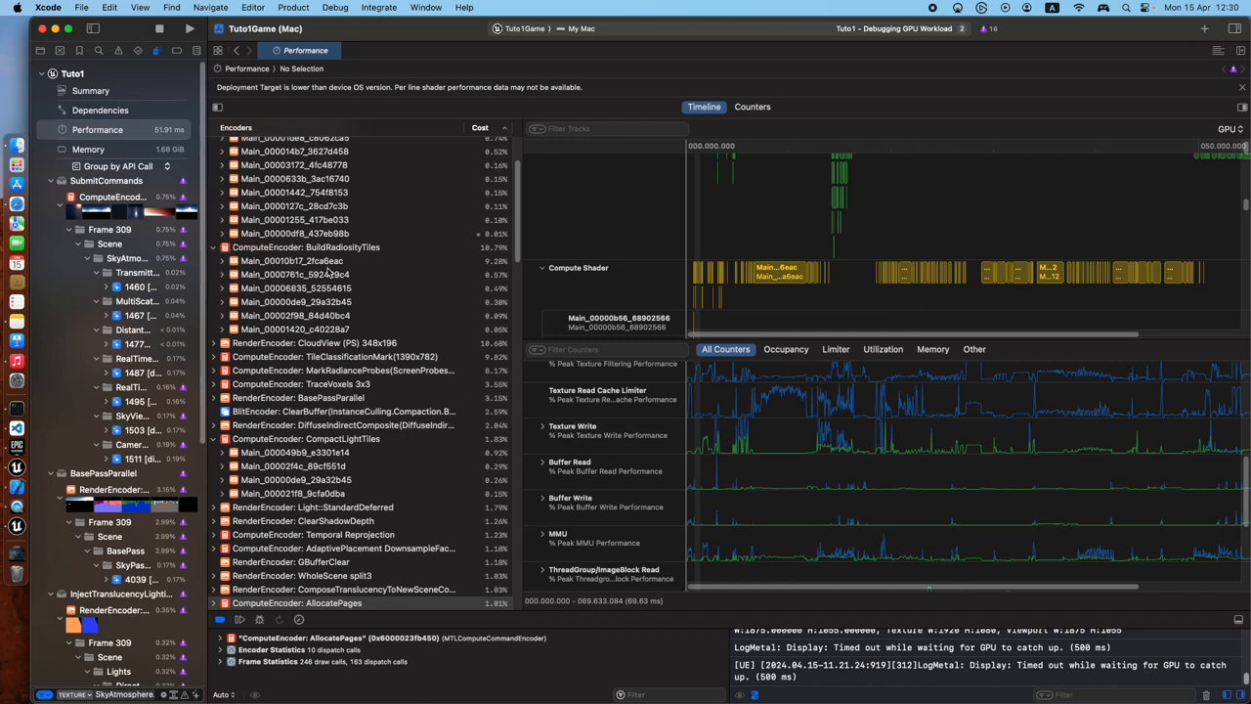
Expand another CompactTraces Main shader row to its indirect threadgroup dispatch call
left_click(219, 219)
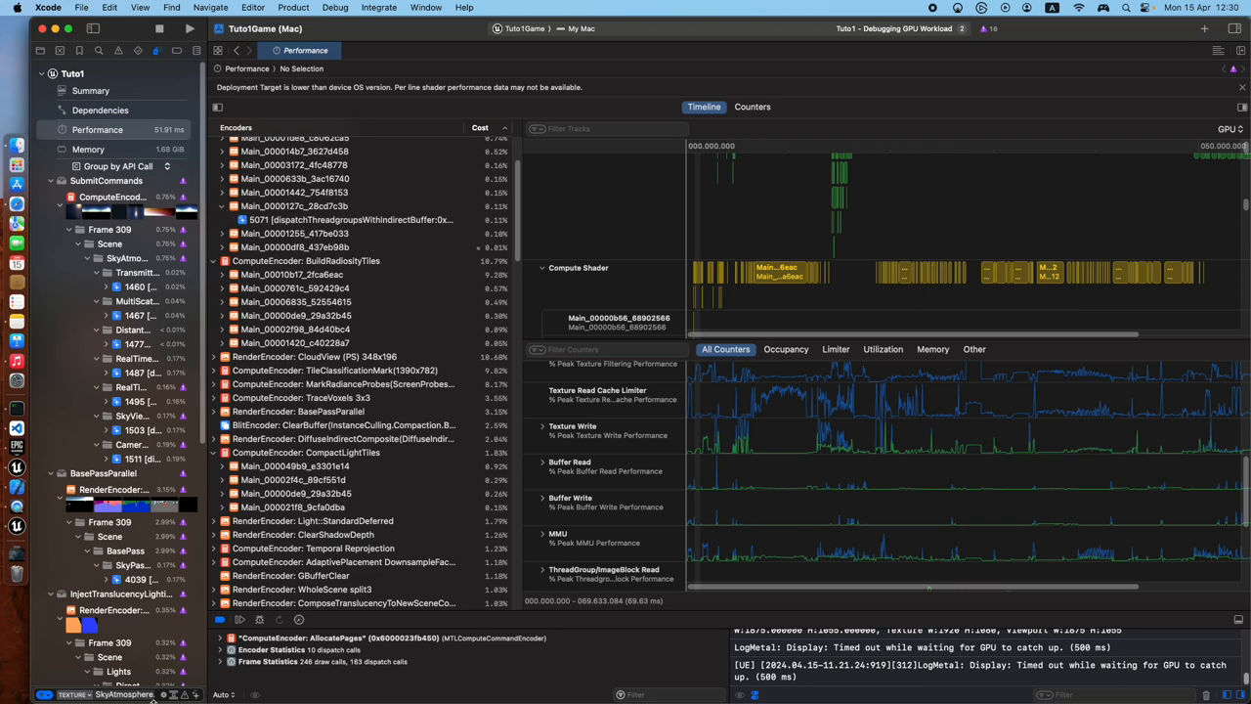